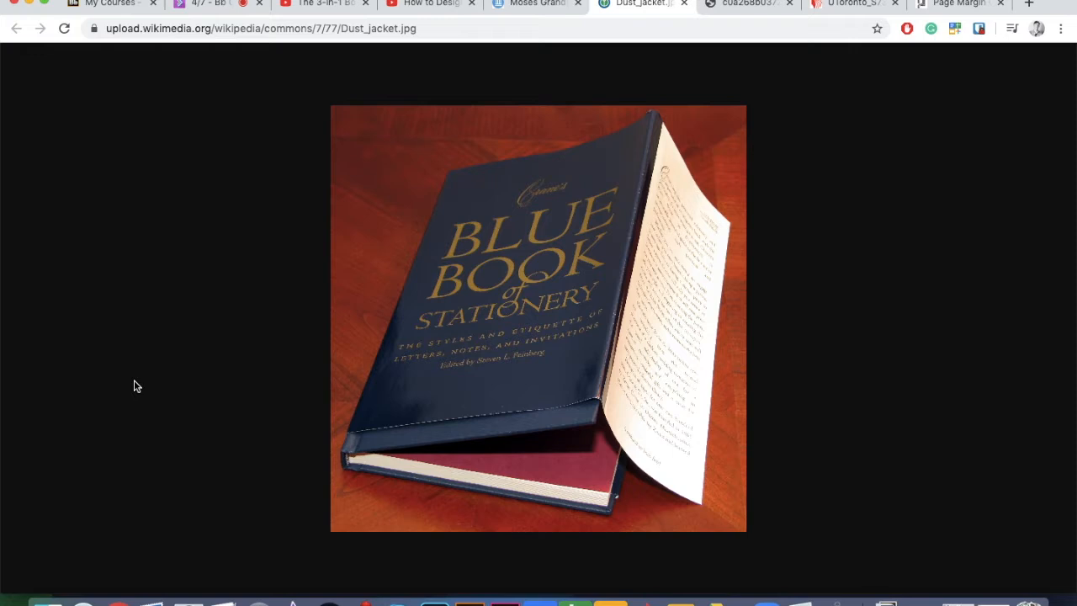
mouse_move(474, 405)
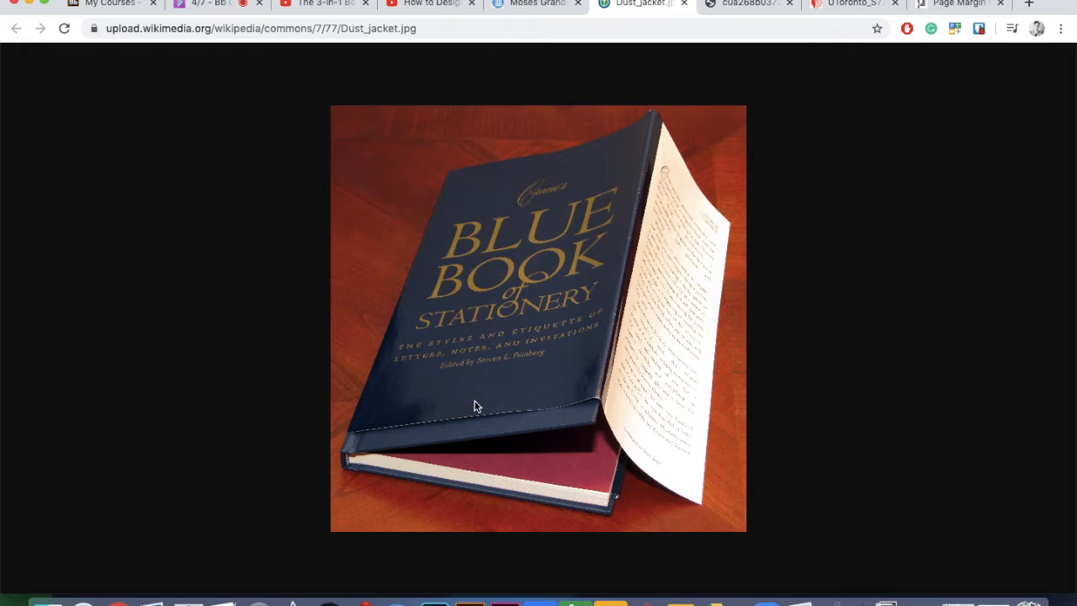
mouse_move(478, 452)
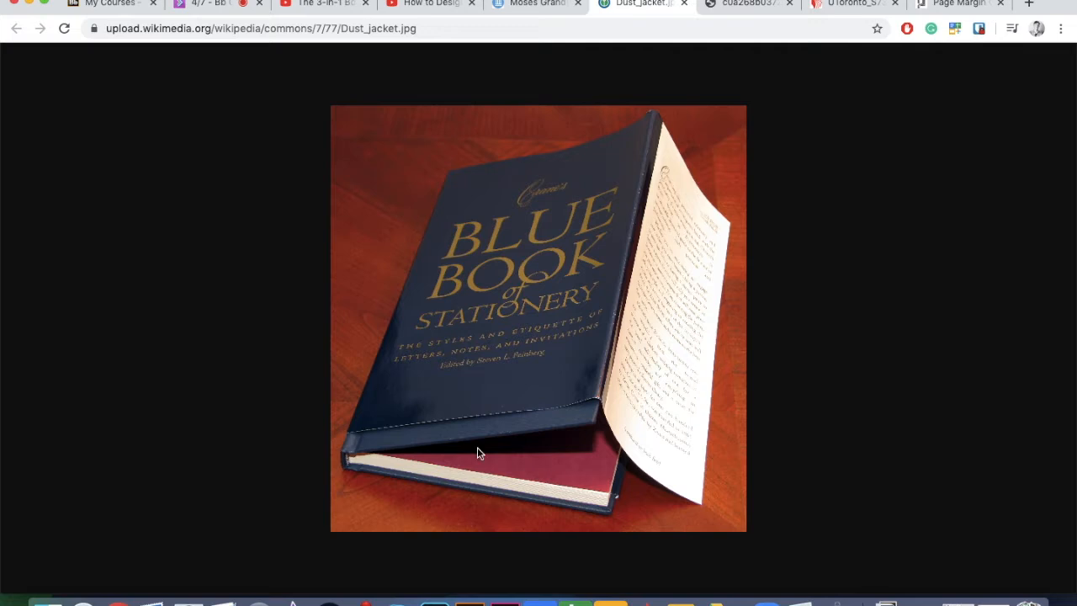
Switch to the Harry Potter flat jacket layout image.
click(743, 4)
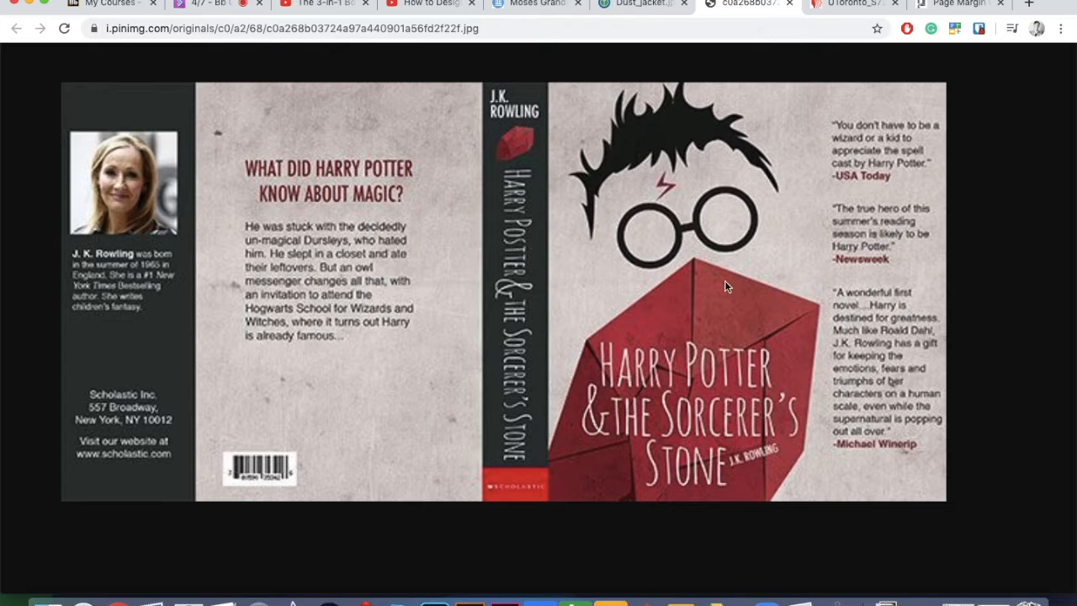
mouse_move(874, 333)
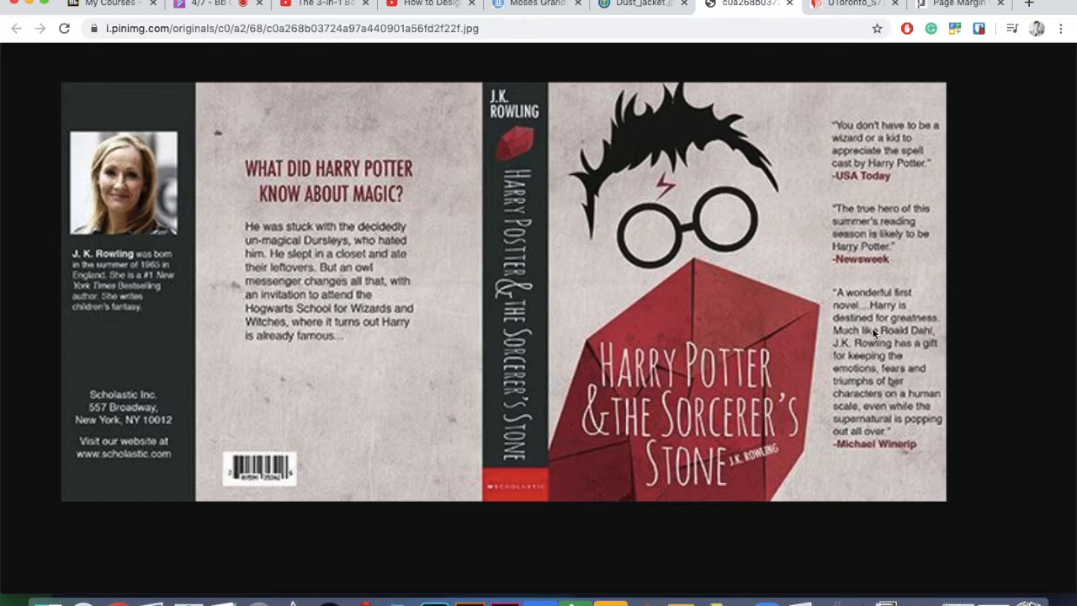
mouse_move(838, 274)
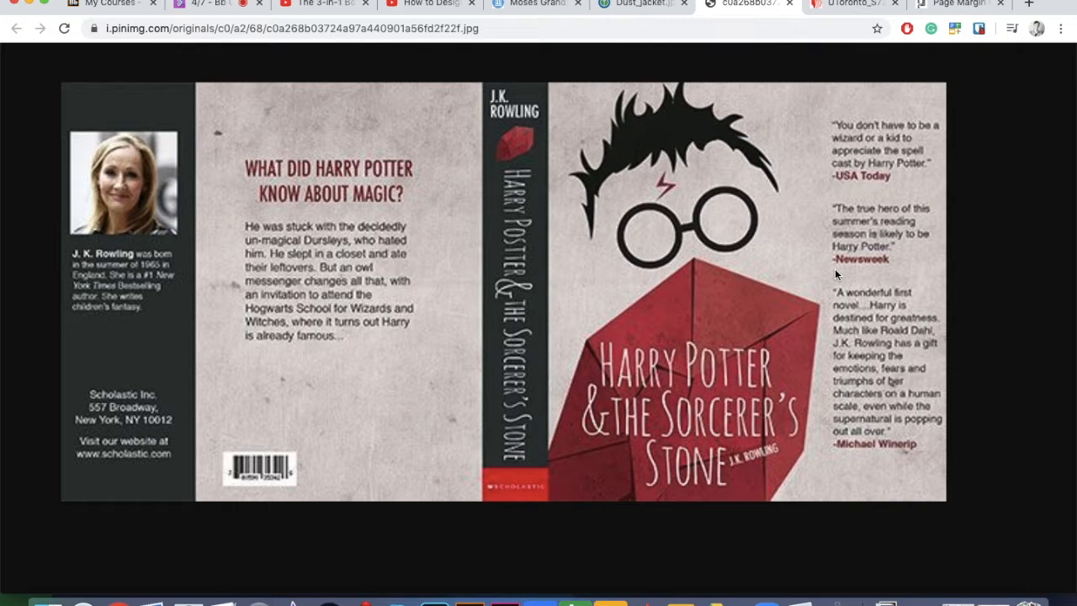
mouse_move(256, 457)
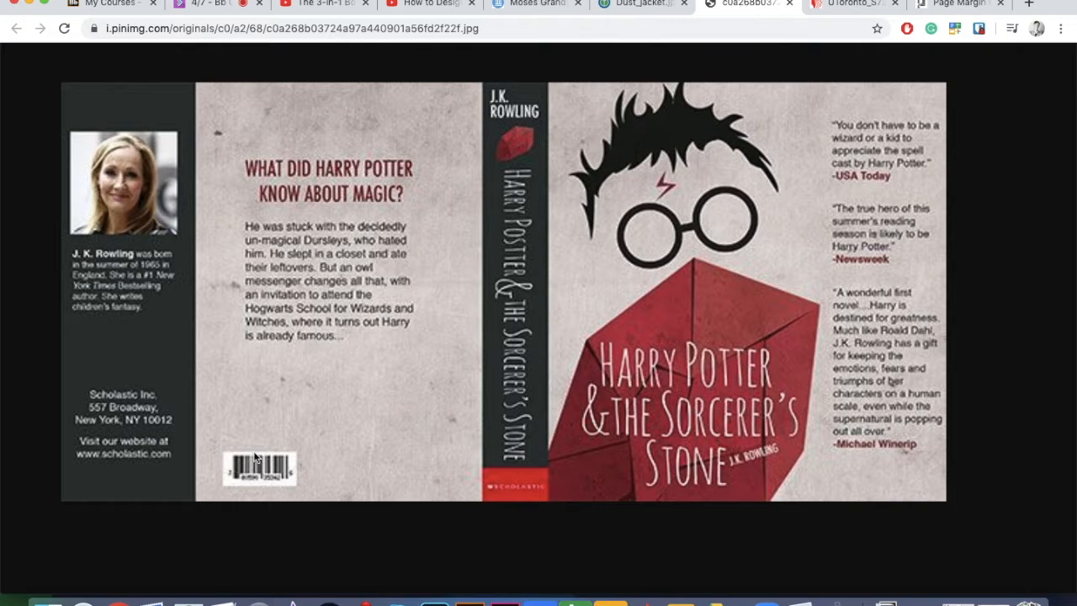
mouse_move(485, 372)
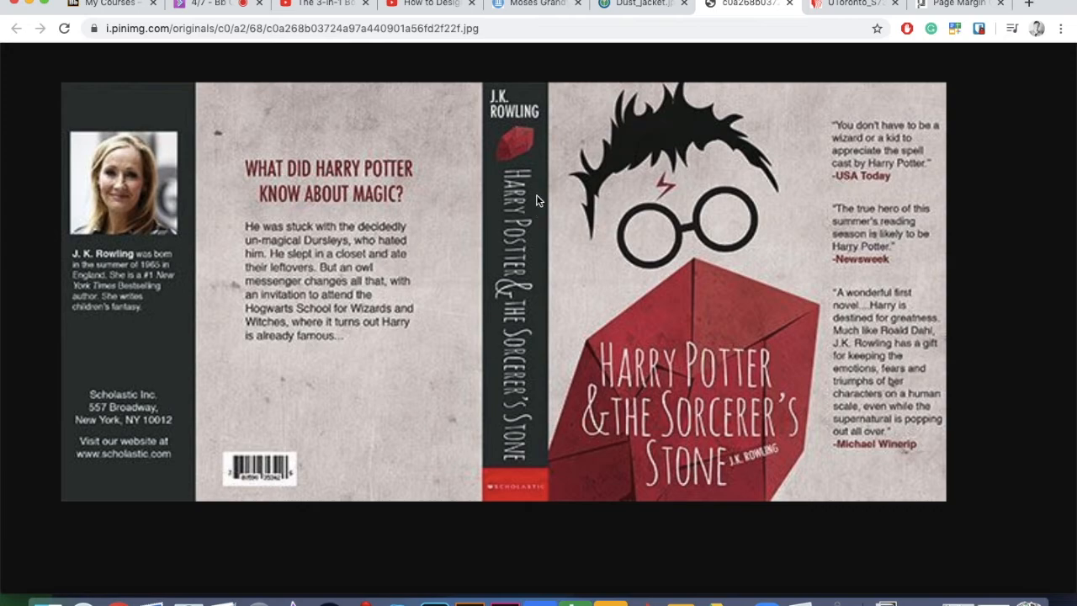
Switch to the bookmobile.com tab with the labelled Jesuits II dust jacket diagram.
click(850, 3)
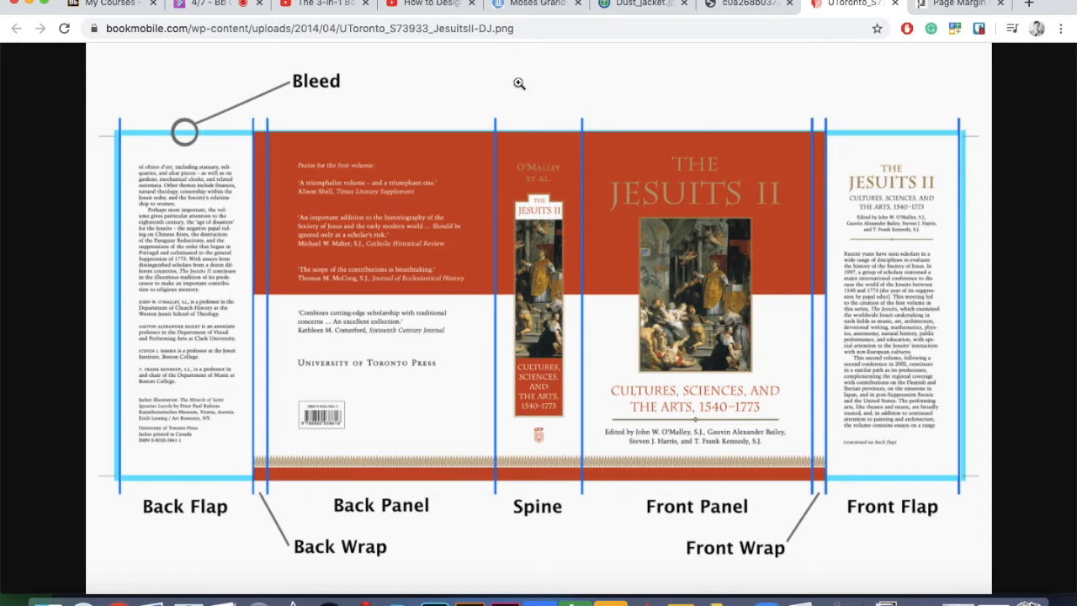
mouse_move(171, 121)
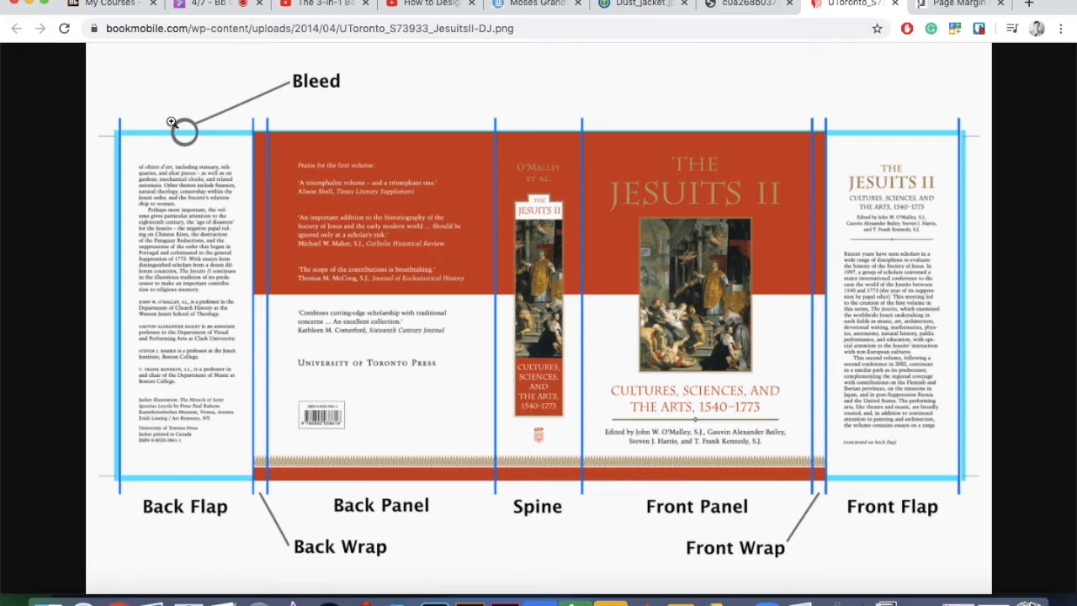
mouse_move(125, 199)
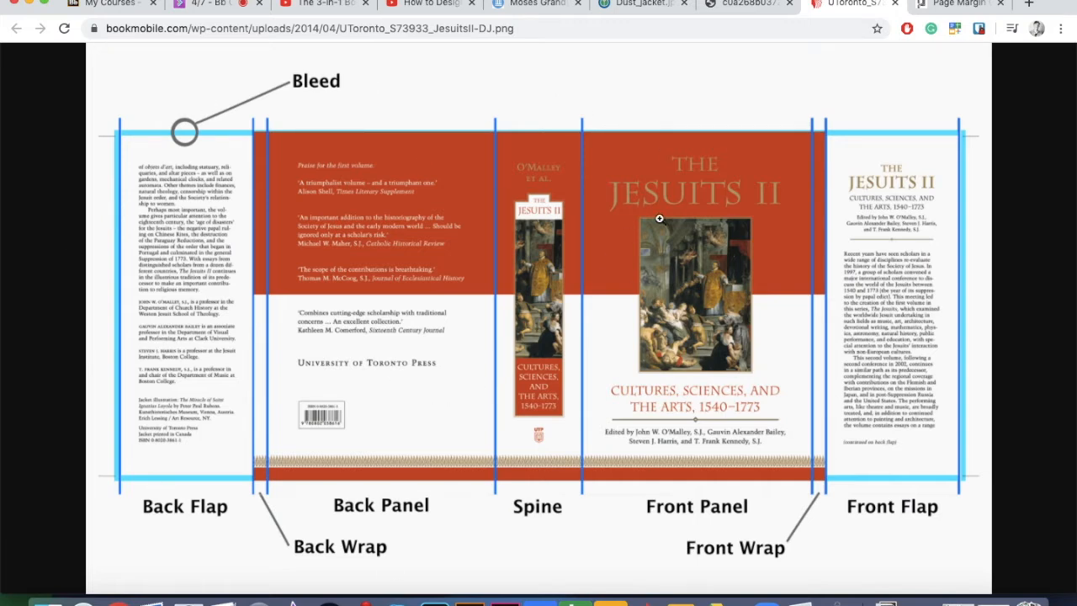
mouse_move(599, 171)
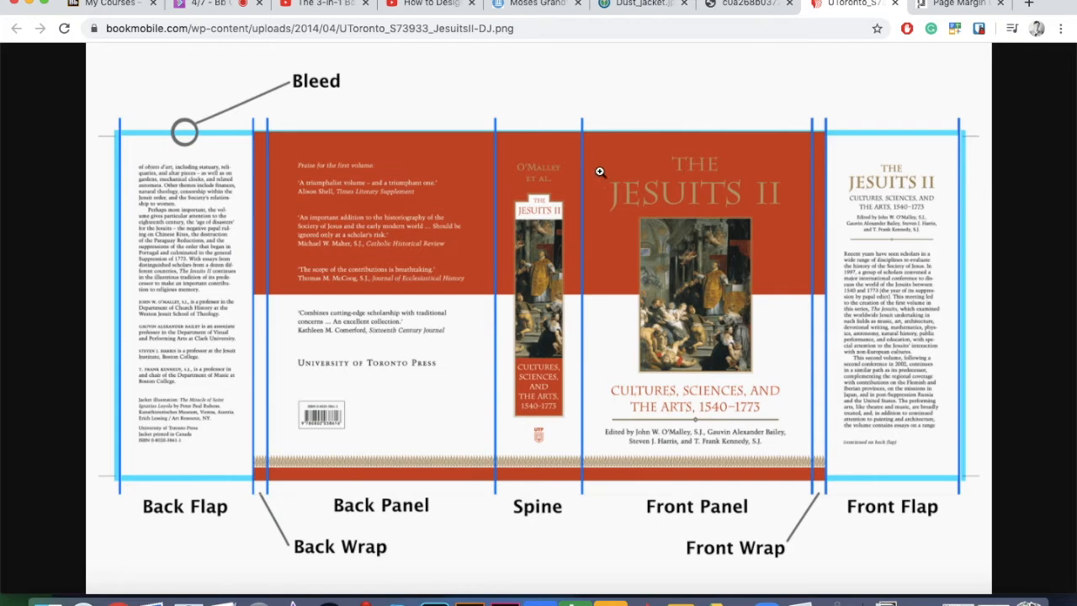
mouse_move(721, 134)
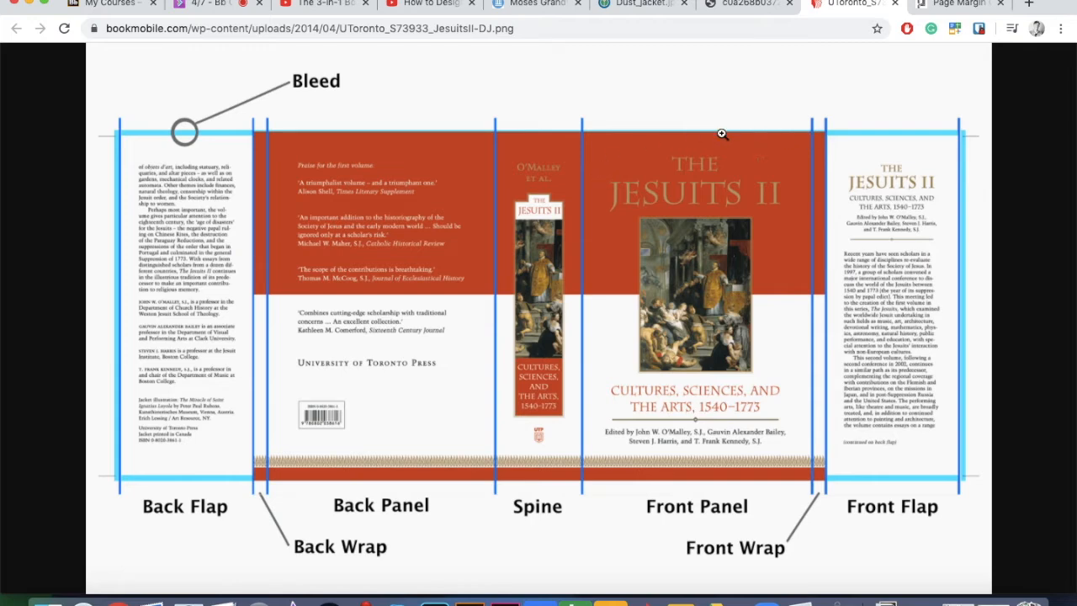
mouse_move(428, 133)
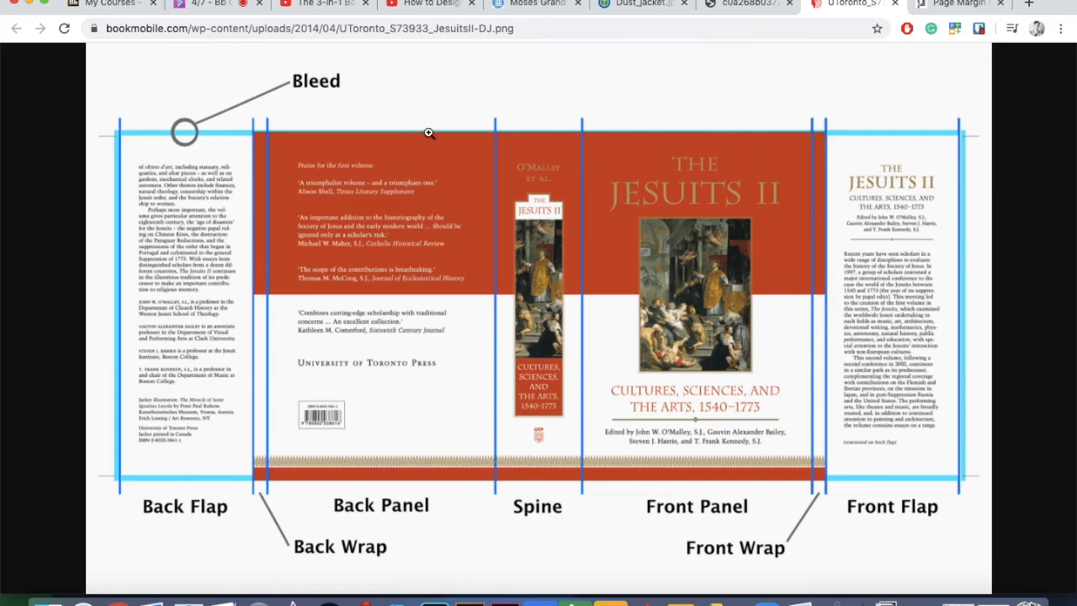
mouse_move(643, 136)
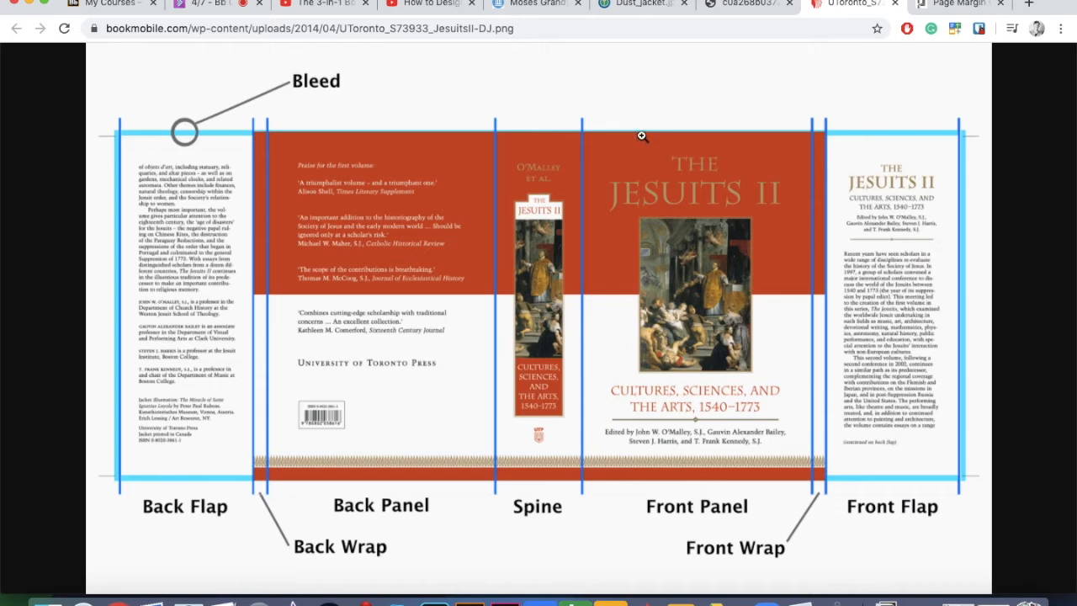
mouse_move(902, 158)
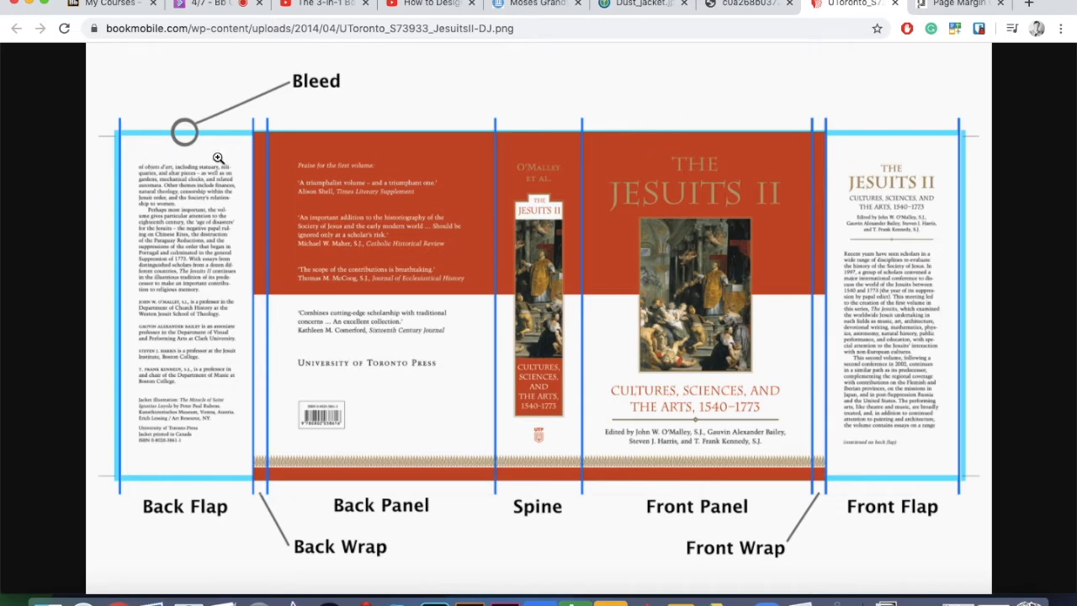
mouse_move(138, 166)
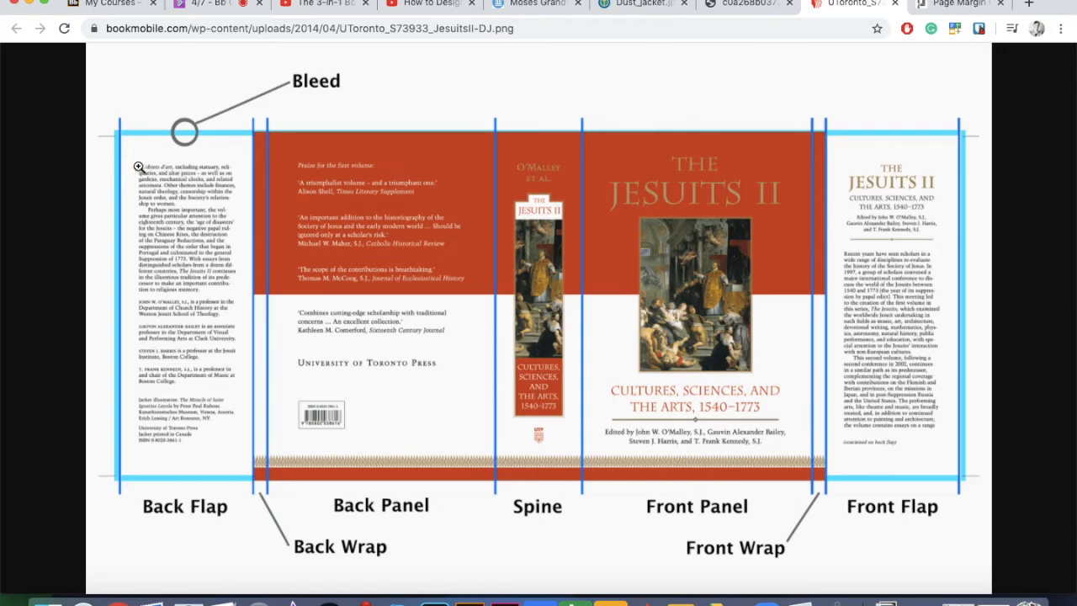
mouse_move(135, 165)
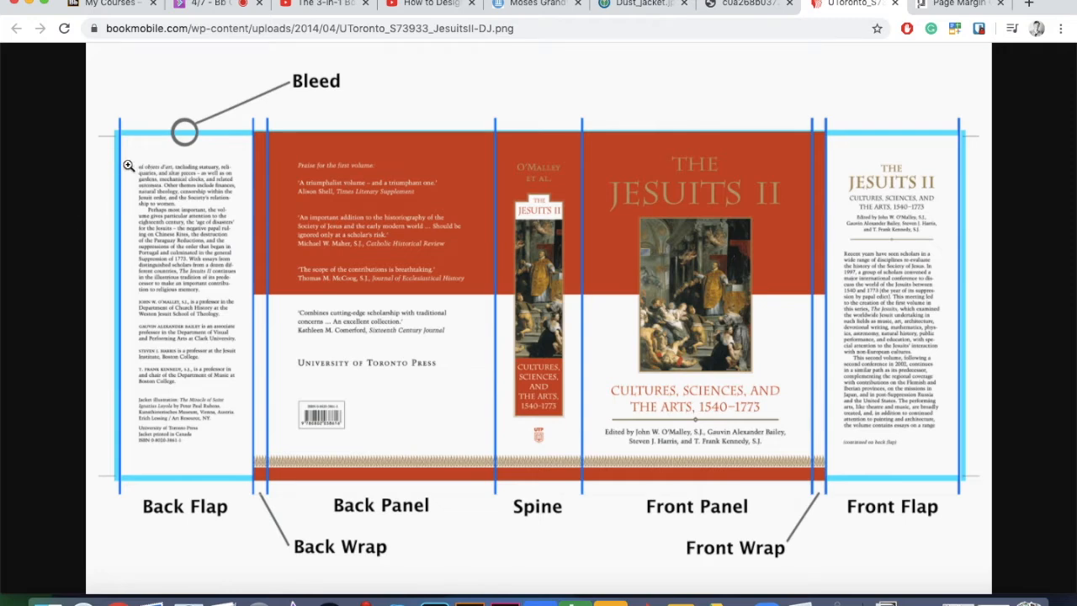
mouse_move(136, 103)
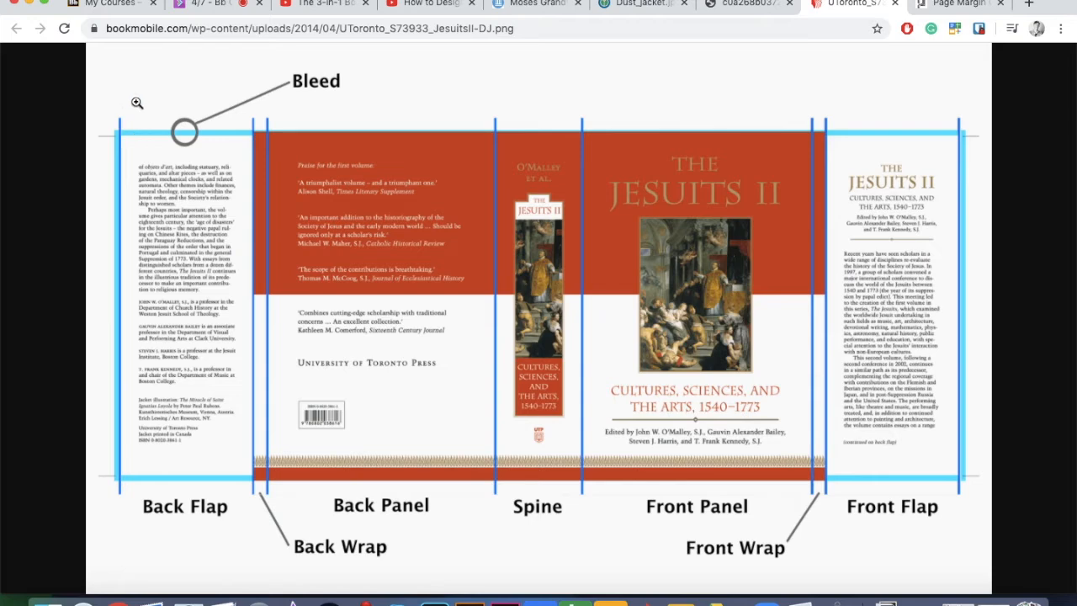
mouse_move(128, 375)
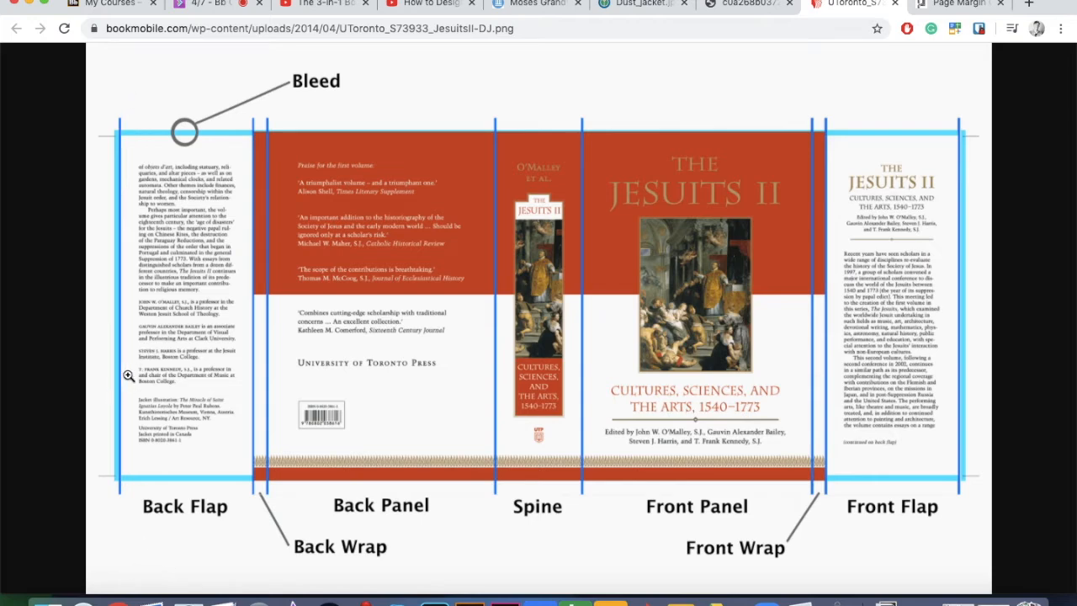
mouse_move(318, 319)
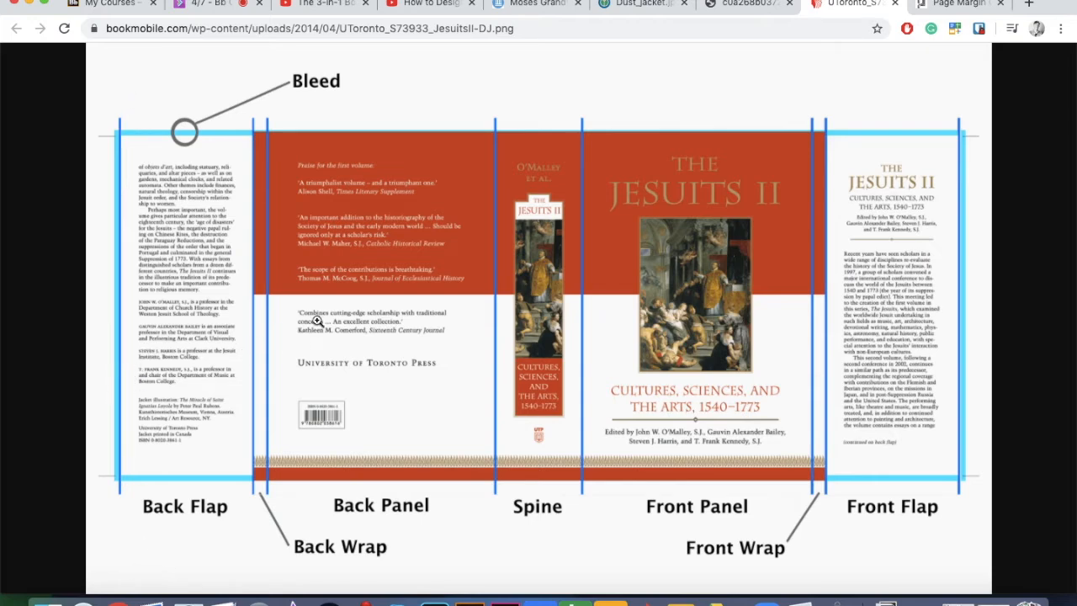
mouse_move(781, 337)
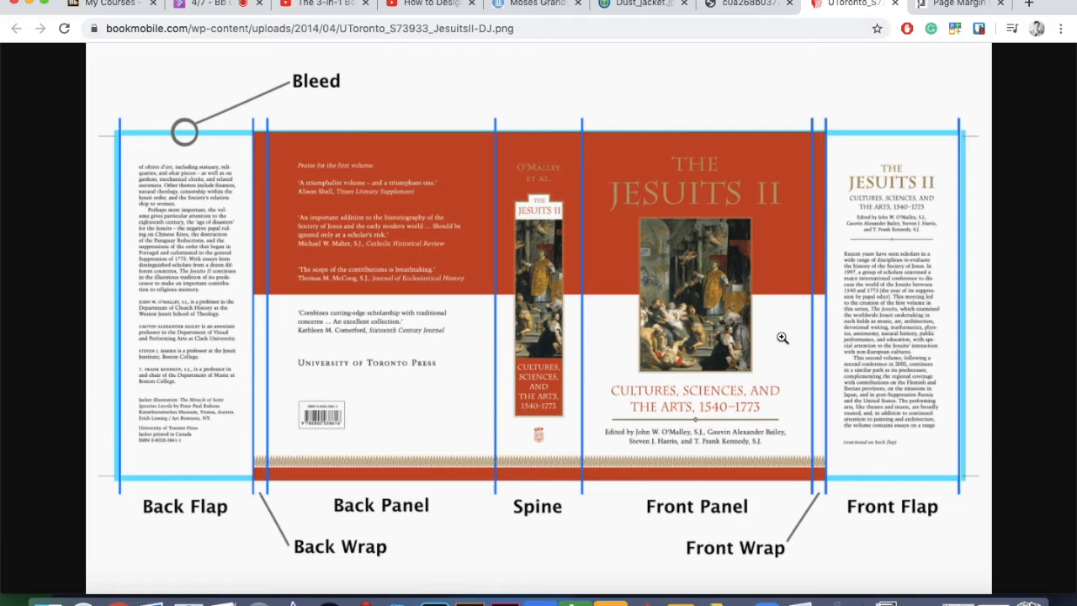
mouse_move(818, 505)
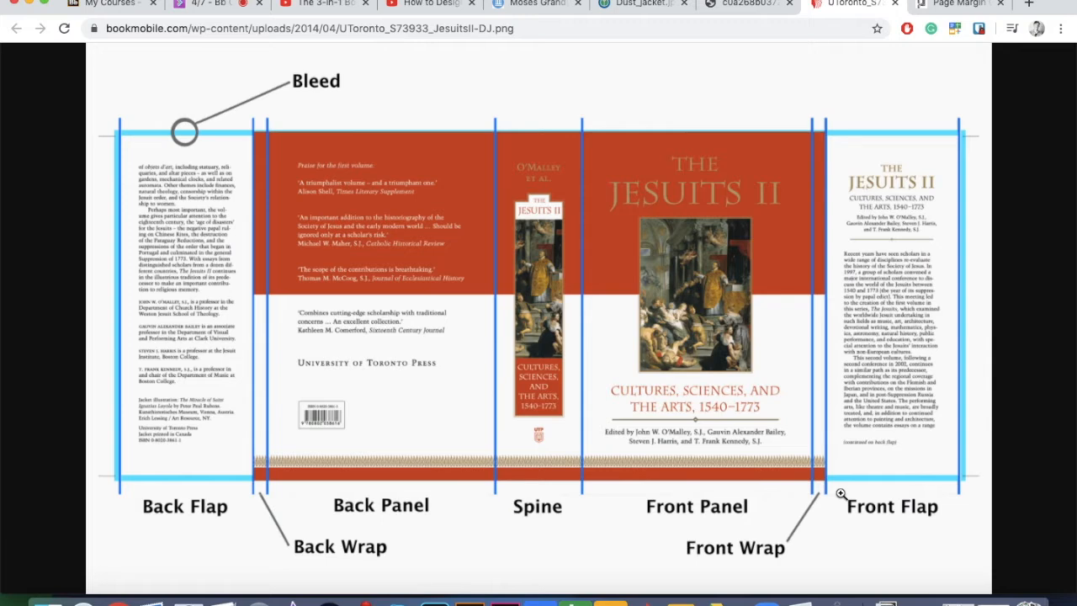
mouse_move(939, 30)
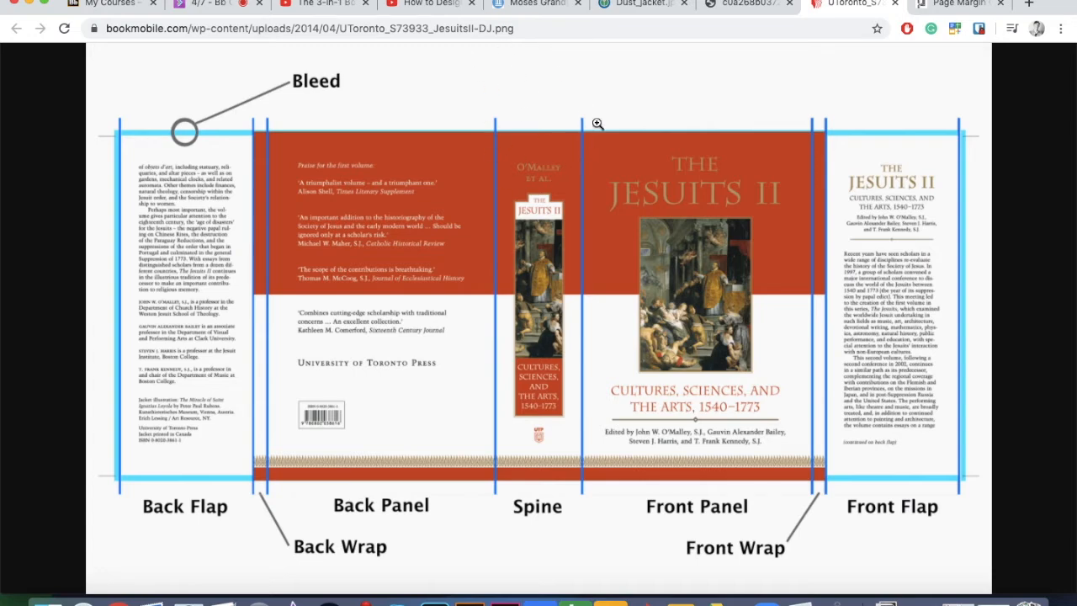
mouse_move(909, 111)
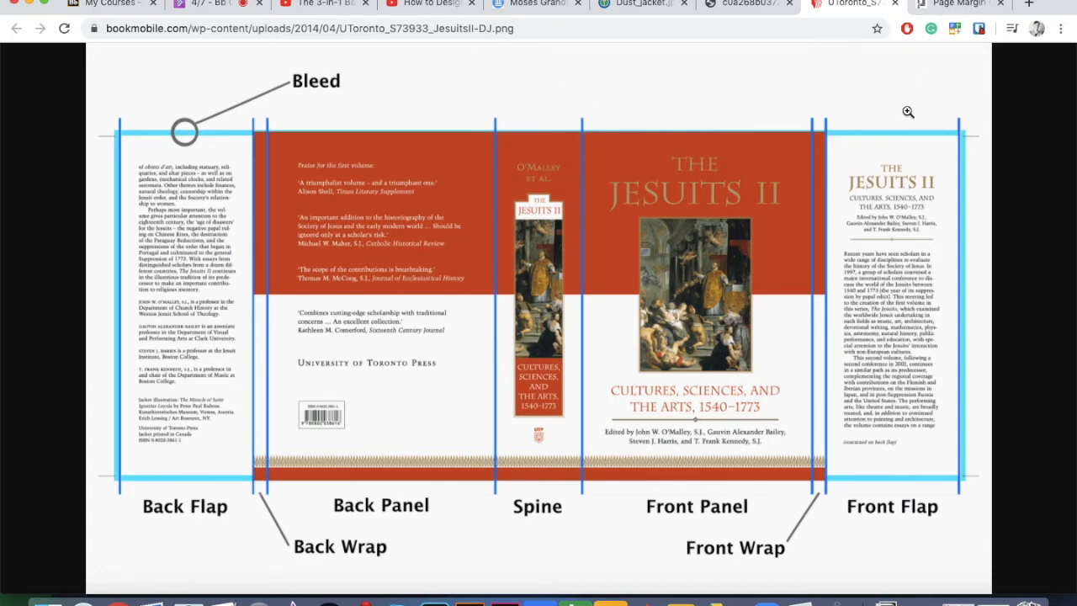
View Printabook's Spine Thickness Guide table and highlight the 50-sheet row.
click(959, 4)
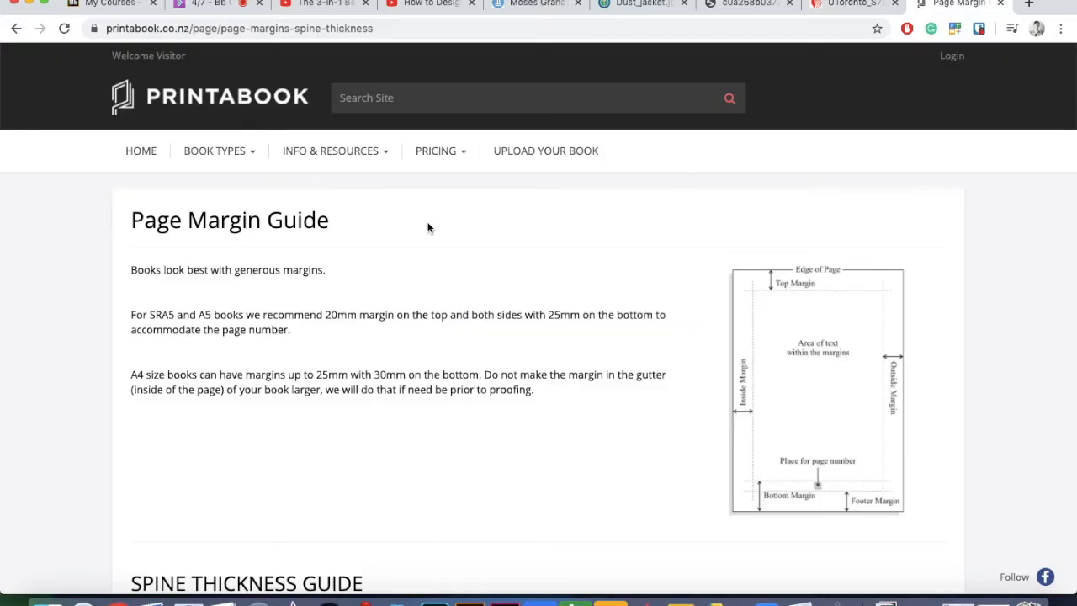
scroll(down, 3)
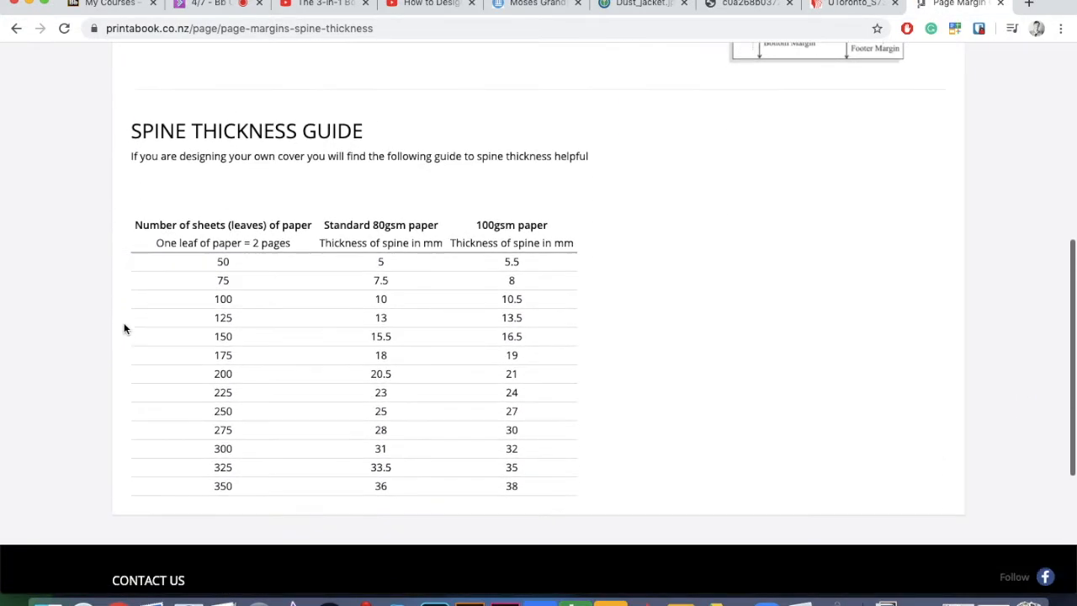
double_click(222, 242)
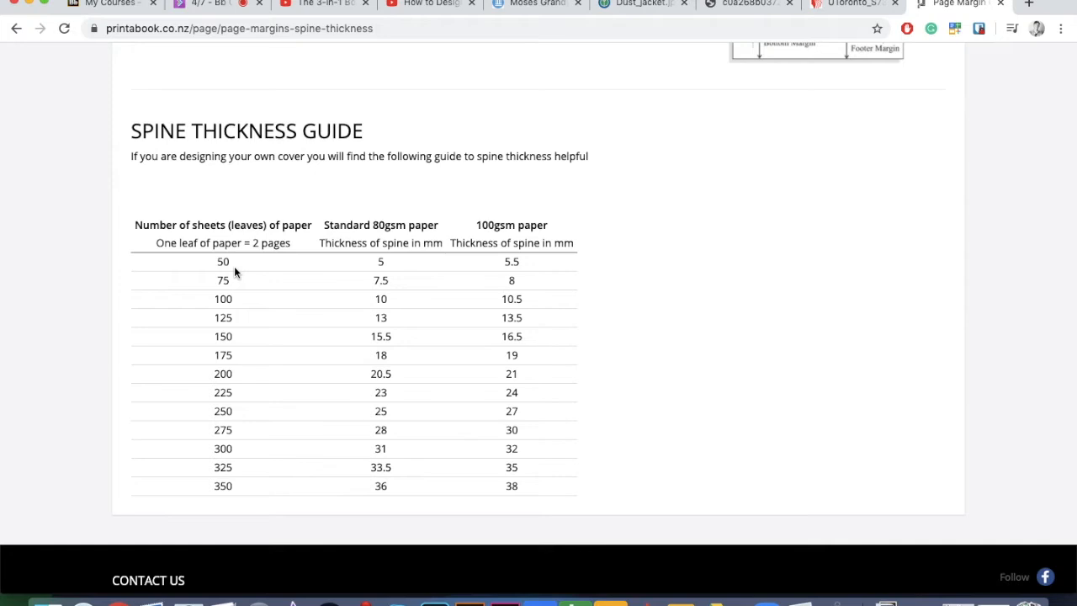
double_click(222, 261)
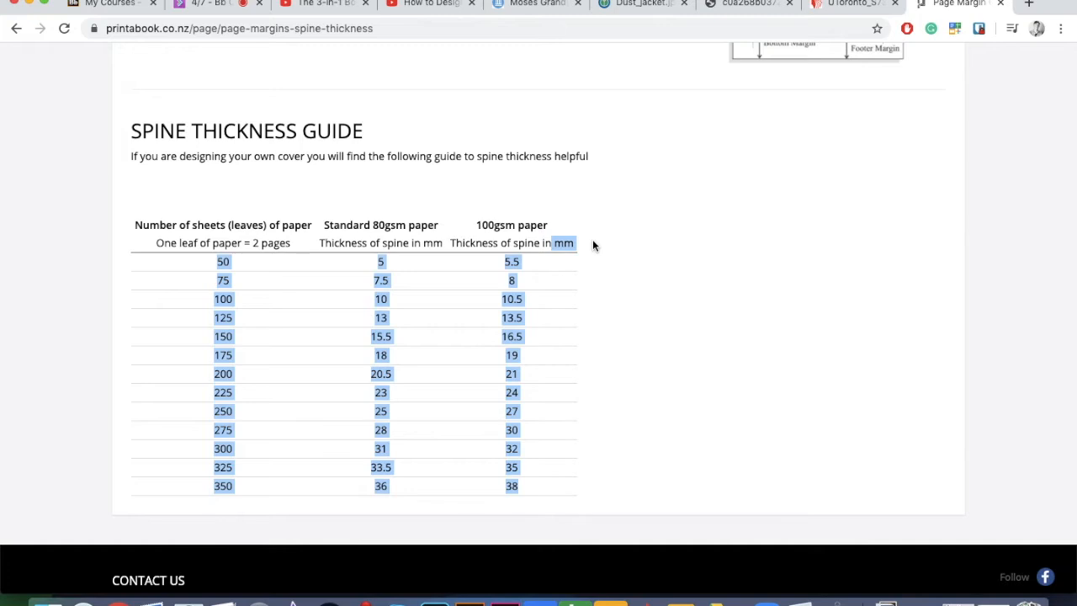
click(589, 246)
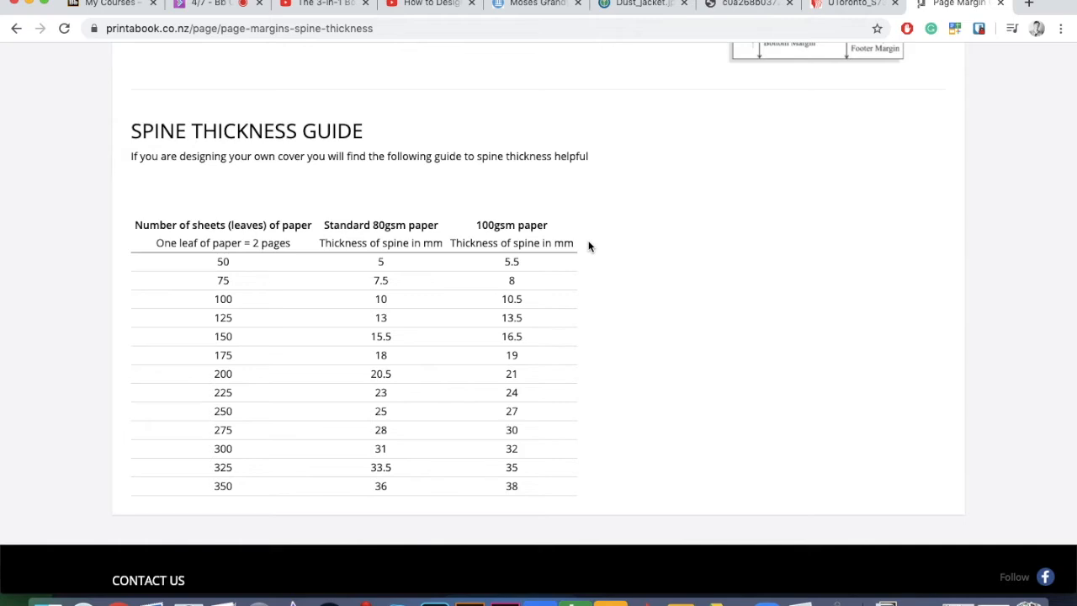
double_click(223, 261)
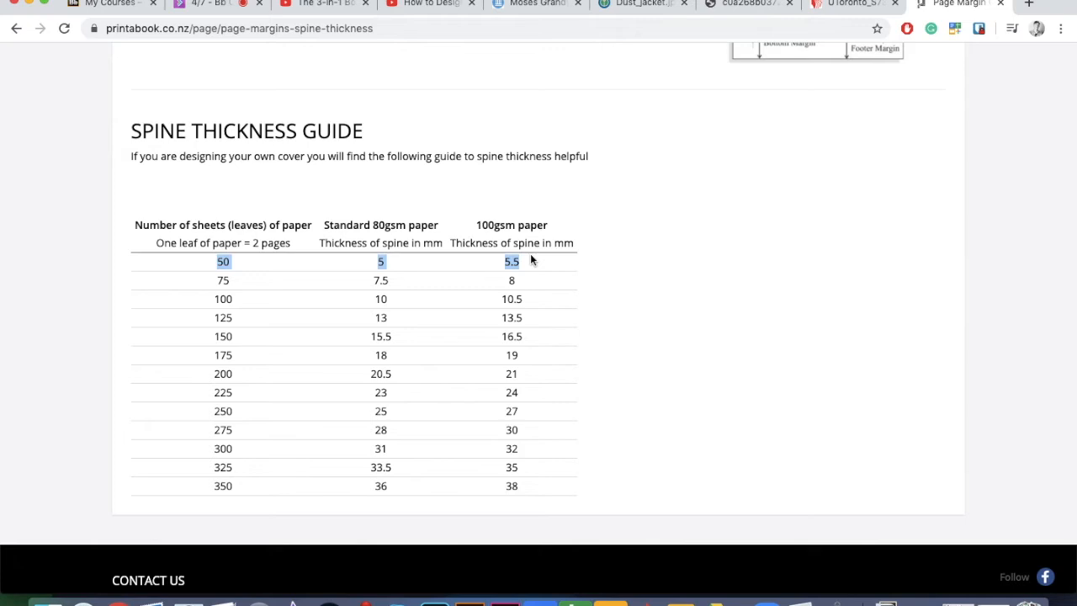
mouse_move(508, 564)
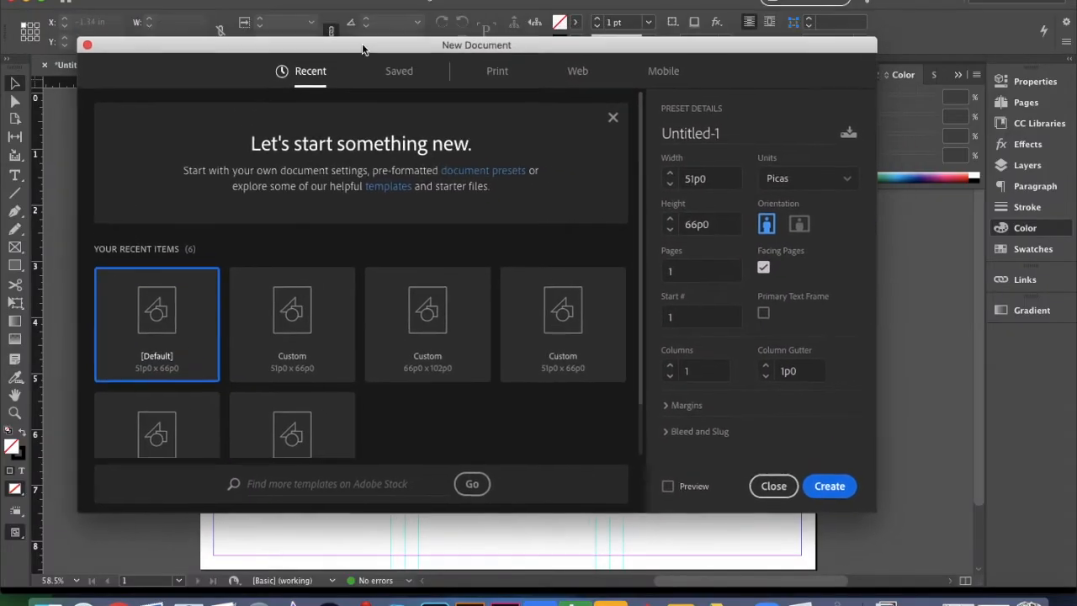
Set the new document's units to Inches and its width to 5 in.
click(806, 178)
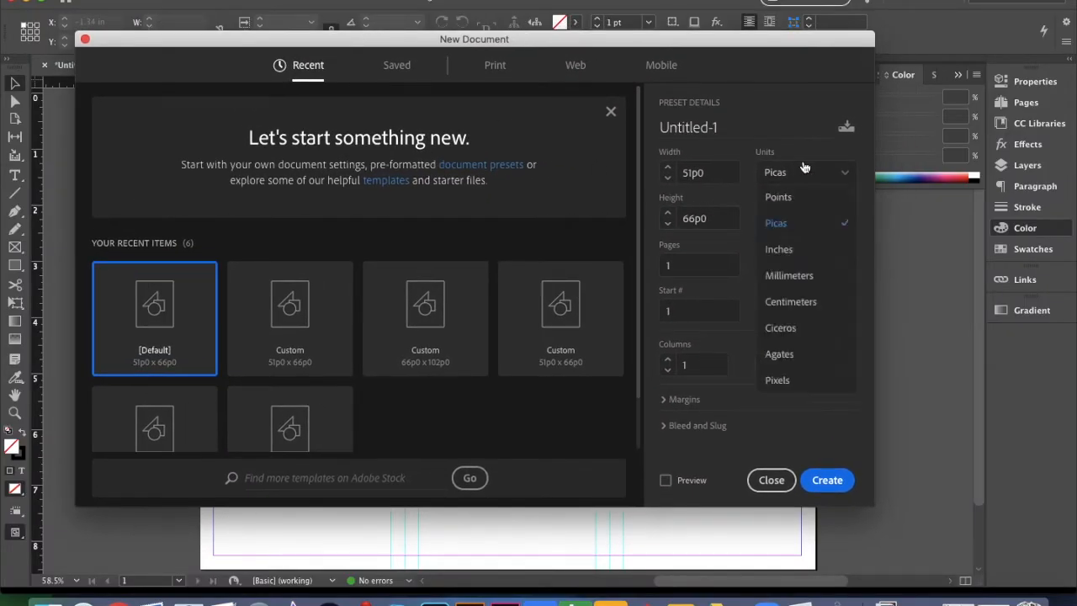
mouse_move(783, 249)
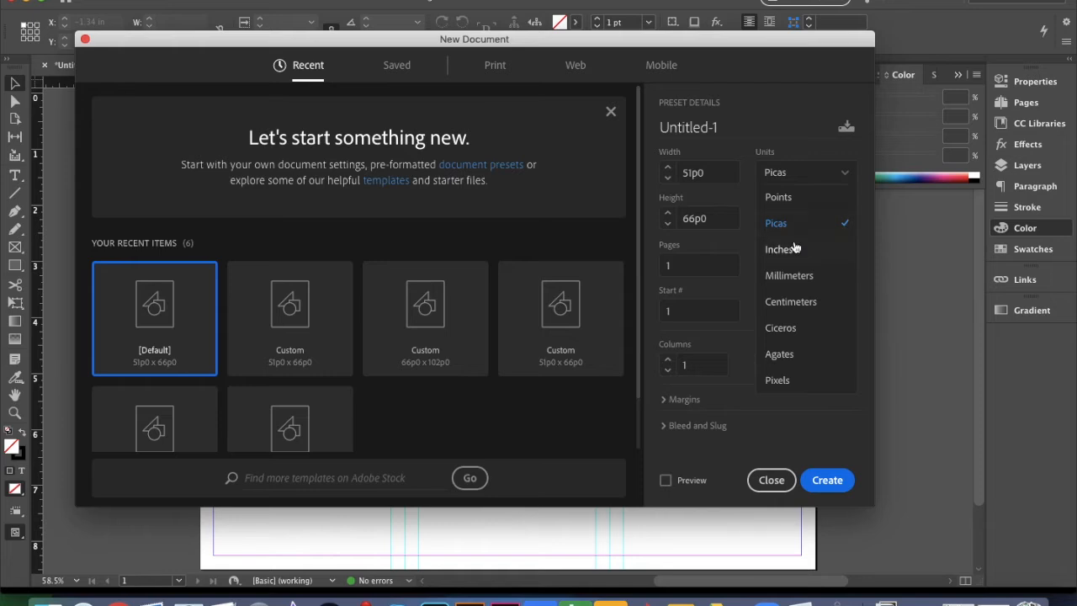
click(782, 249)
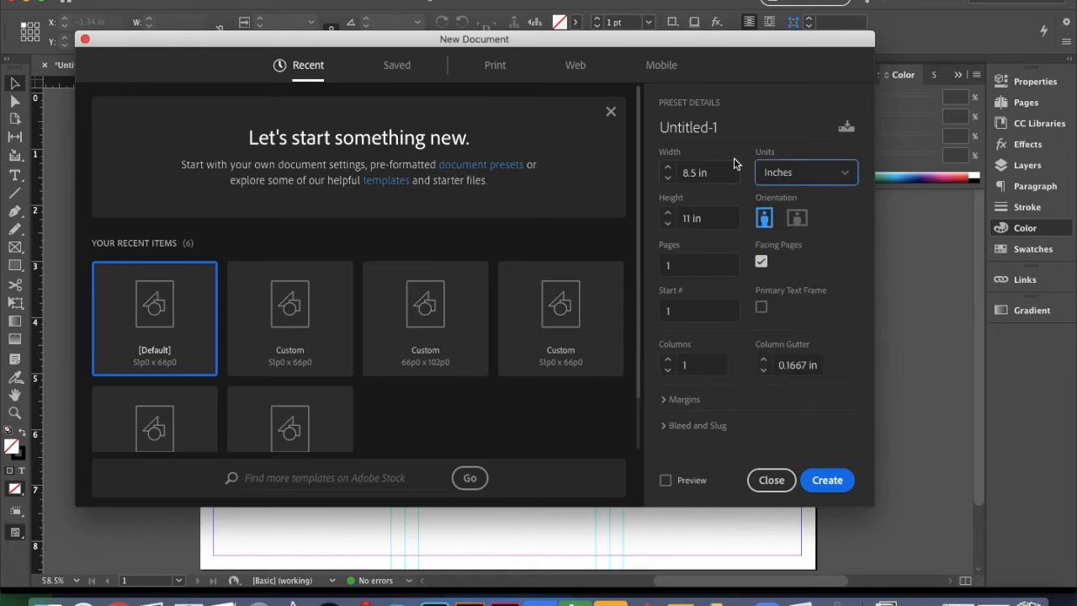
click(698, 171)
text(5)
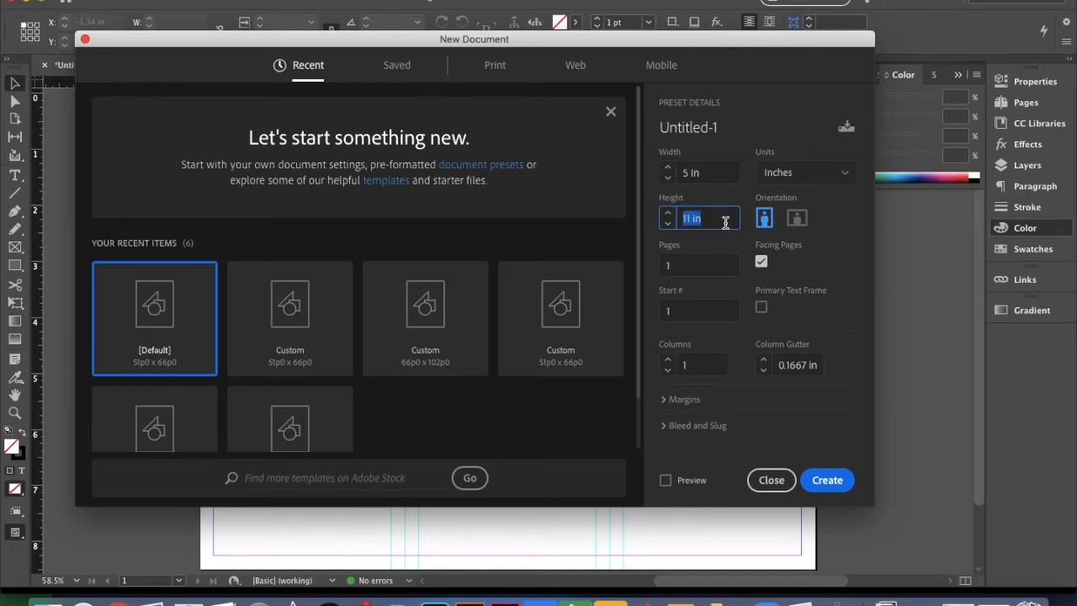
click(698, 172)
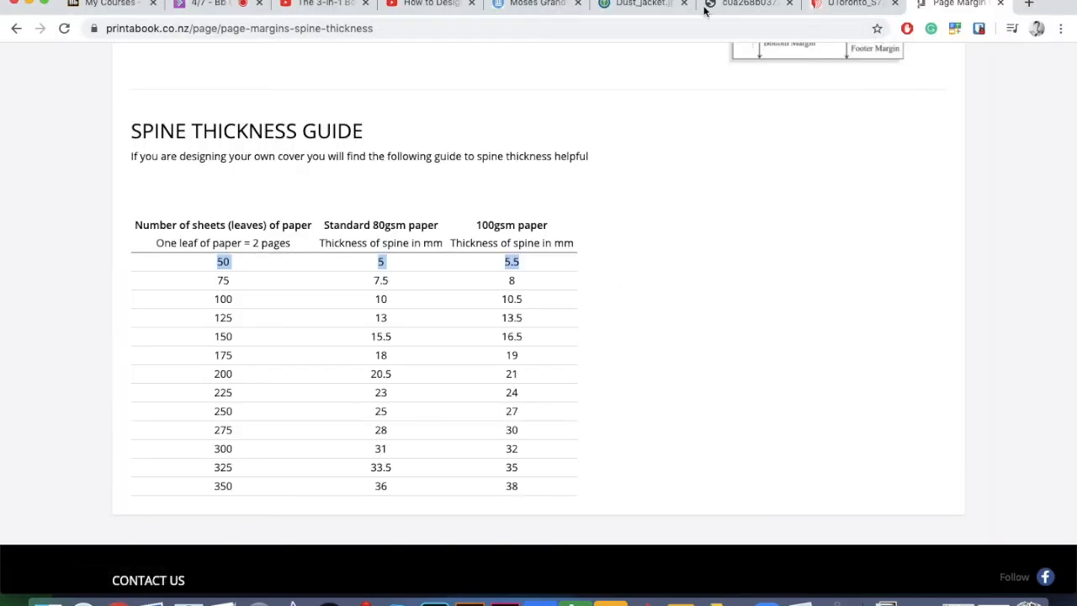
Compare the real dust jacket photo with the labelled diagram, then enter 10 in the document setup.
click(855, 3)
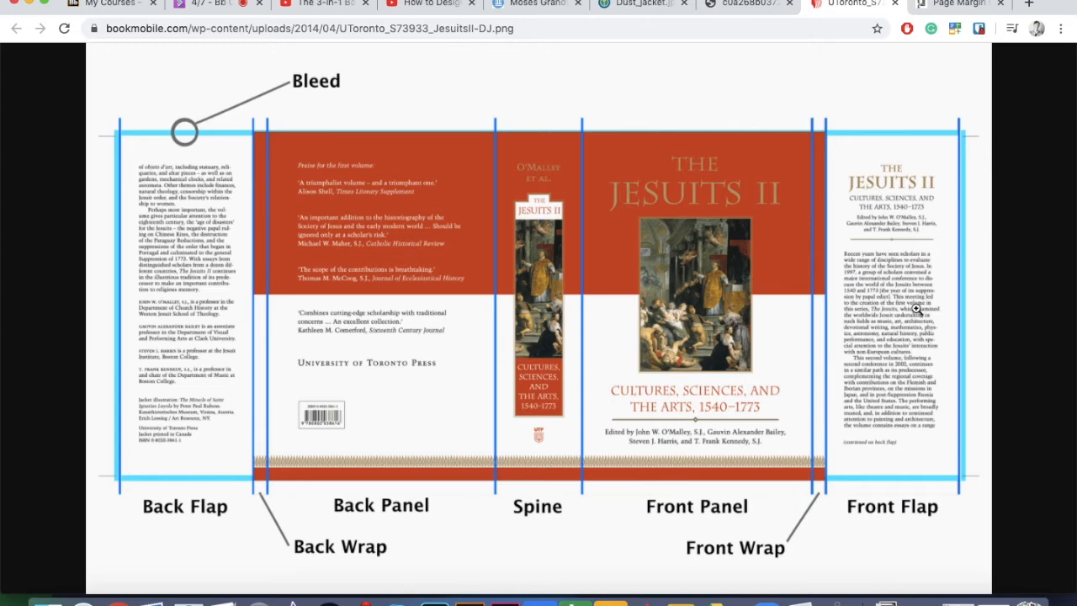
mouse_move(818, 145)
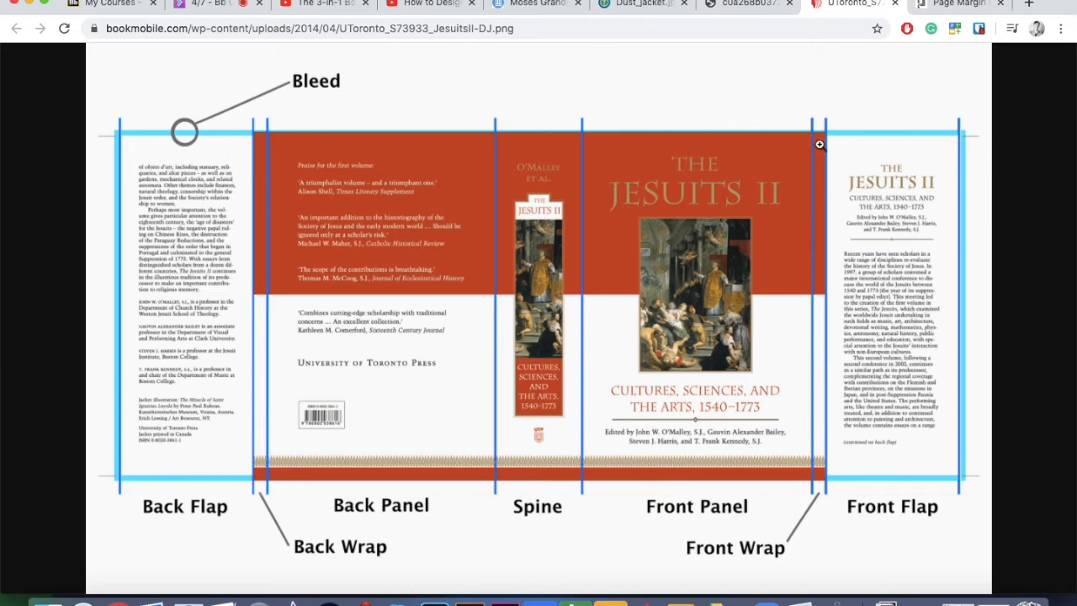
click(640, 4)
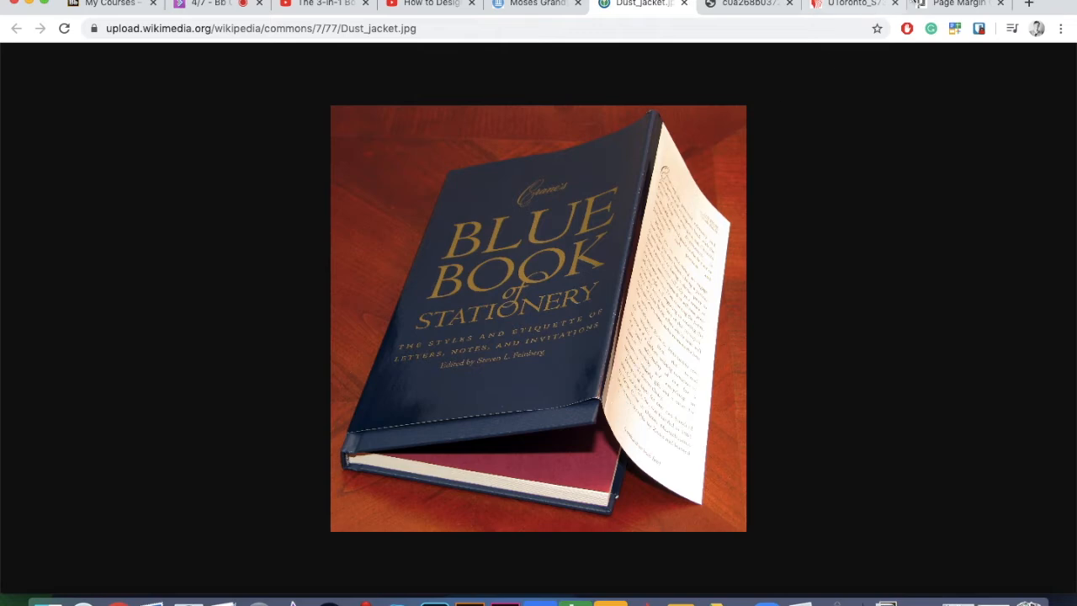
click(852, 3)
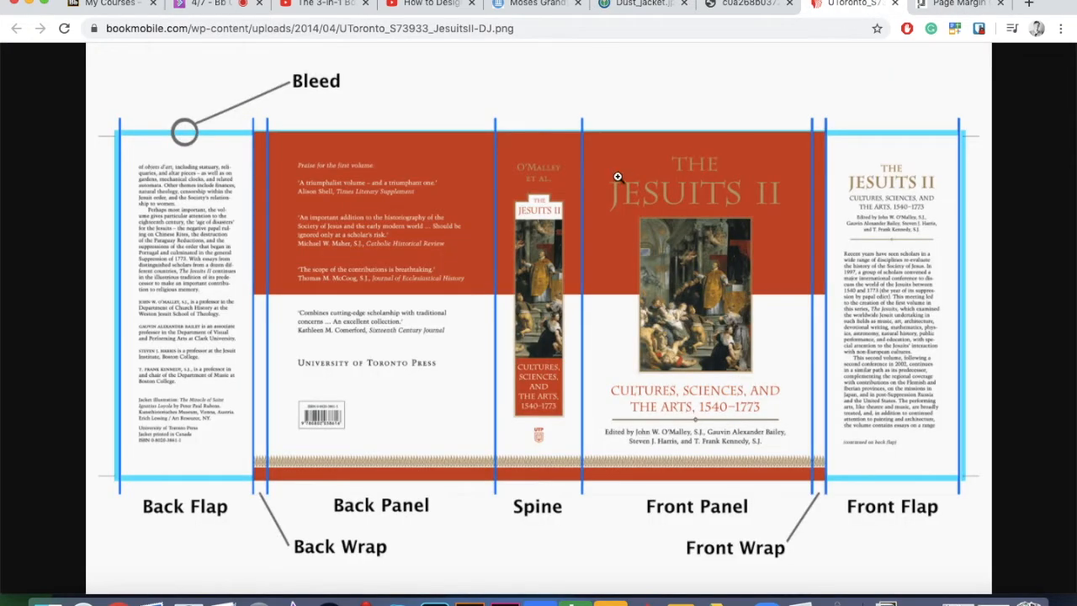
mouse_move(808, 96)
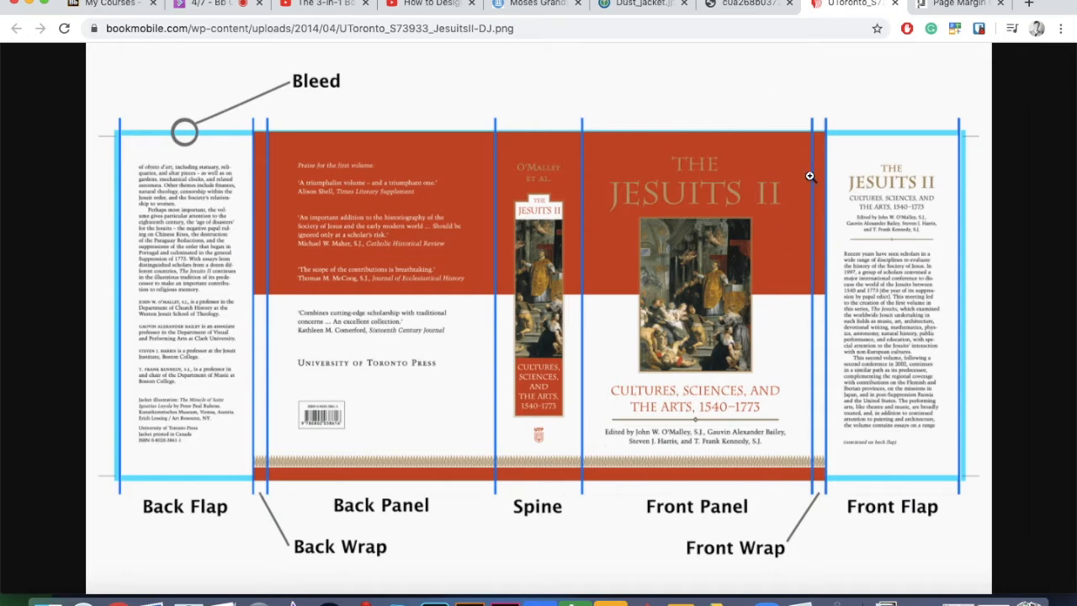
mouse_move(944, 199)
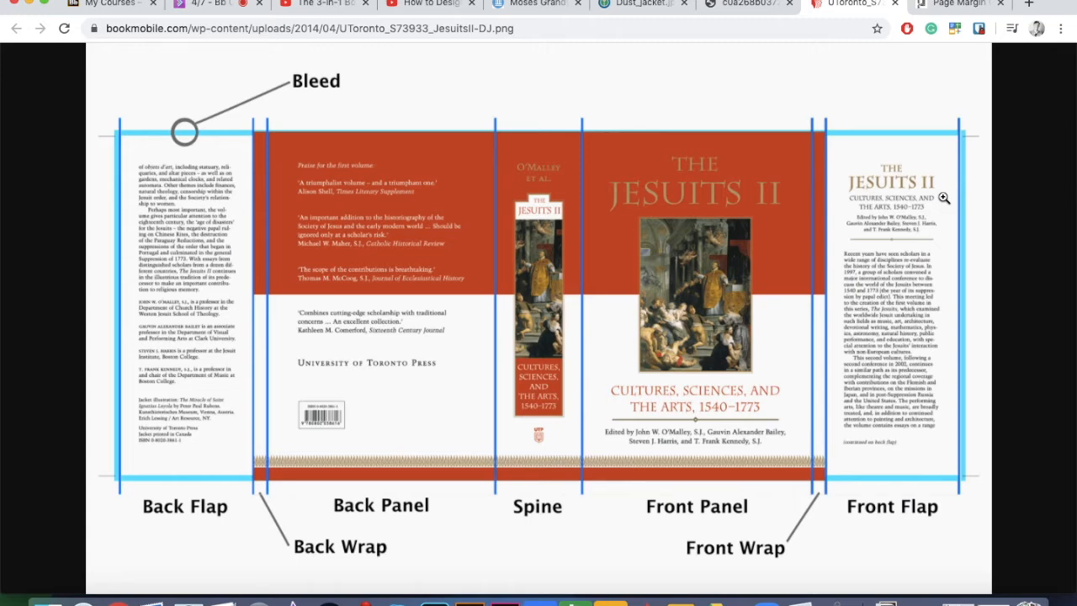
mouse_move(616, 138)
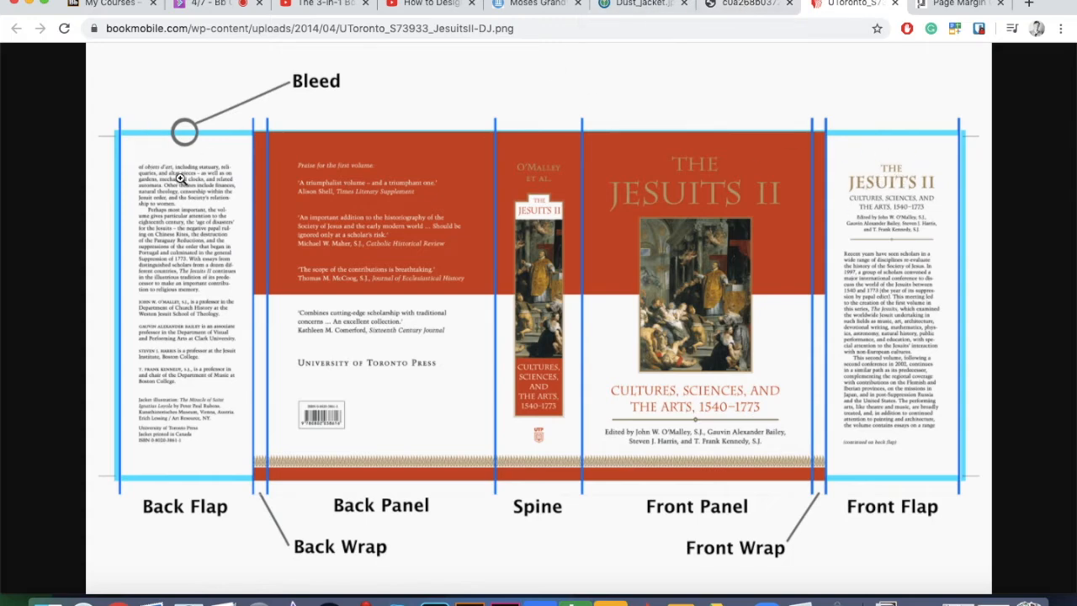
mouse_move(469, 593)
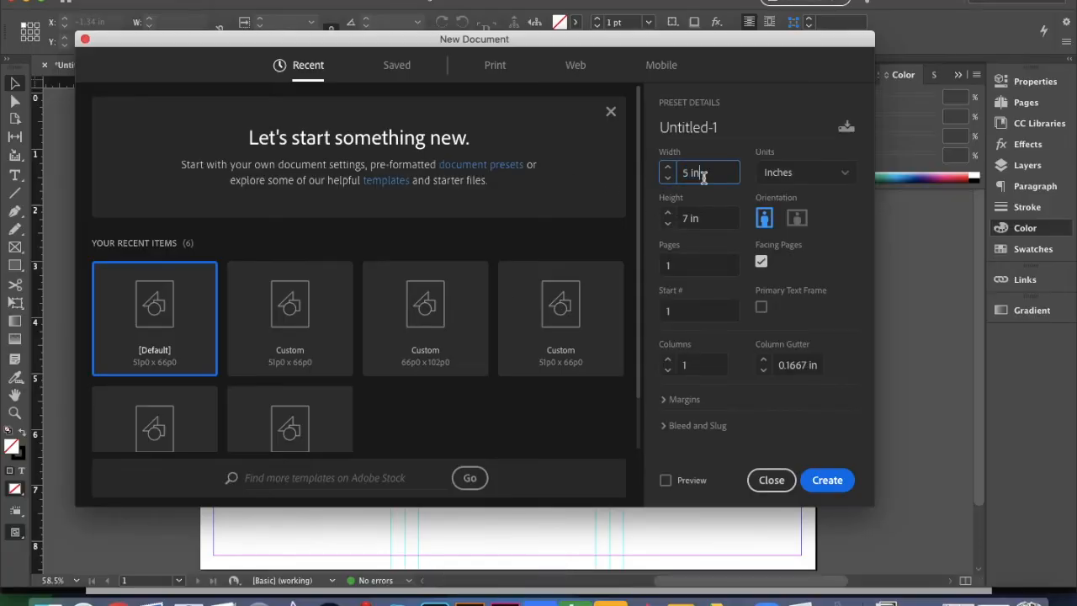
text(10)
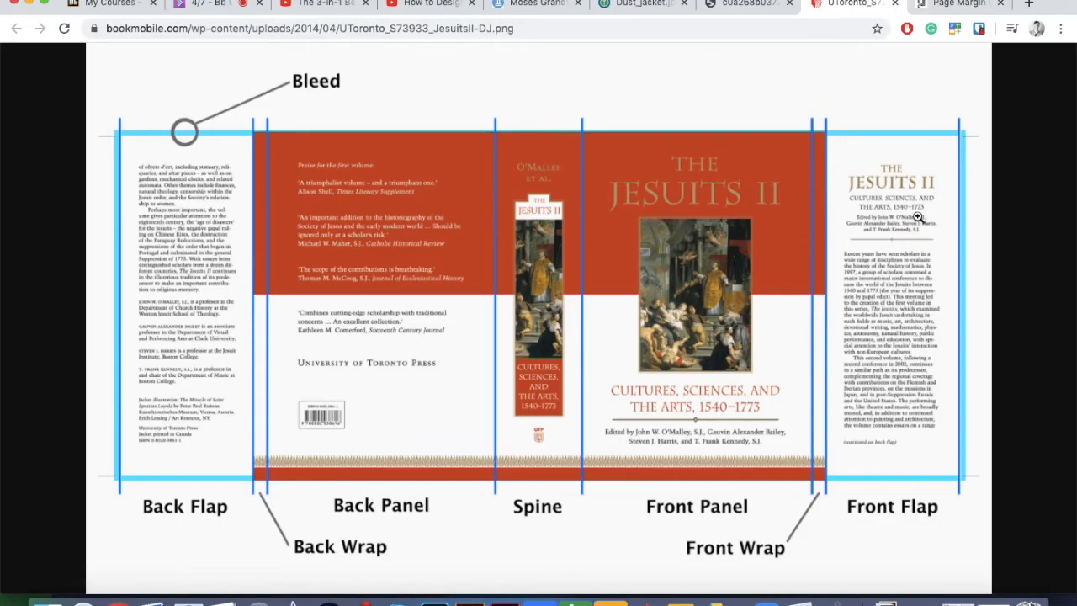
mouse_move(508, 138)
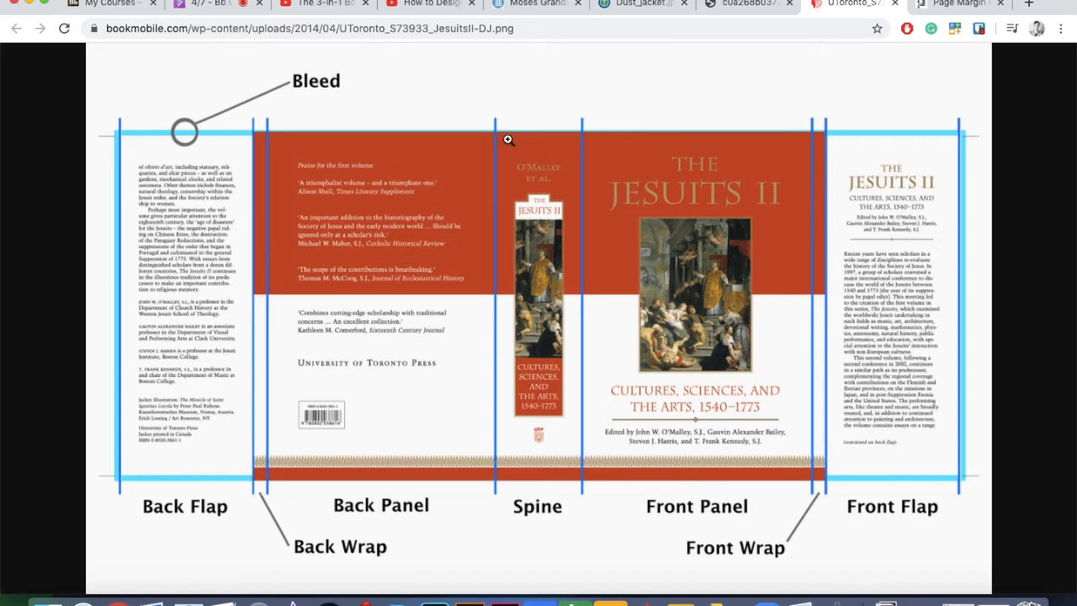
mouse_move(521, 194)
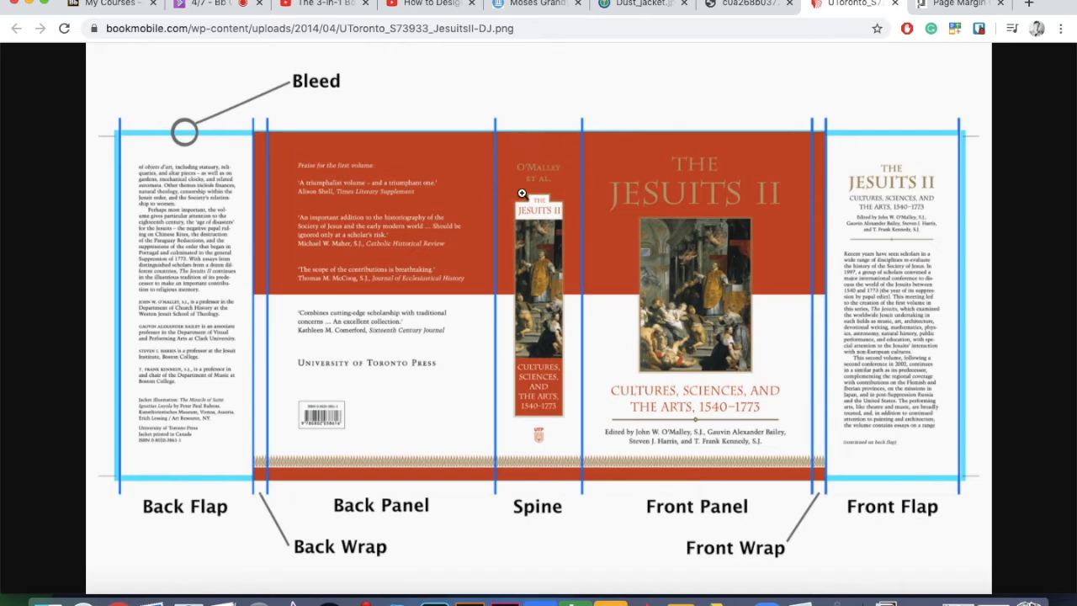
mouse_move(721, 101)
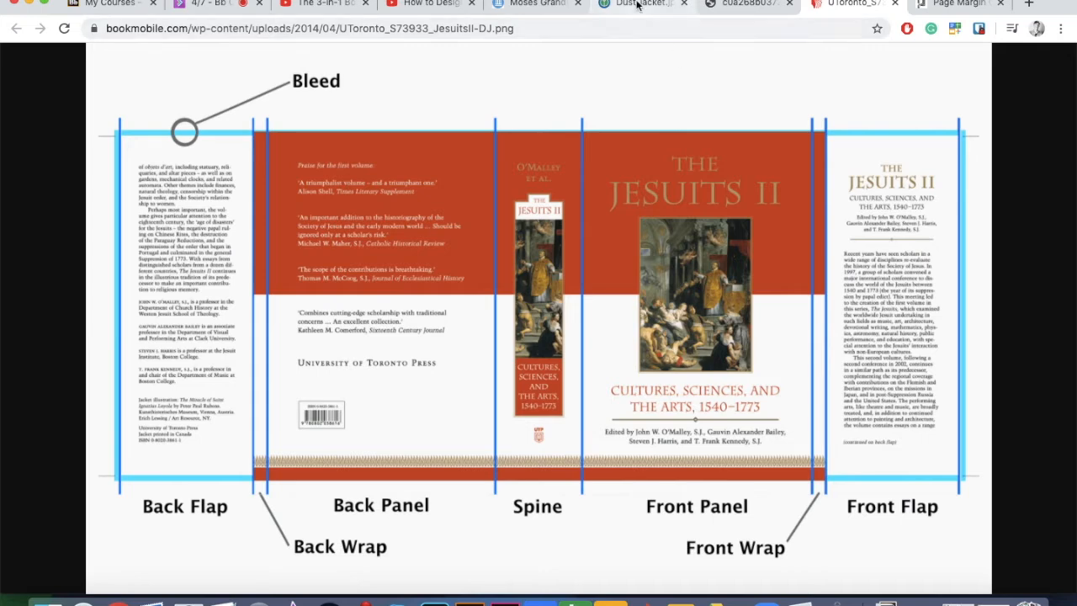
Take the 5 mm spine thickness from the table and Google '5mm in inches' (0.19685 in).
click(959, 4)
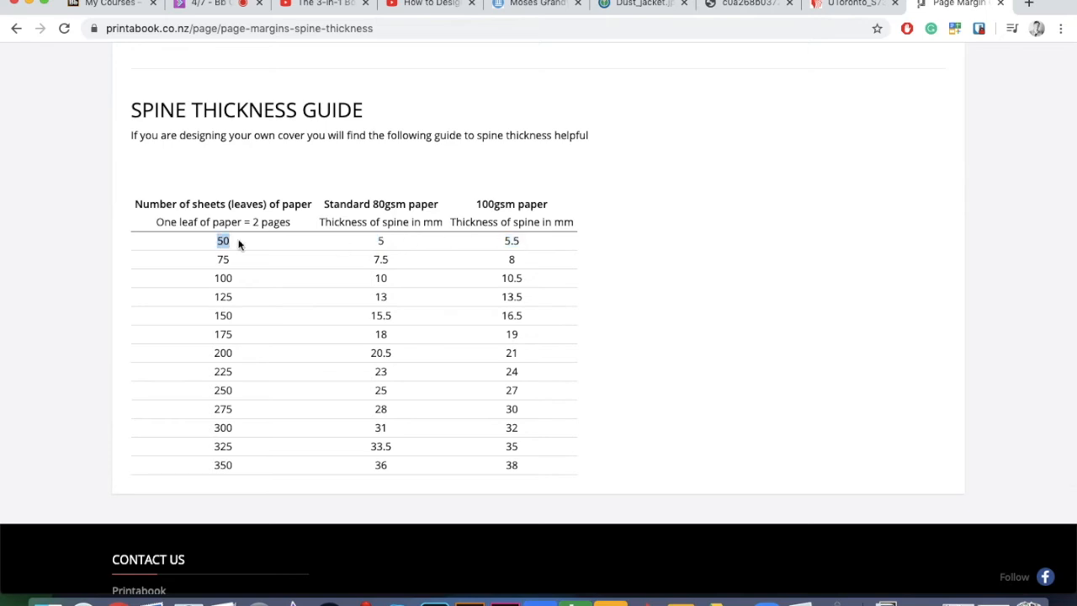
mouse_move(380, 241)
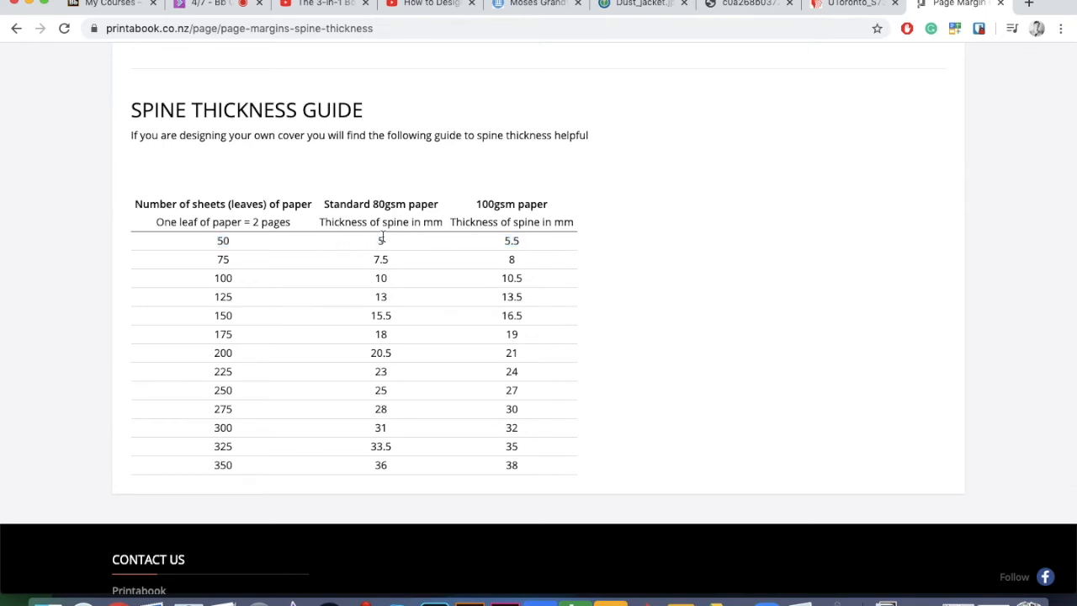
double_click(432, 223)
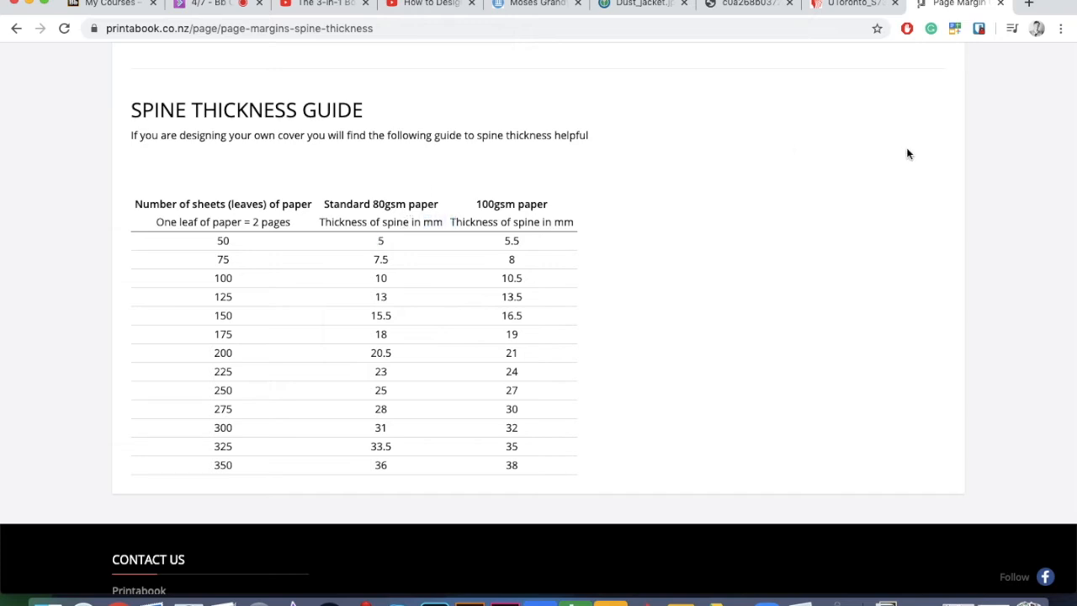
text(5mm in)
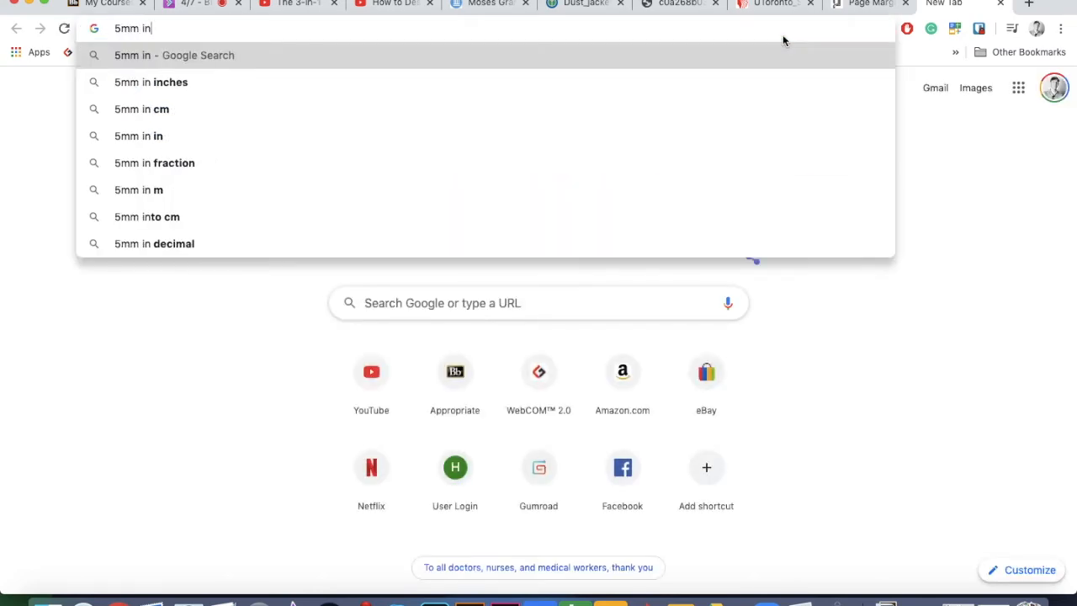
click(151, 81)
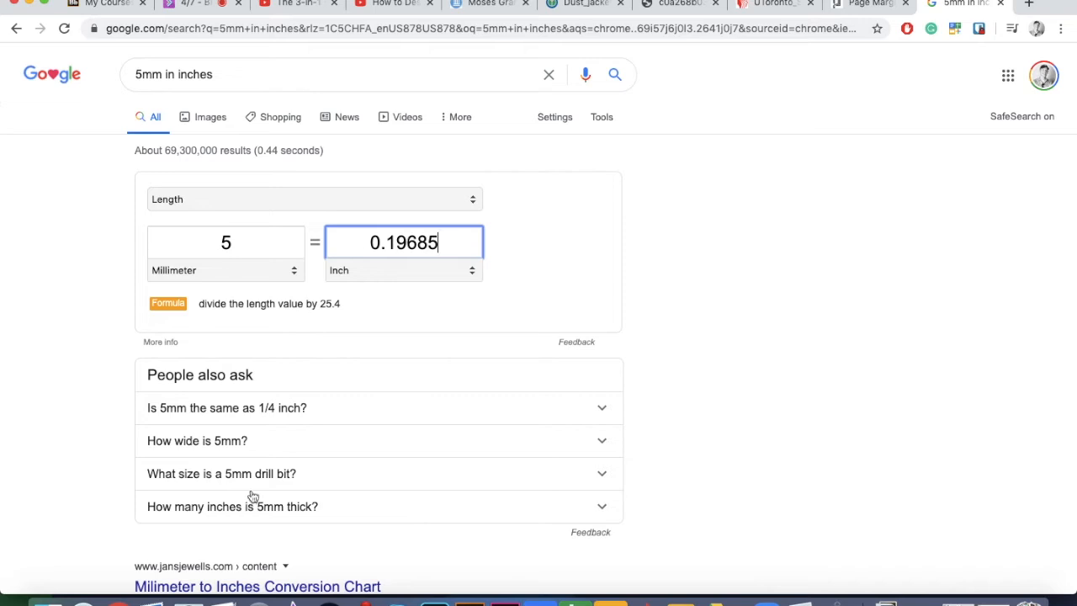
mouse_move(601, 54)
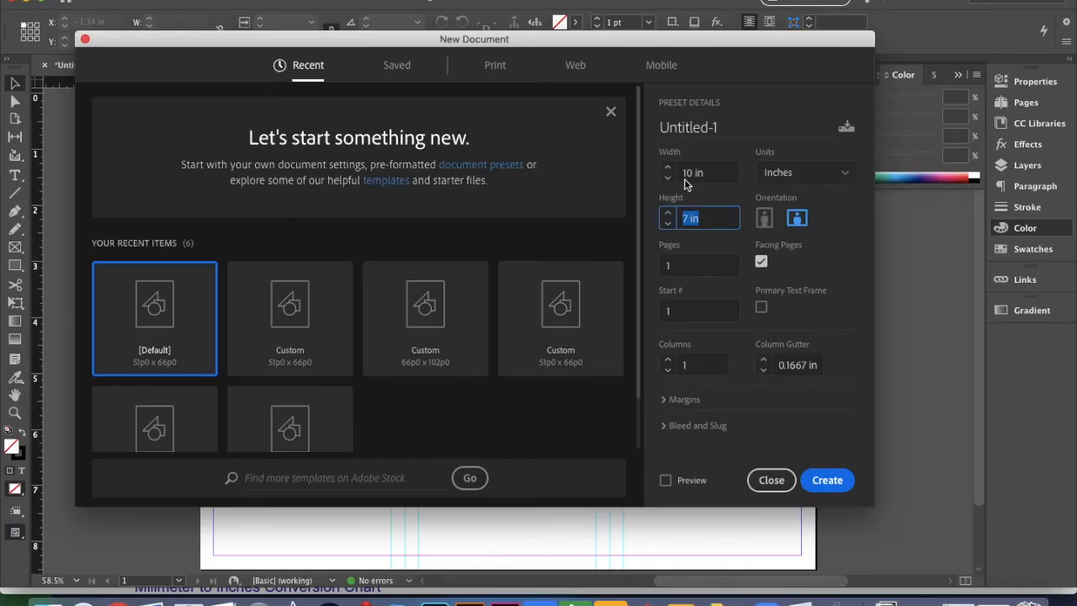
Check the Harry Potter cover and the labelled dust jacket diagram for reference.
click(704, 172)
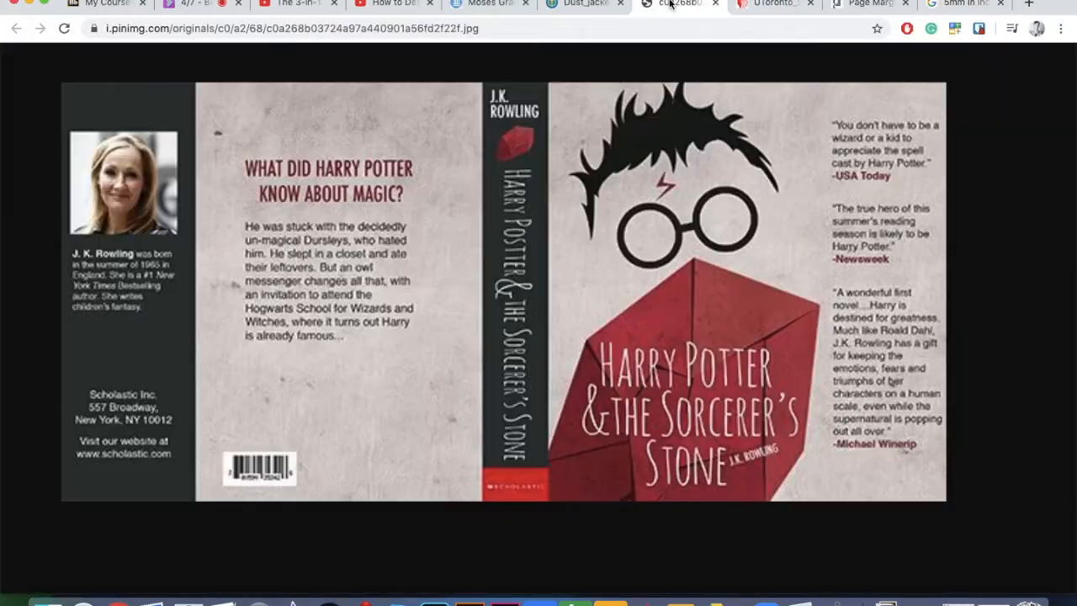
click(760, 5)
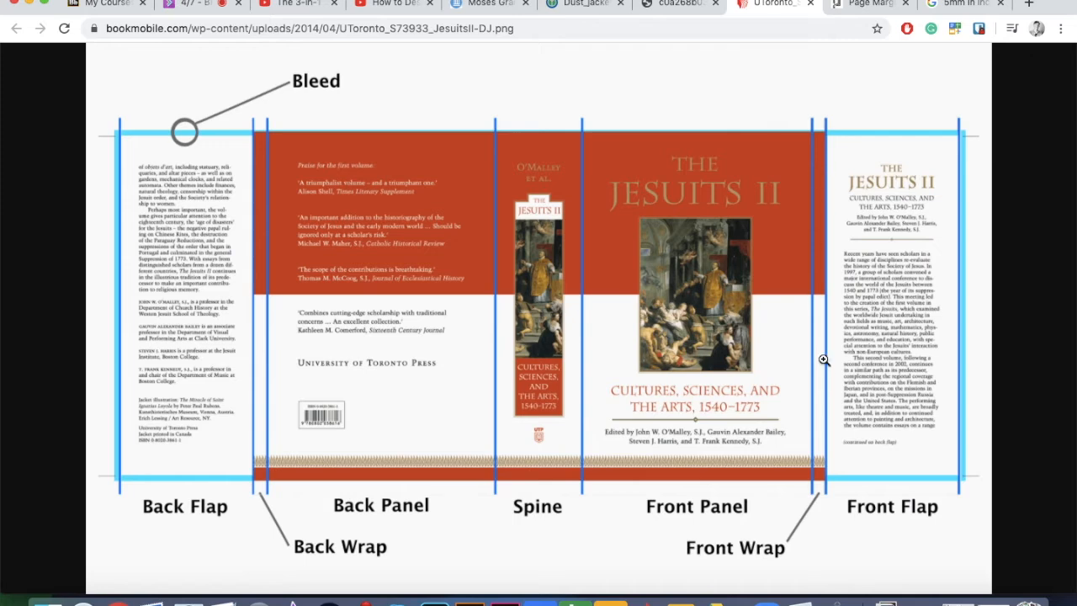
mouse_move(828, 262)
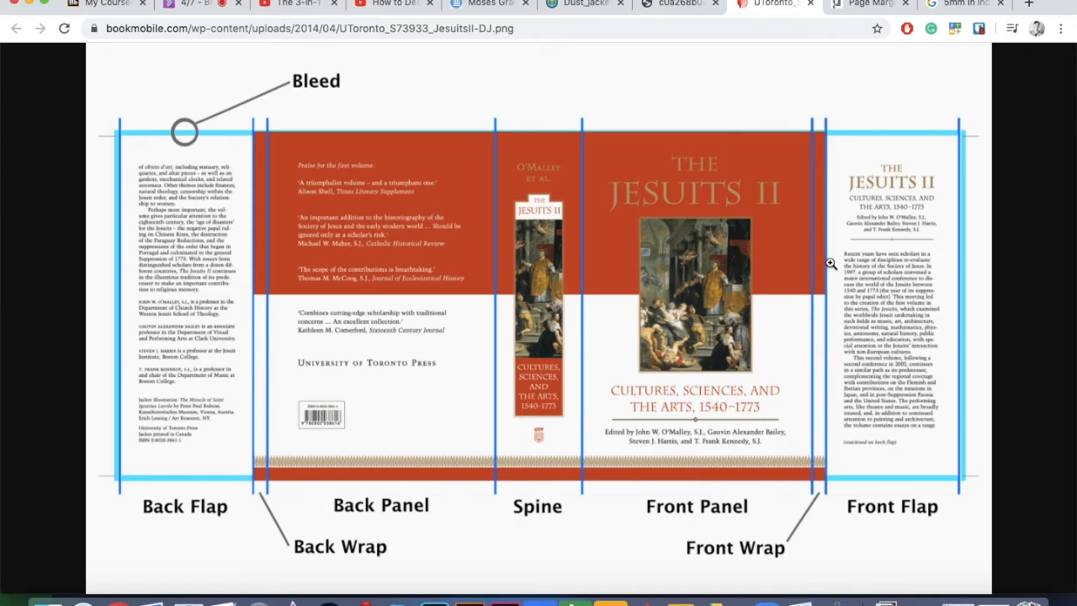
mouse_move(274, 84)
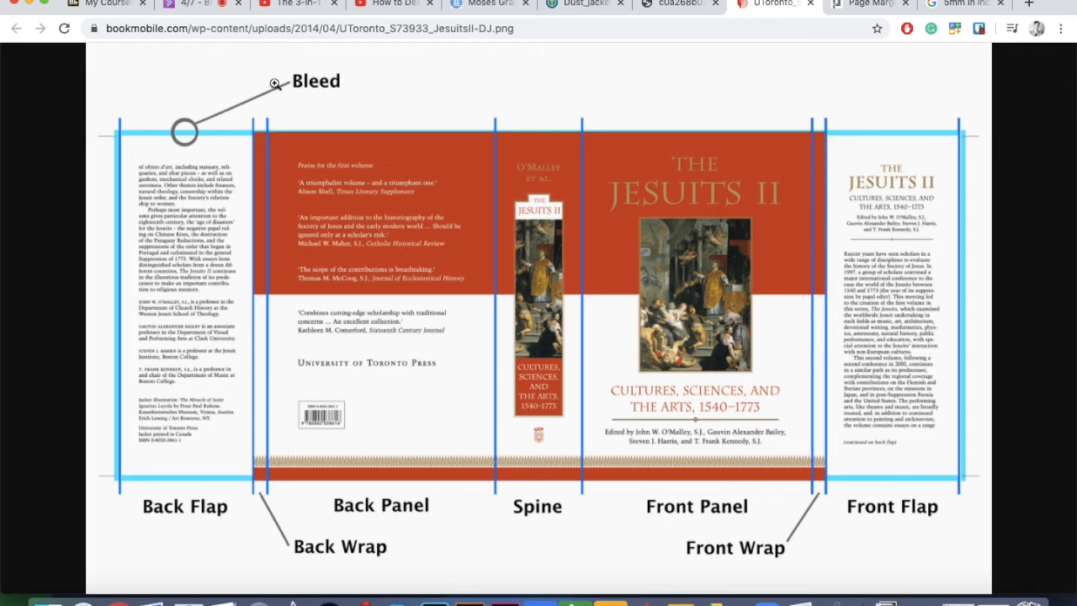
mouse_move(347, 118)
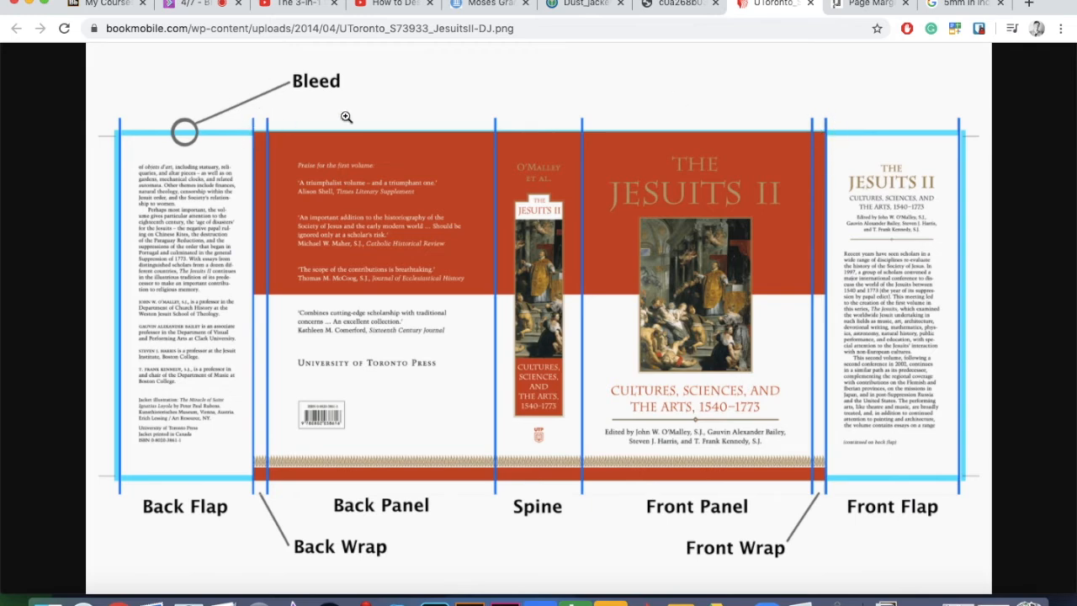
mouse_move(344, 532)
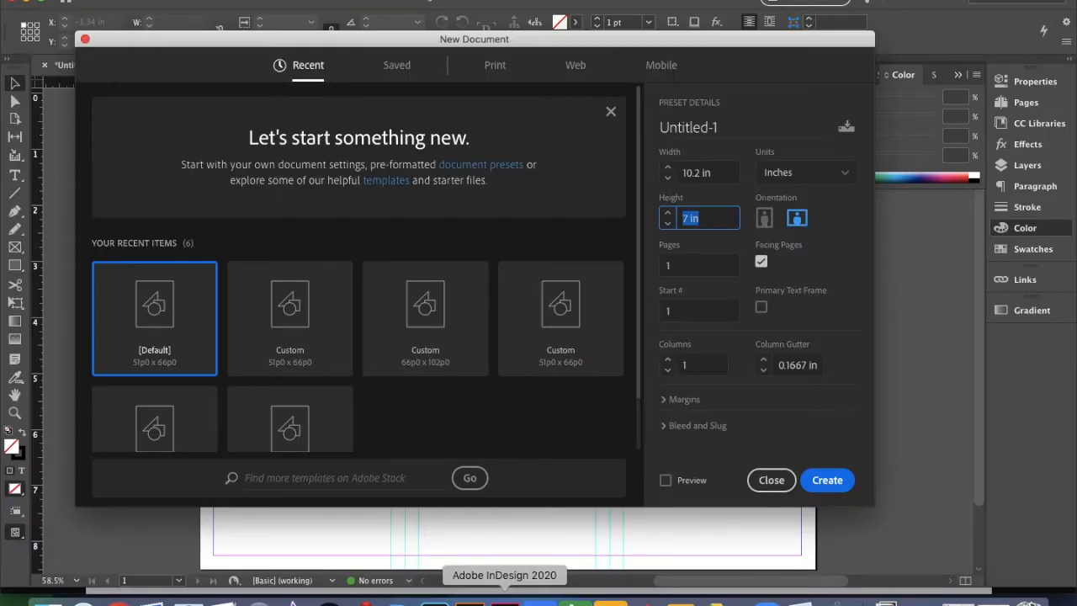
Make the 10.2 x 7 in document landscape with 0.25 in margins and 0.25 in bleed.
click(699, 217)
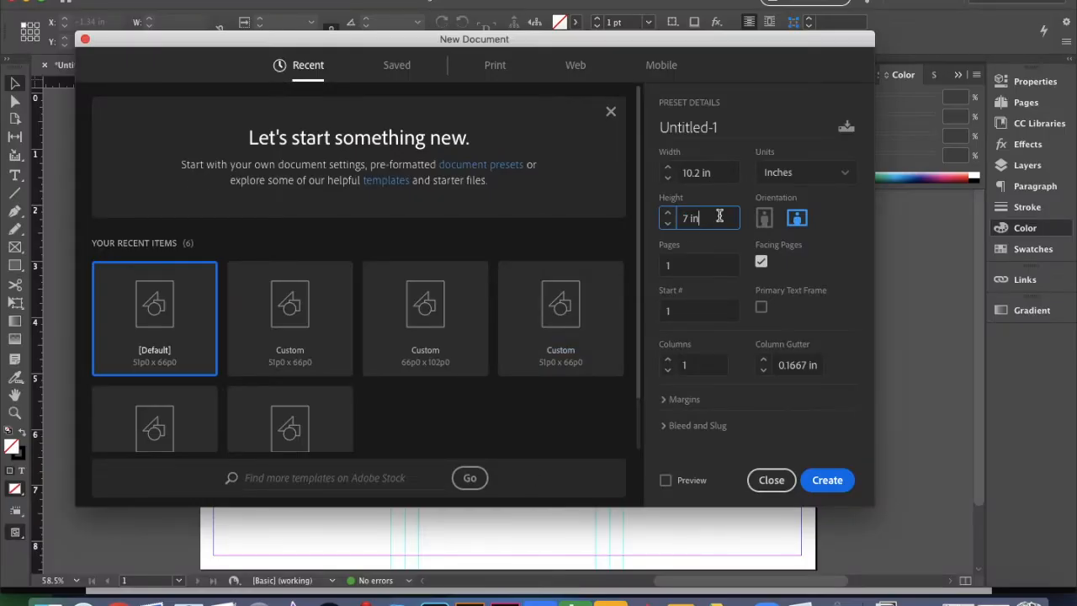
click(699, 266)
text(2)
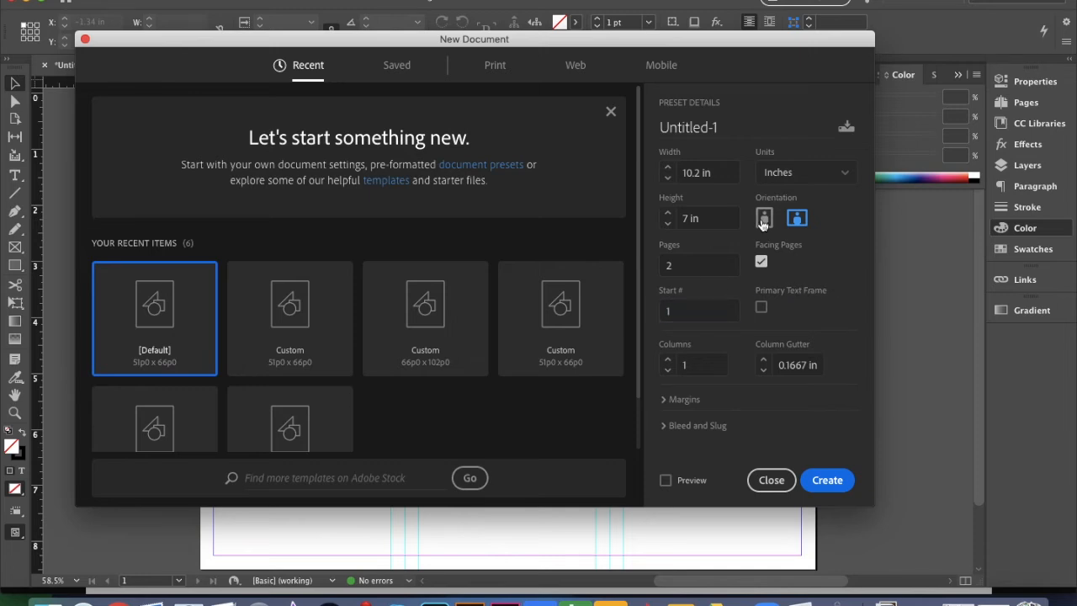
click(796, 219)
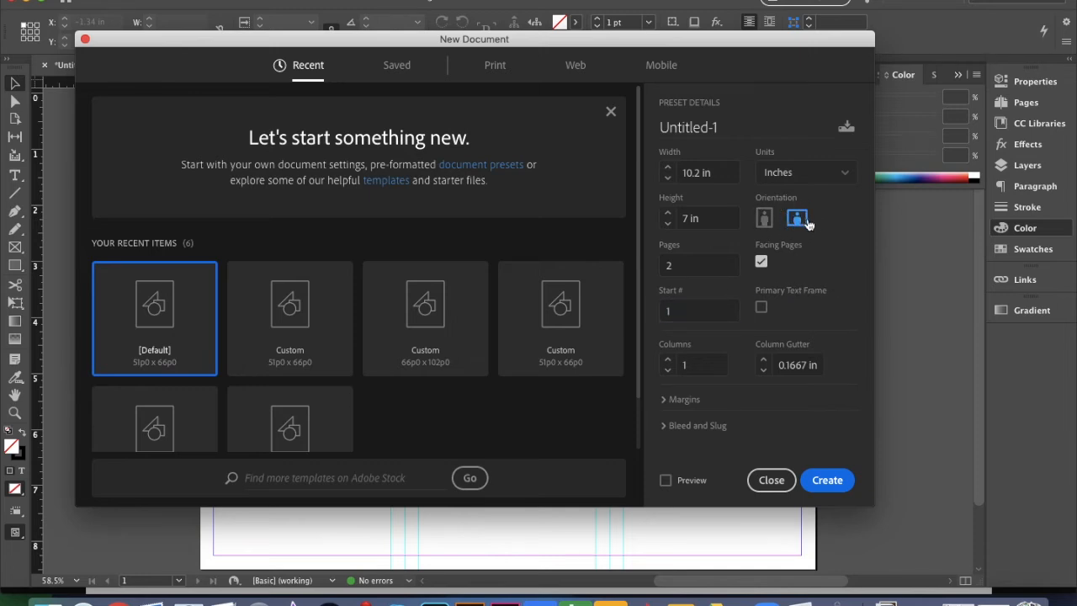
mouse_move(797, 219)
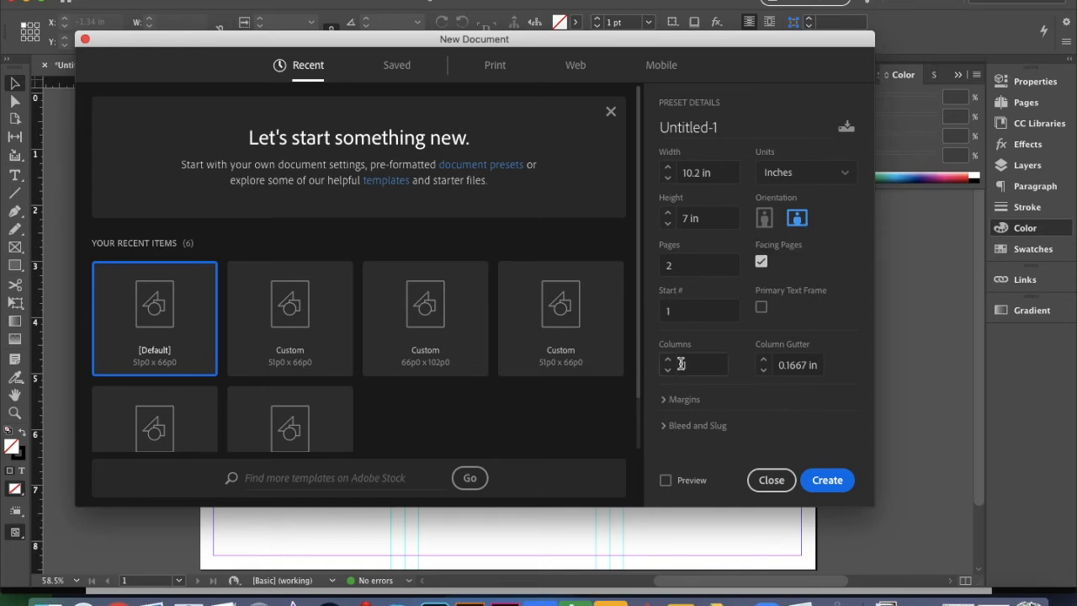
click(666, 399)
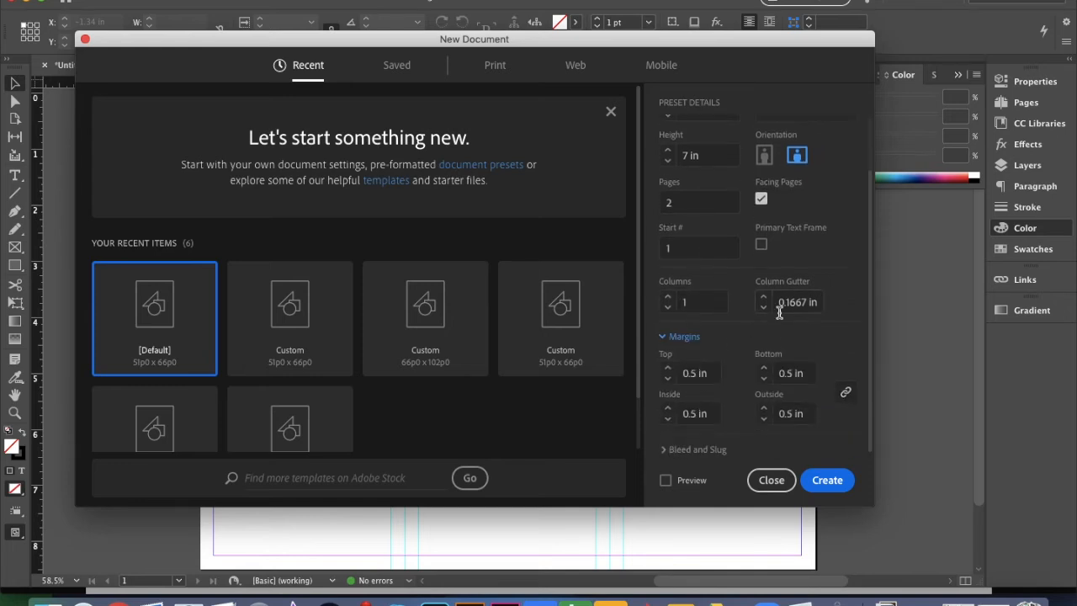
mouse_move(727, 345)
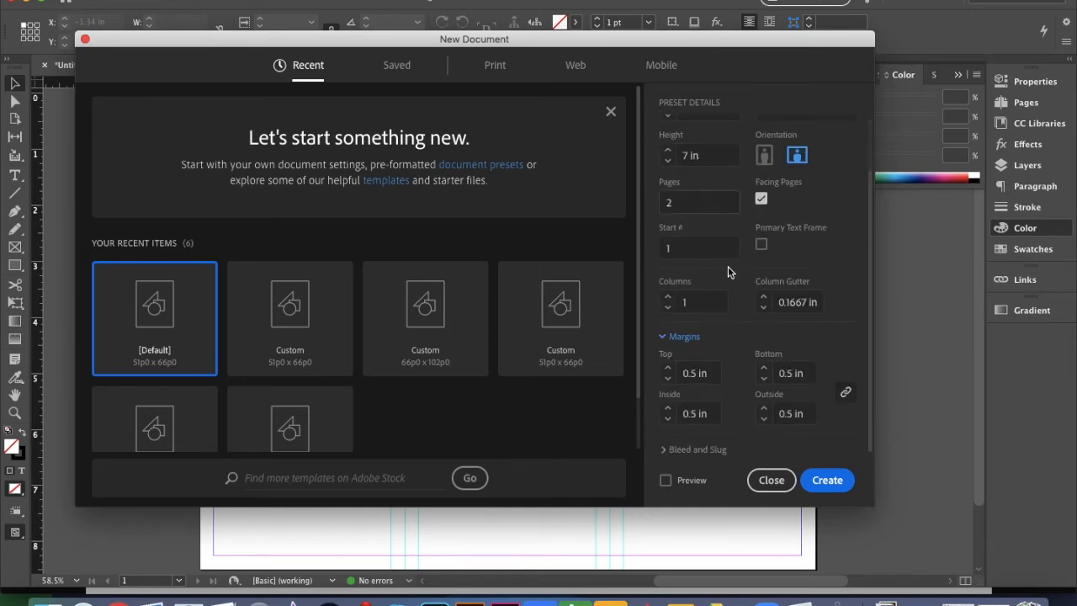
click(666, 368)
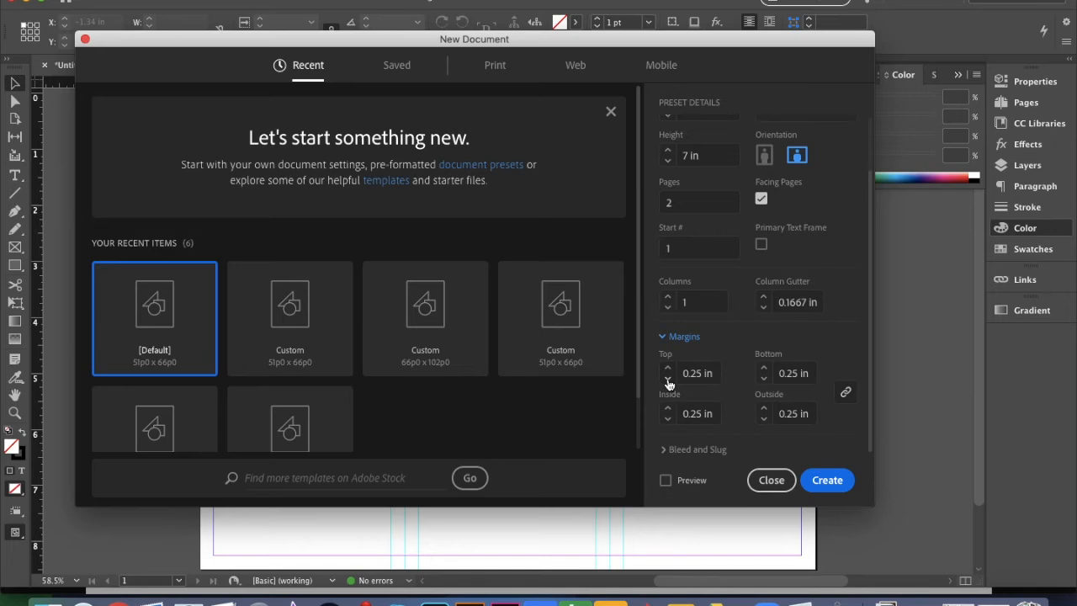
mouse_move(751, 330)
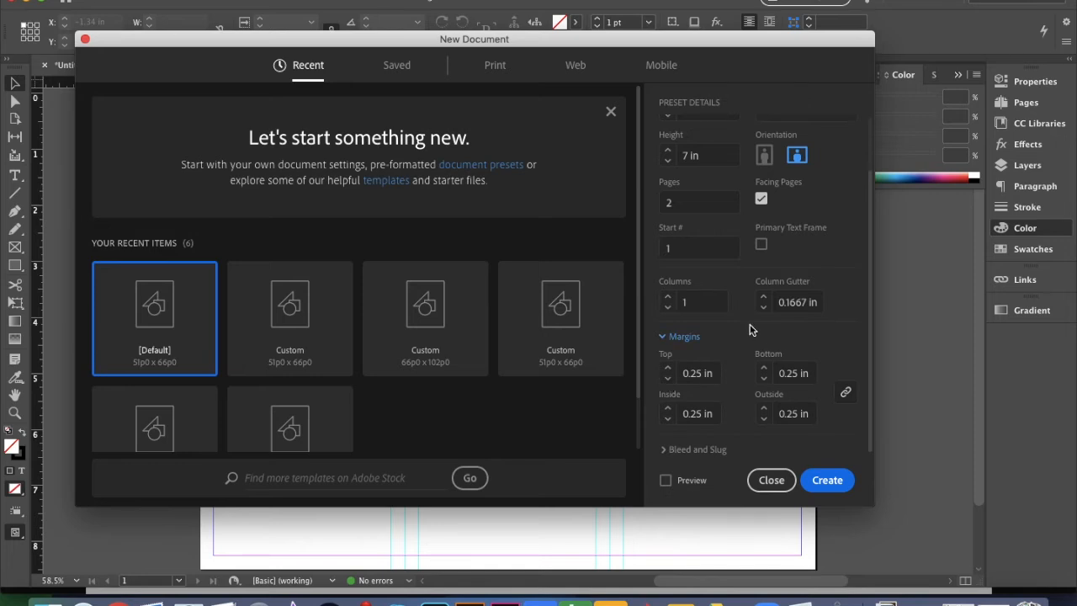
click(697, 447)
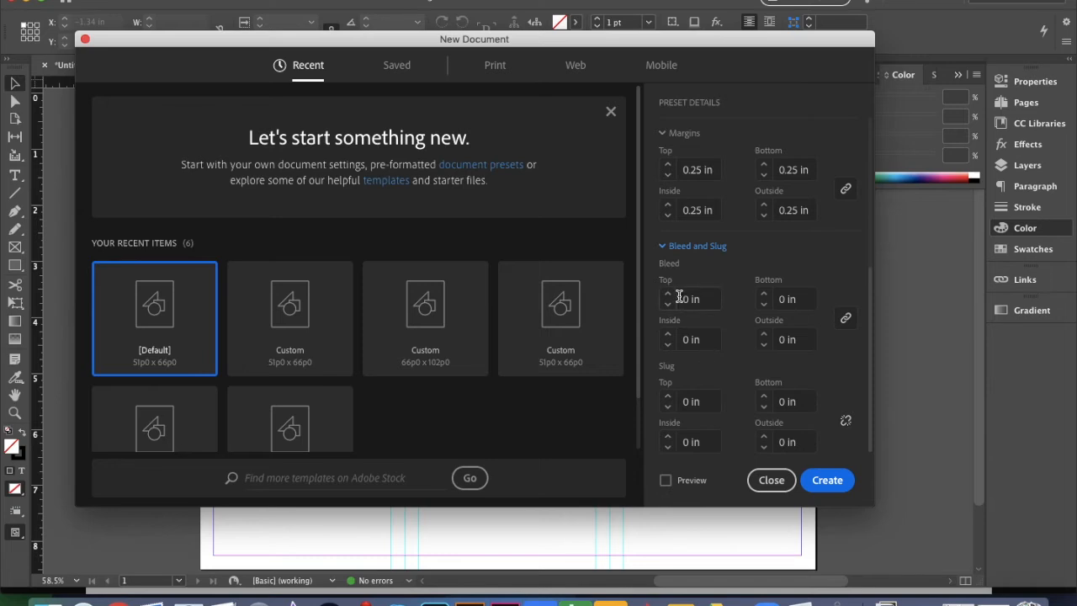
click(668, 294)
text(0.25)
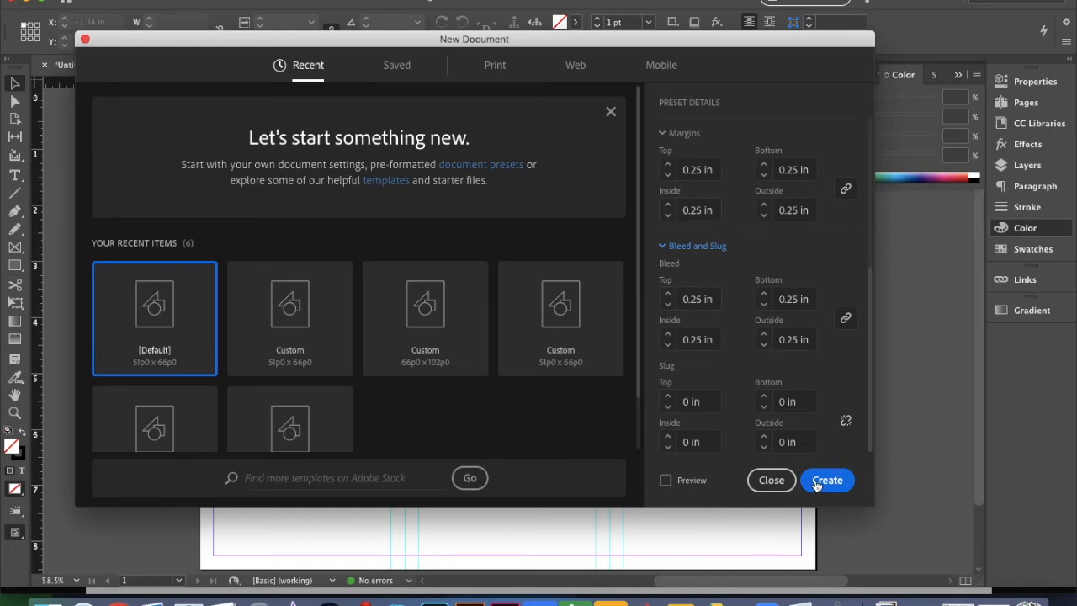
Create the document and reduce its margins to 0.125 in in the Properties panel.
click(828, 480)
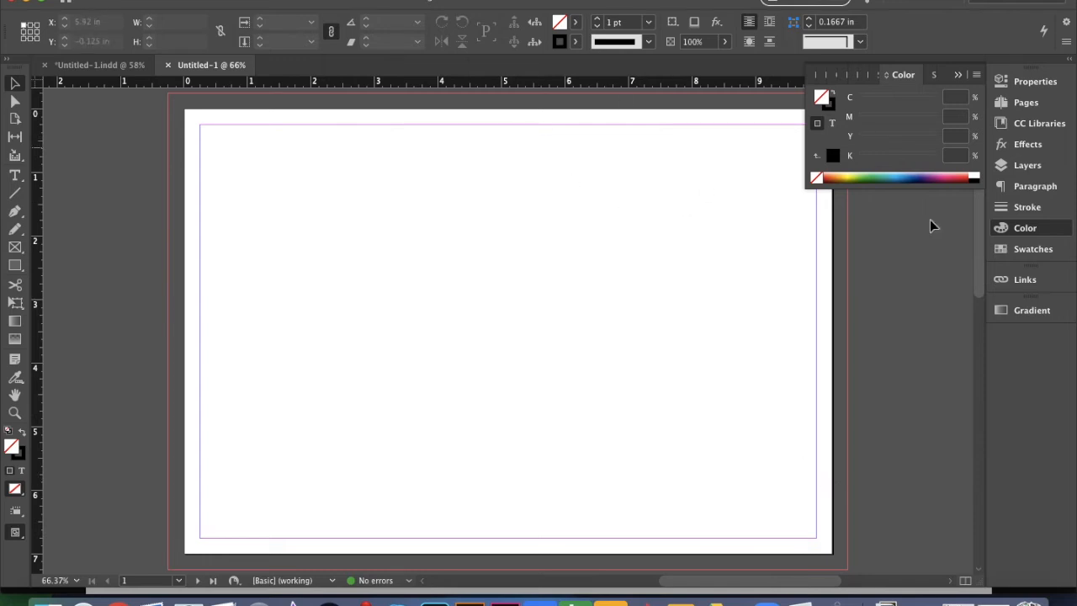
mouse_move(168, 101)
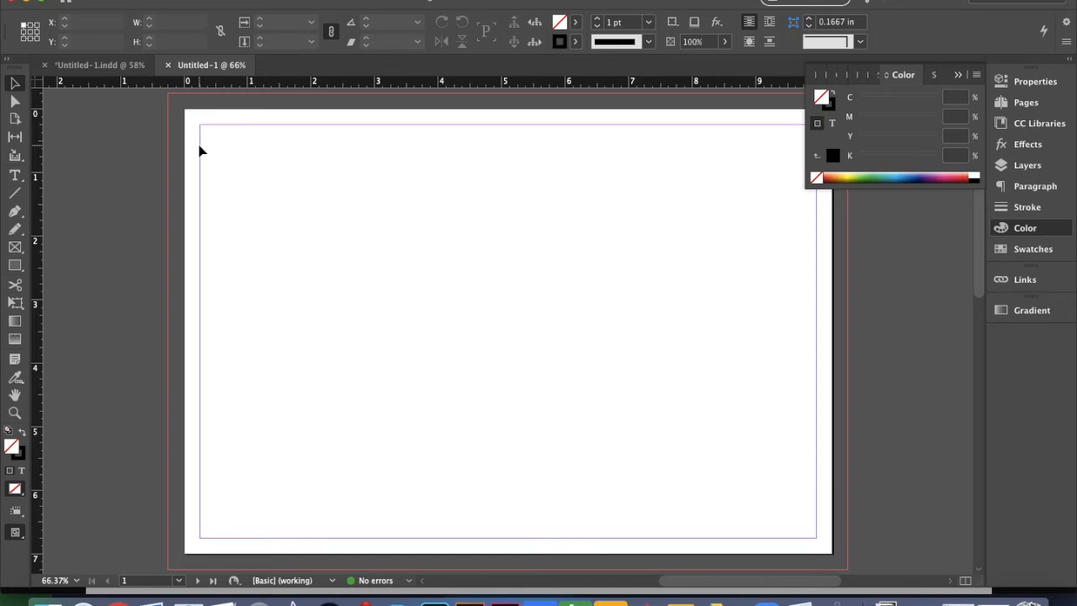
click(1034, 81)
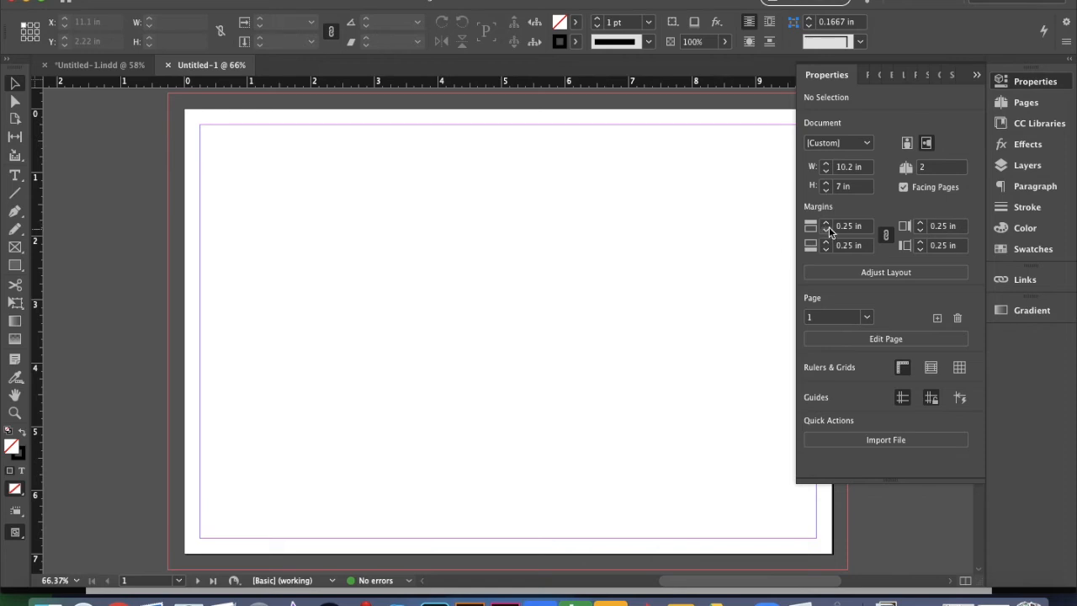
click(825, 229)
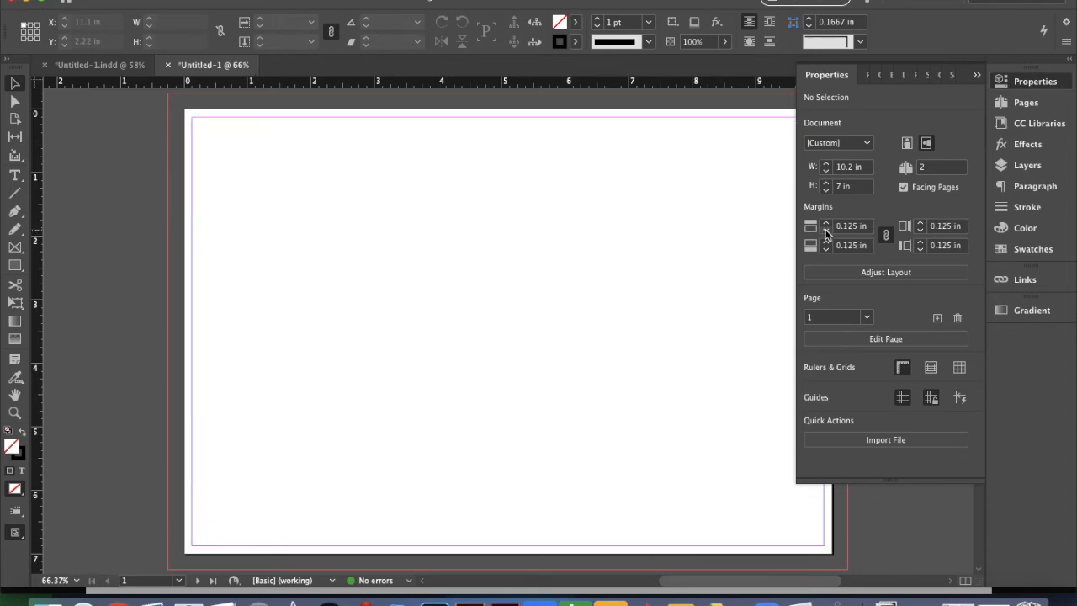
mouse_move(212, 118)
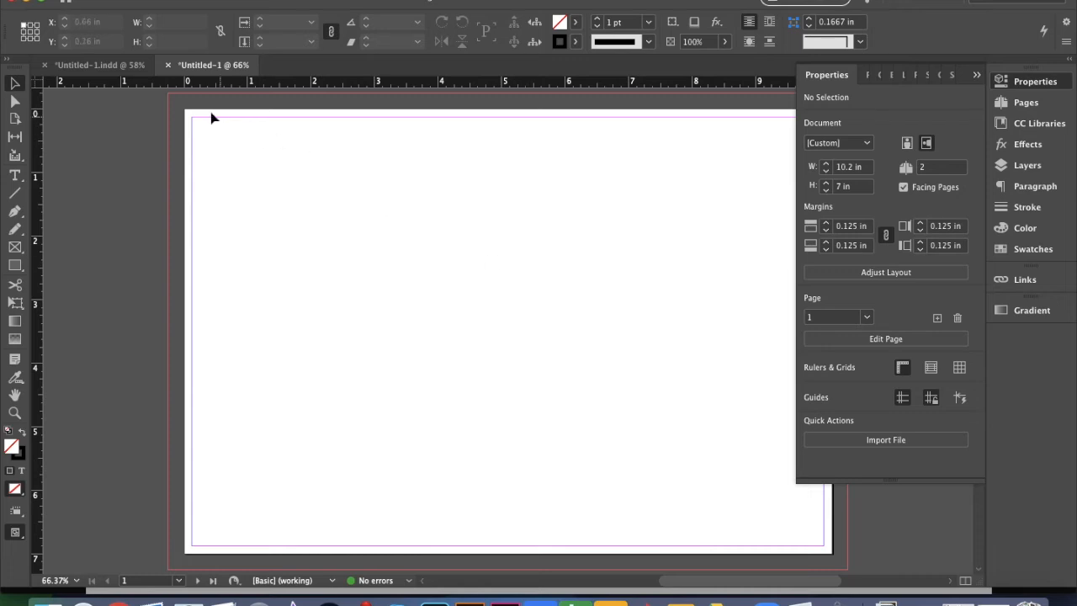
mouse_move(613, 236)
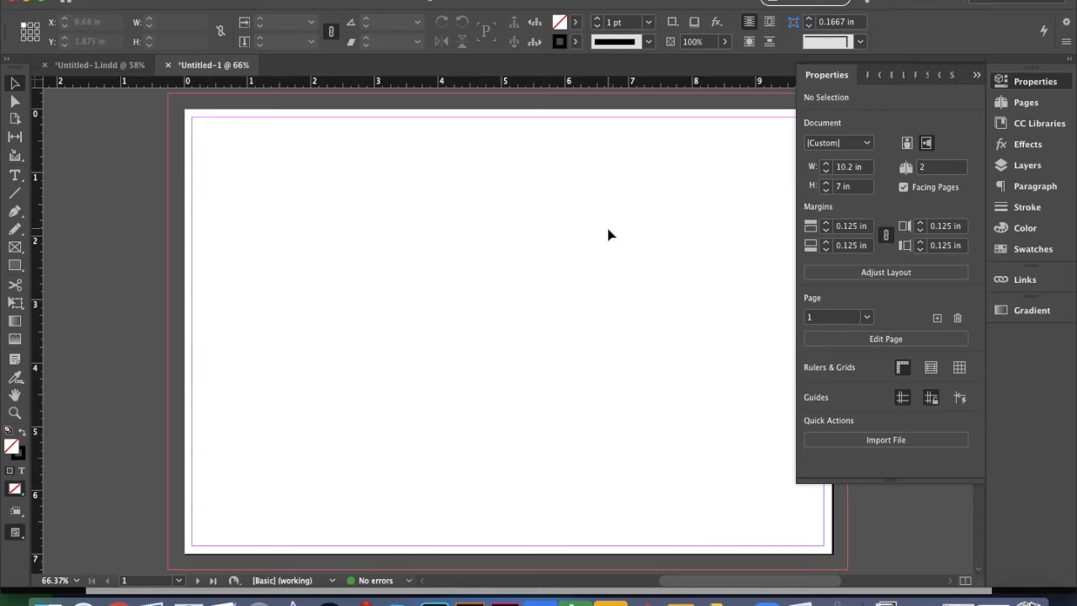
mouse_move(1060, 126)
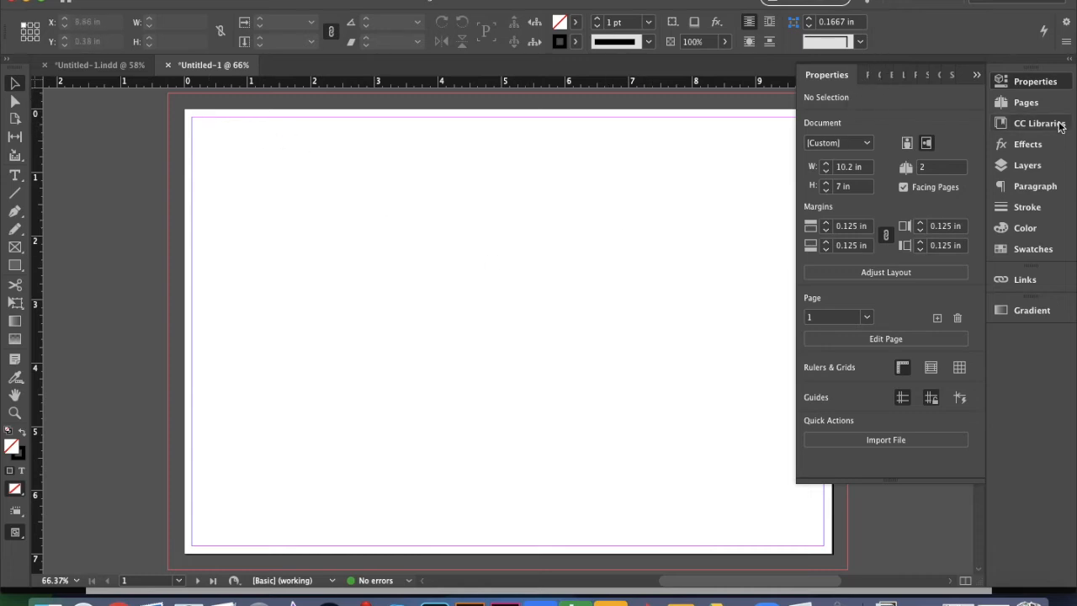
mouse_move(926, 310)
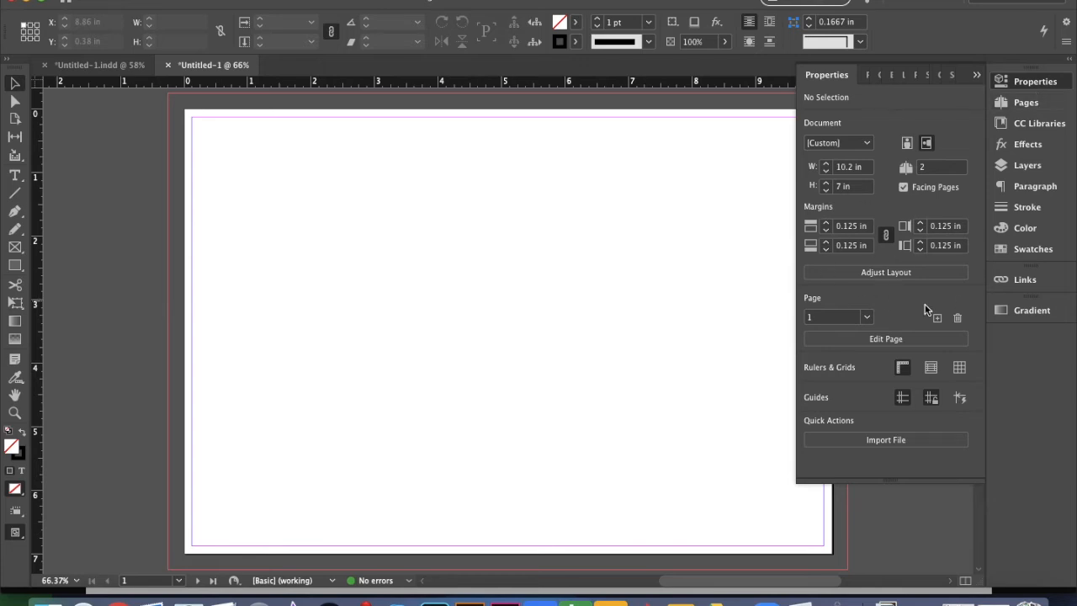
mouse_move(1037, 81)
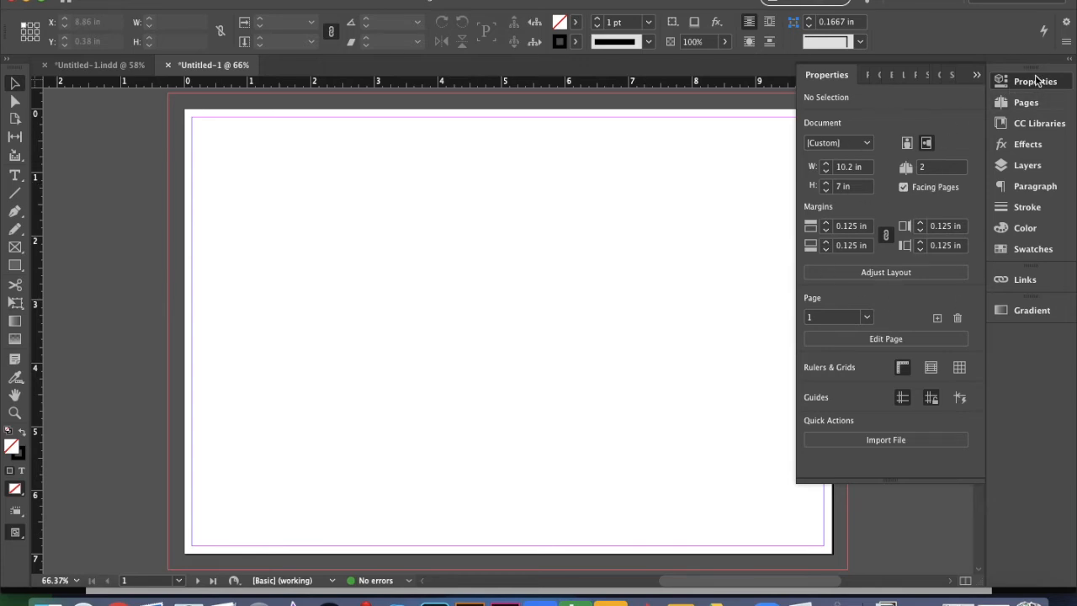
click(1033, 81)
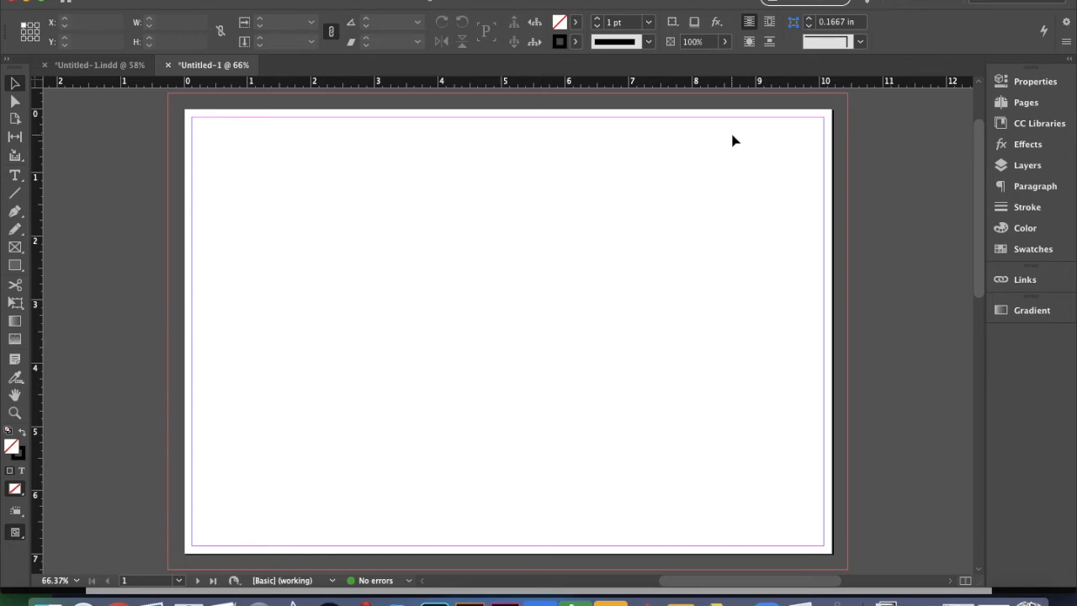
mouse_move(37, 169)
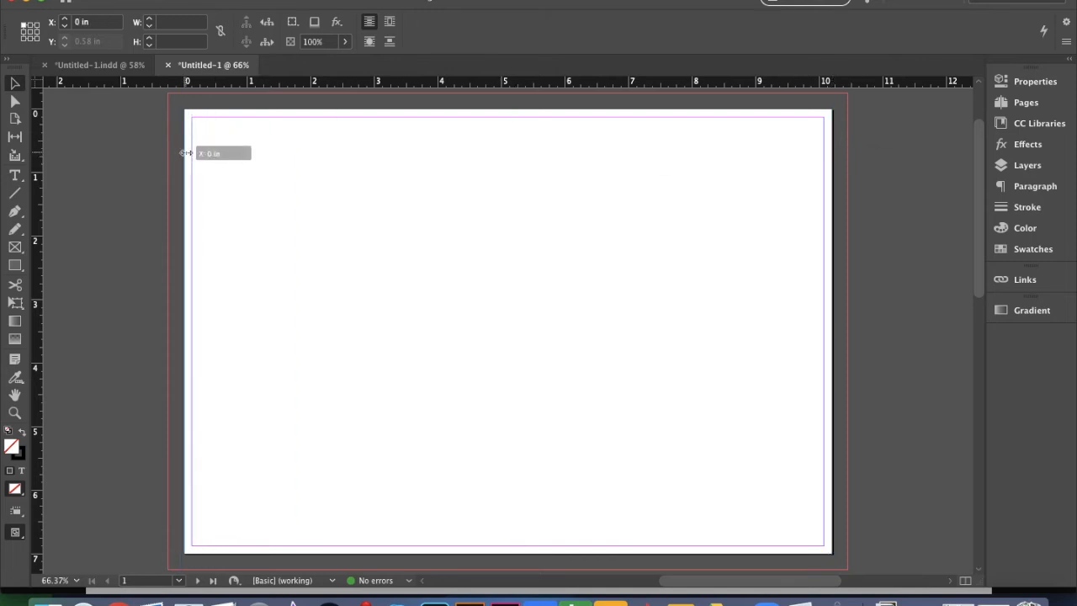
Drag out vertical ruler guides at X 2.5 in and 7.5 in.
drag(186, 153, 249, 157)
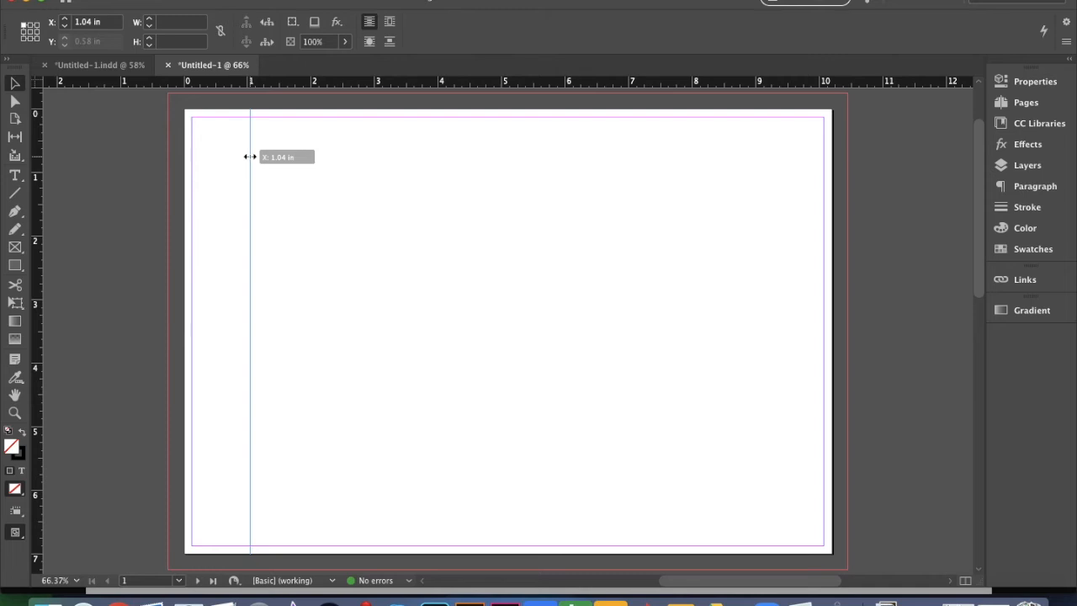
drag(251, 156, 303, 155)
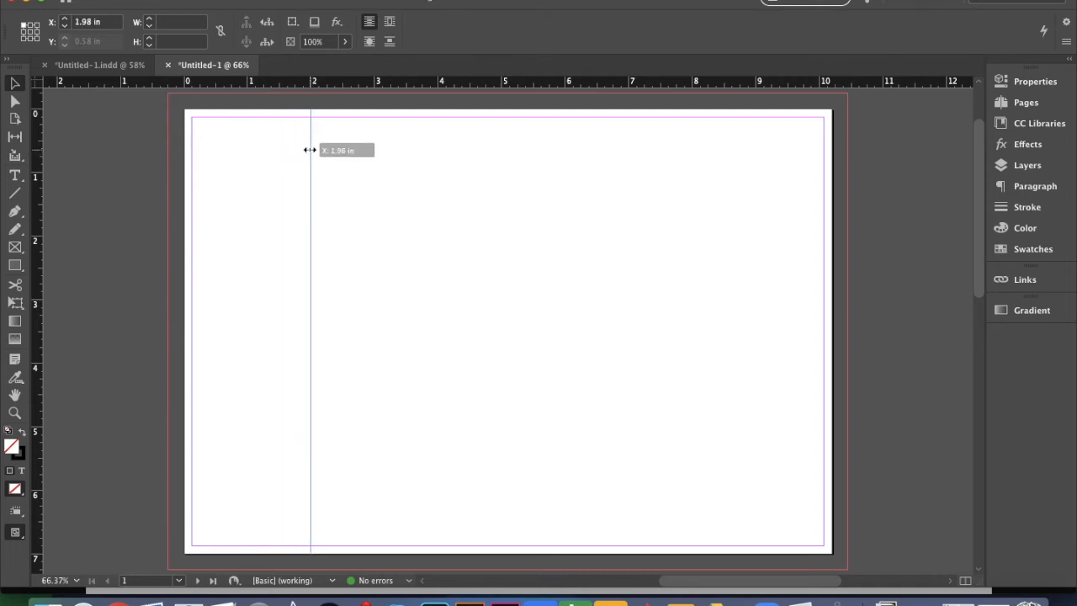
drag(312, 149, 344, 153)
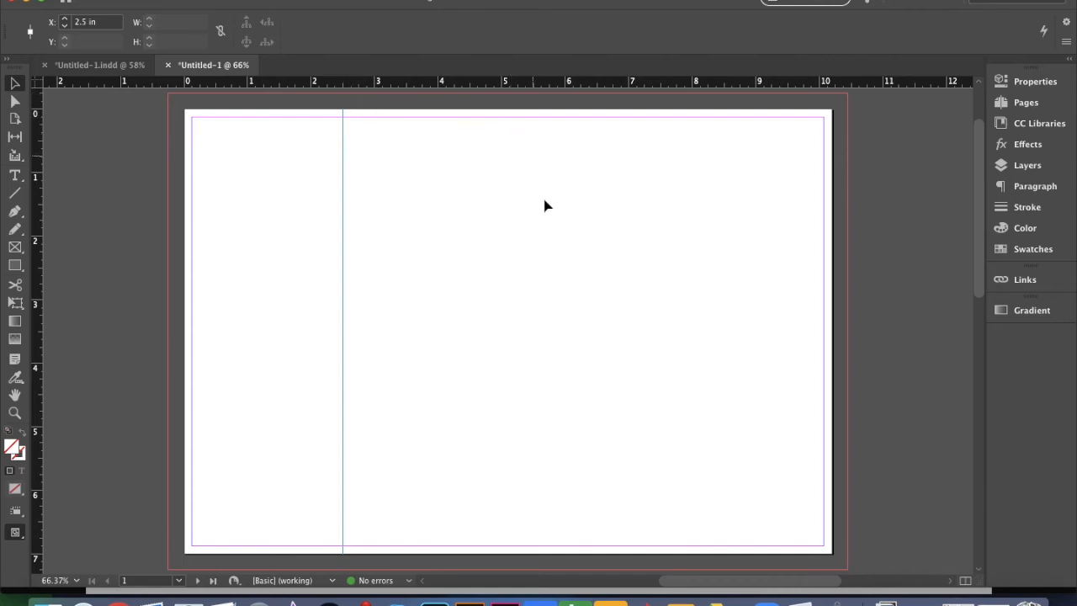
mouse_move(609, 256)
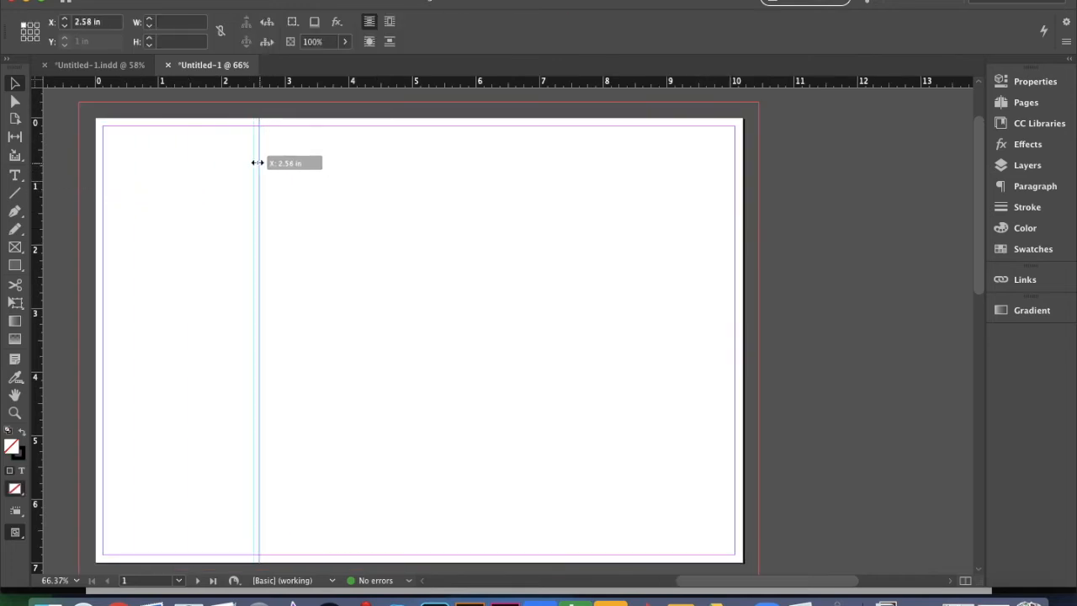
drag(259, 163, 256, 158)
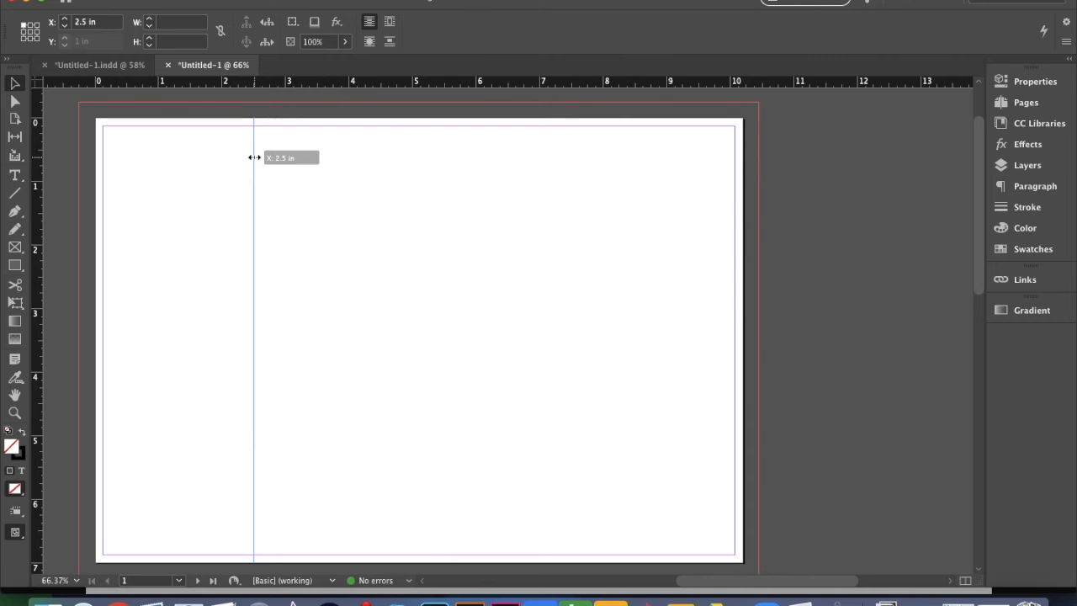
drag(254, 158, 544, 153)
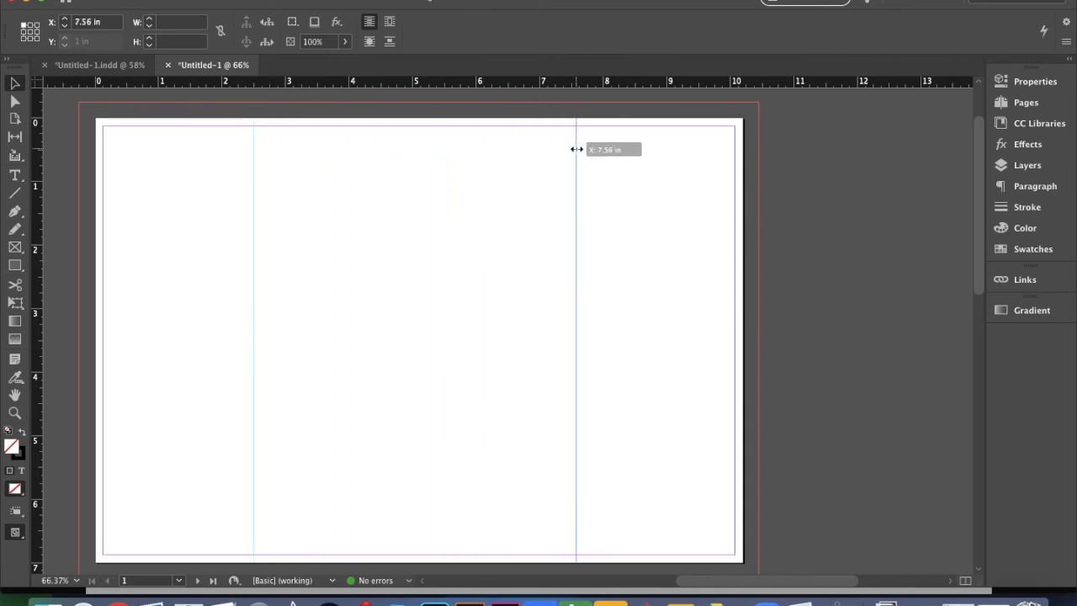
drag(578, 148, 572, 148)
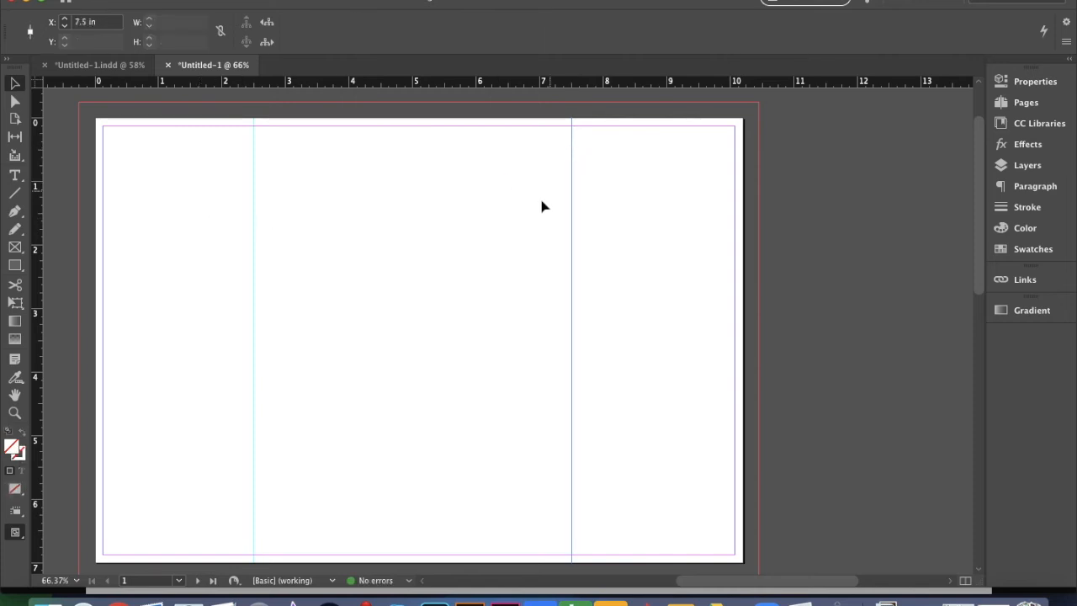
mouse_move(649, 188)
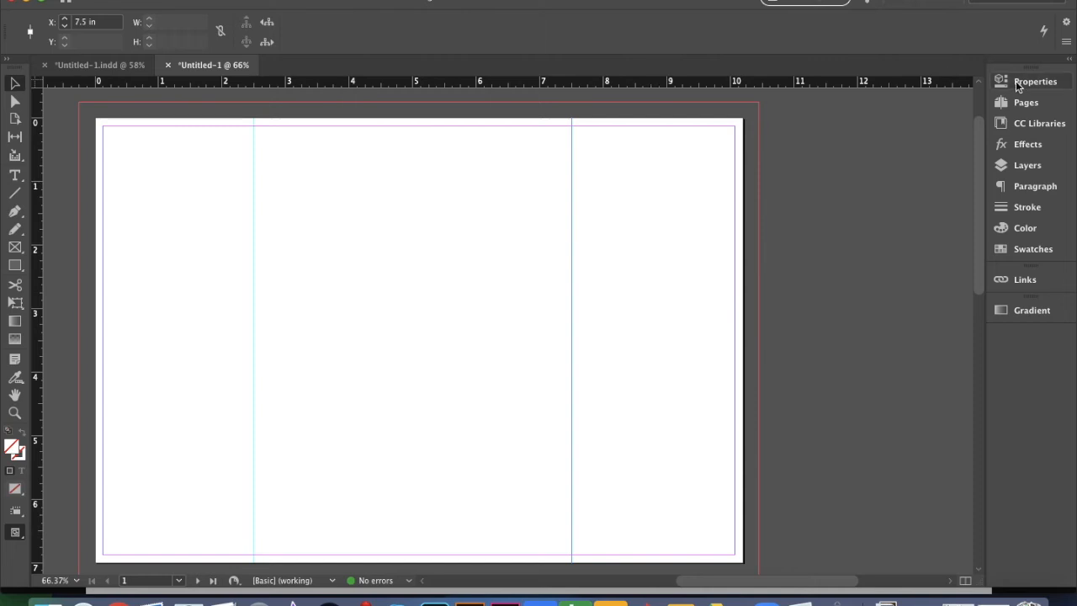
Show the document properties to edit the 10.2 in page width.
click(1035, 80)
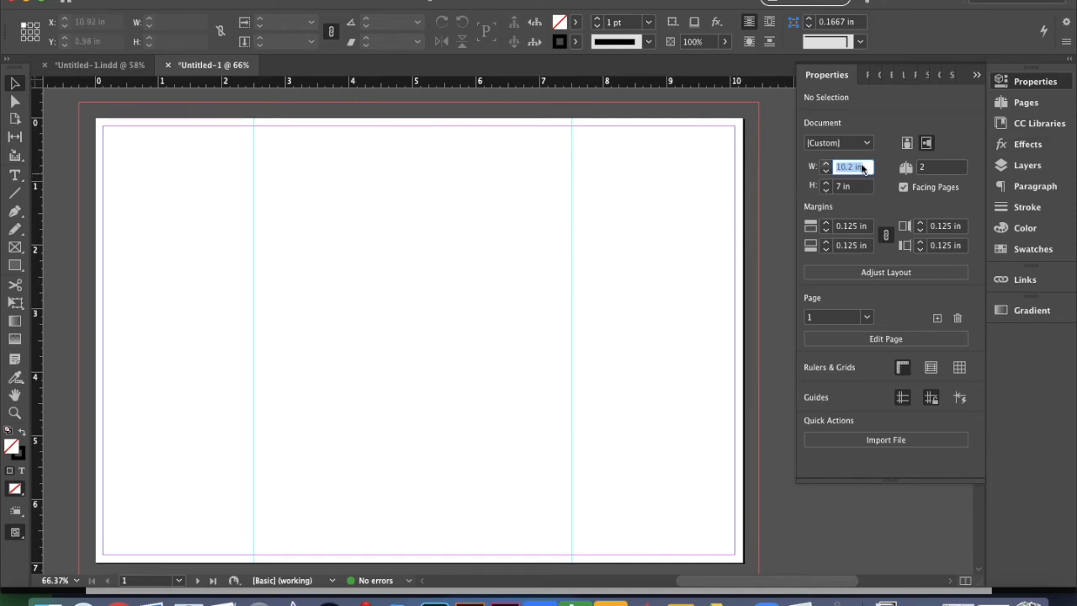
mouse_move(767, 205)
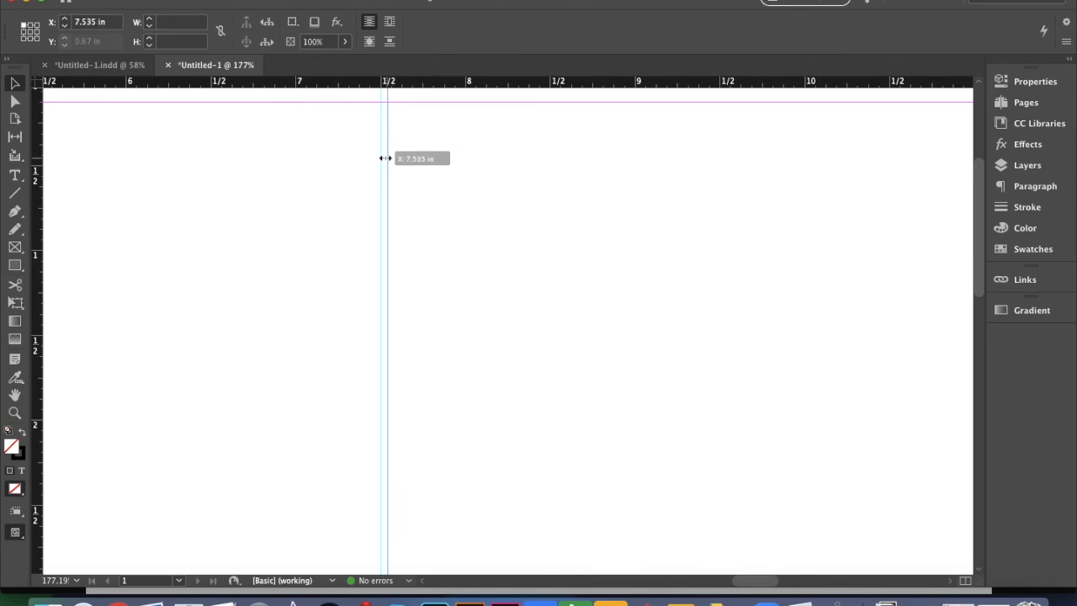
Settle the first spine guide at 7.5 in and add a second one at 7.625 in.
drag(387, 158, 380, 154)
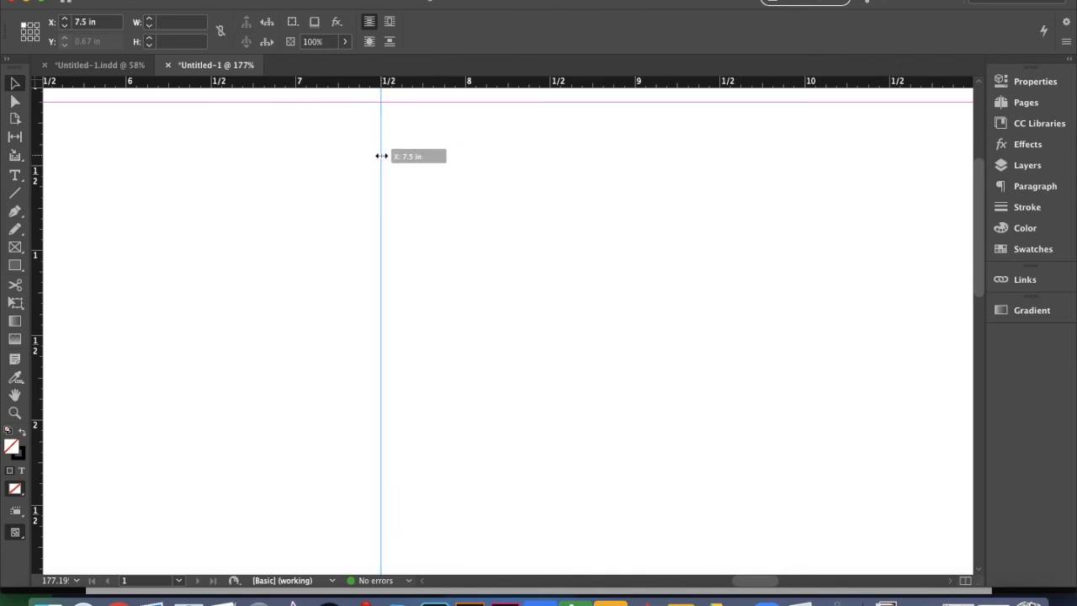
drag(381, 154, 384, 155)
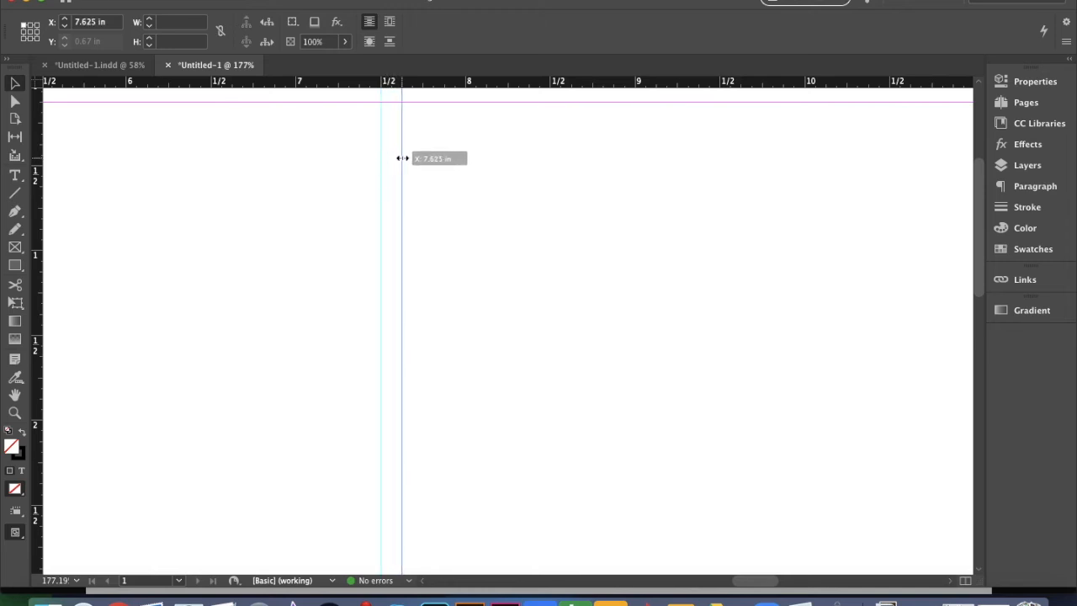
drag(403, 158, 414, 165)
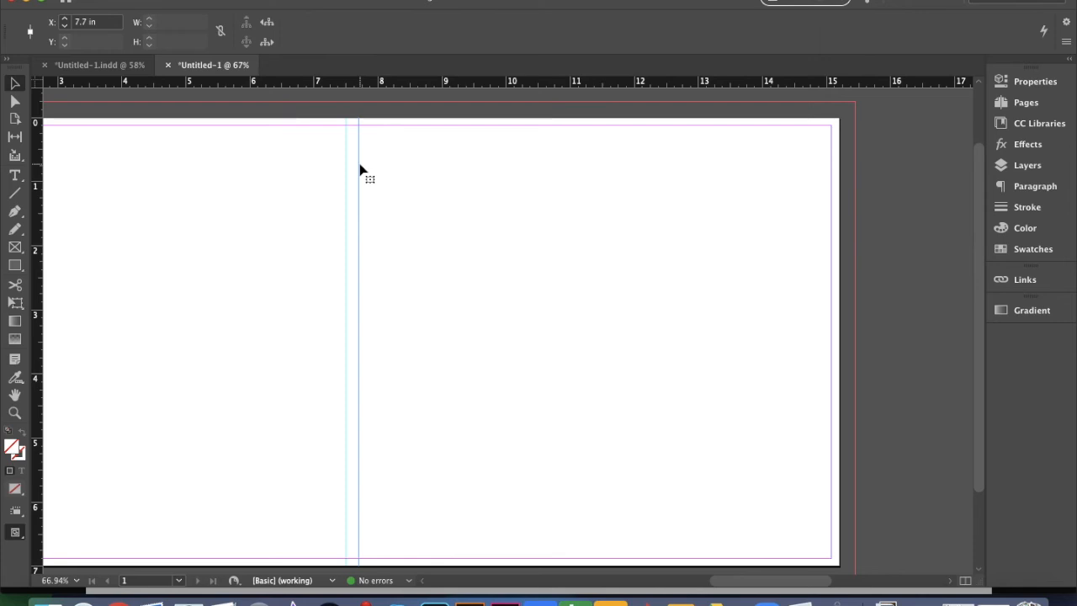
mouse_move(15, 192)
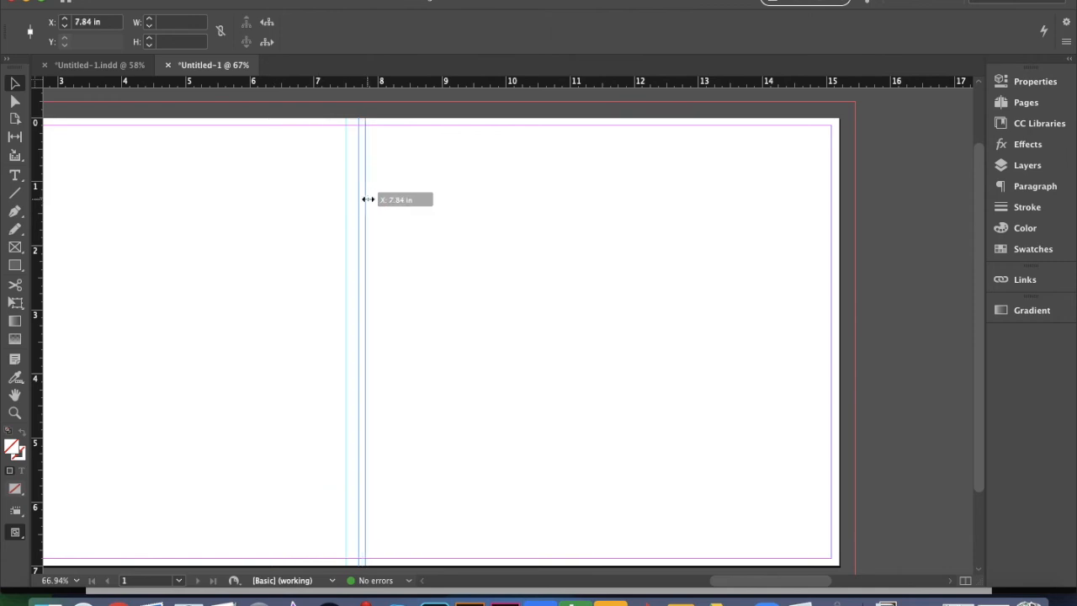
Pull a vertical guide from the ruler and set it at 12.7 in for the back flap fold.
drag(364, 199, 582, 216)
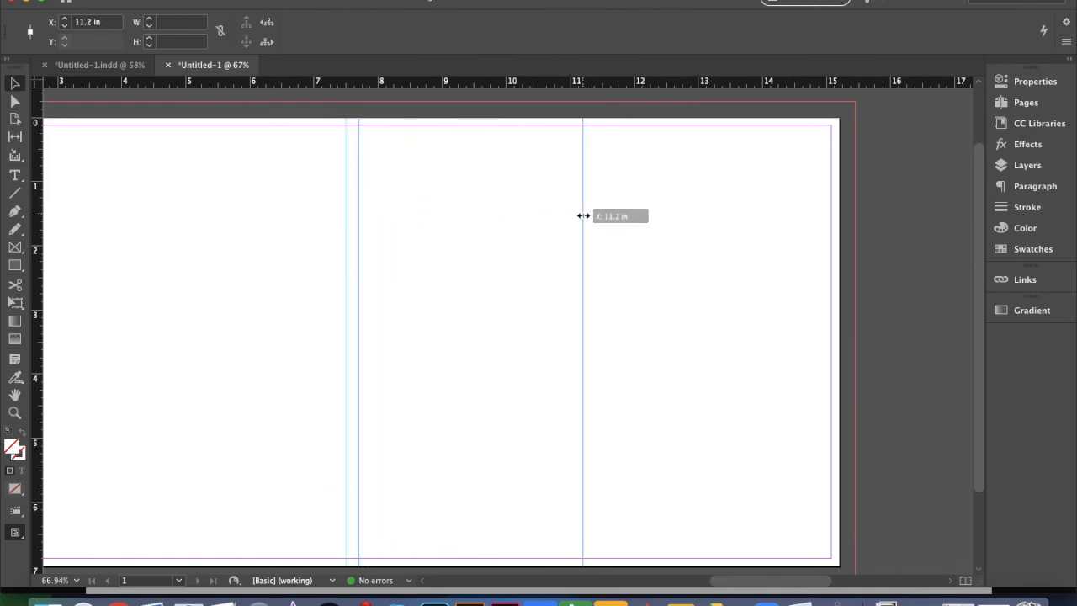
drag(582, 219, 646, 222)
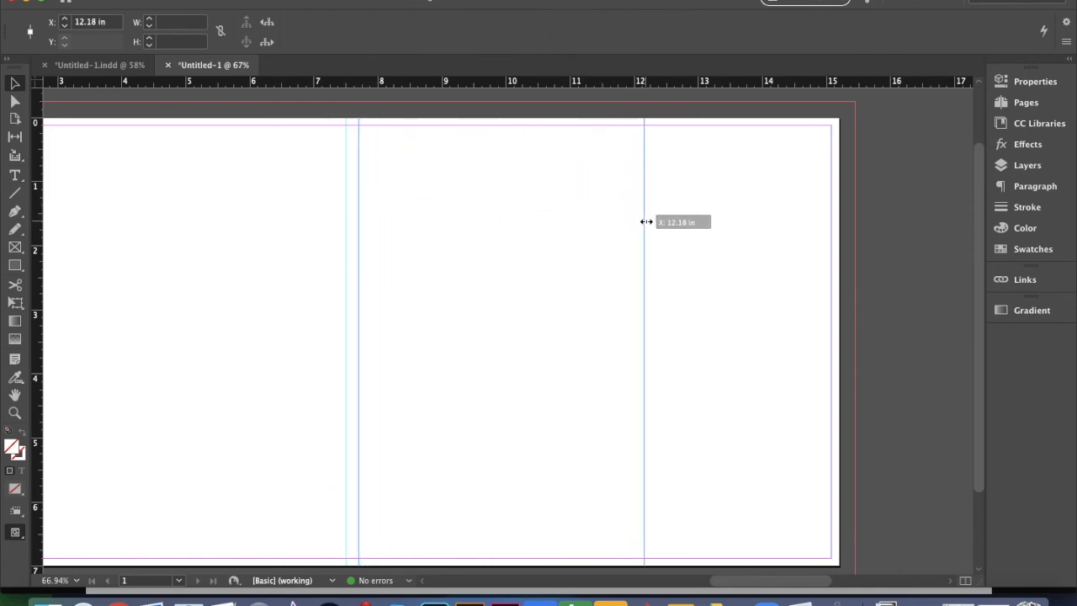
drag(644, 222, 688, 226)
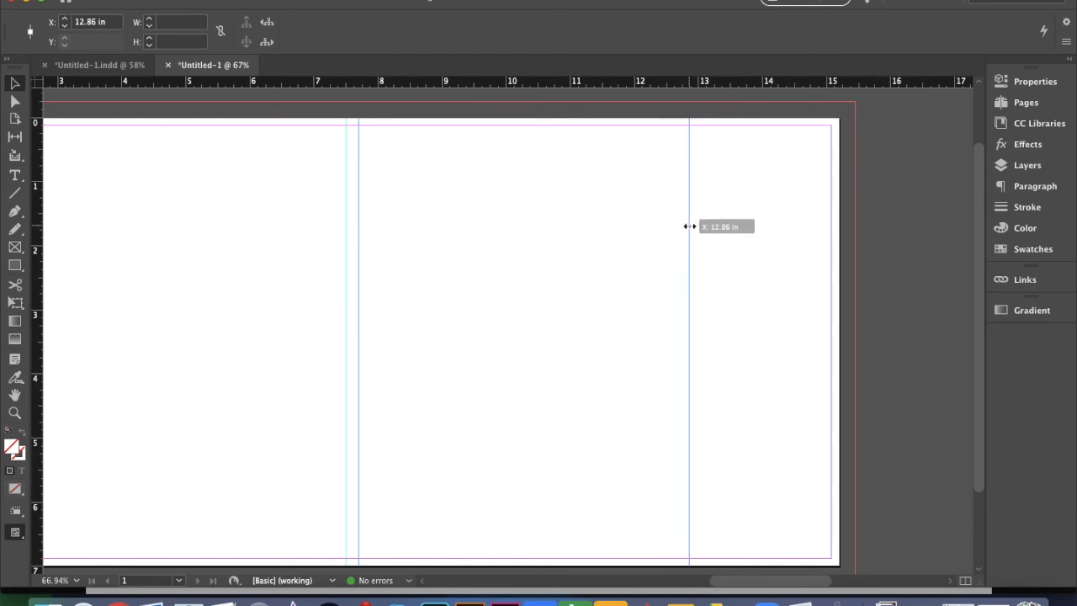
drag(690, 225, 680, 226)
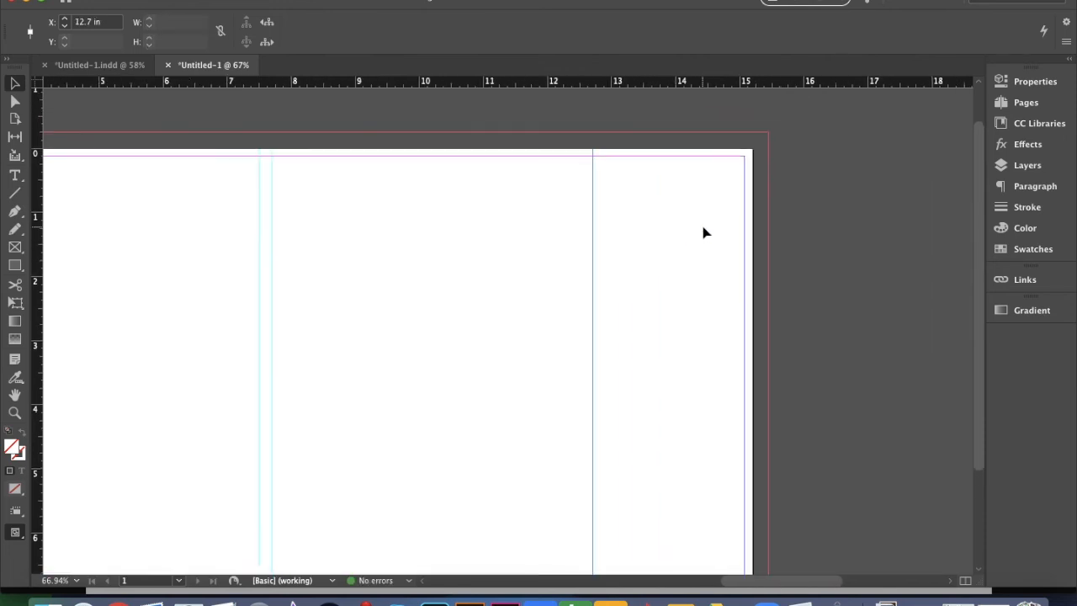
mouse_move(772, 172)
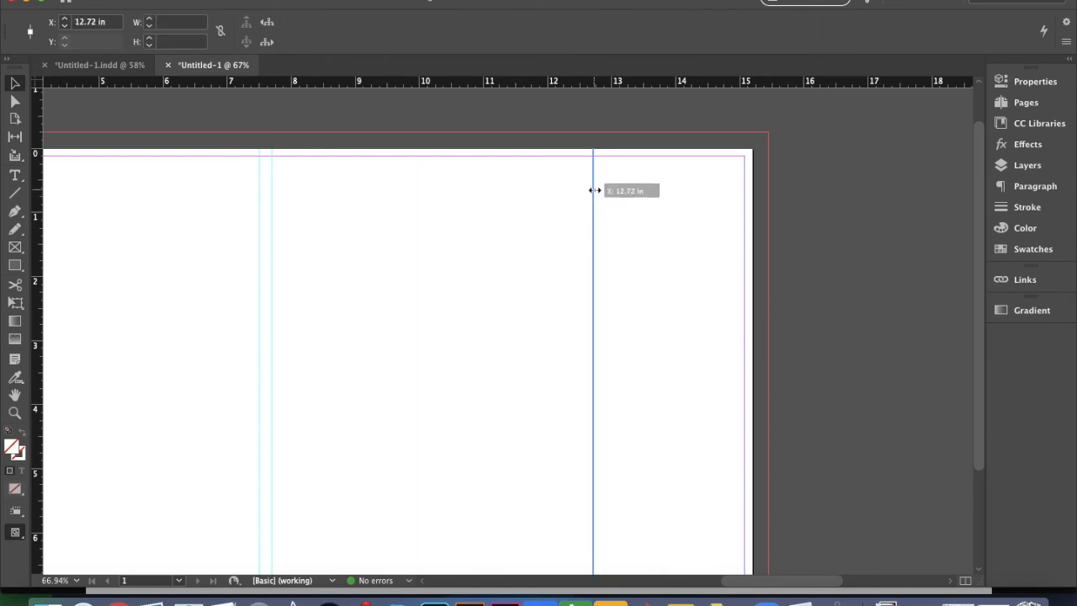
drag(592, 192, 593, 192)
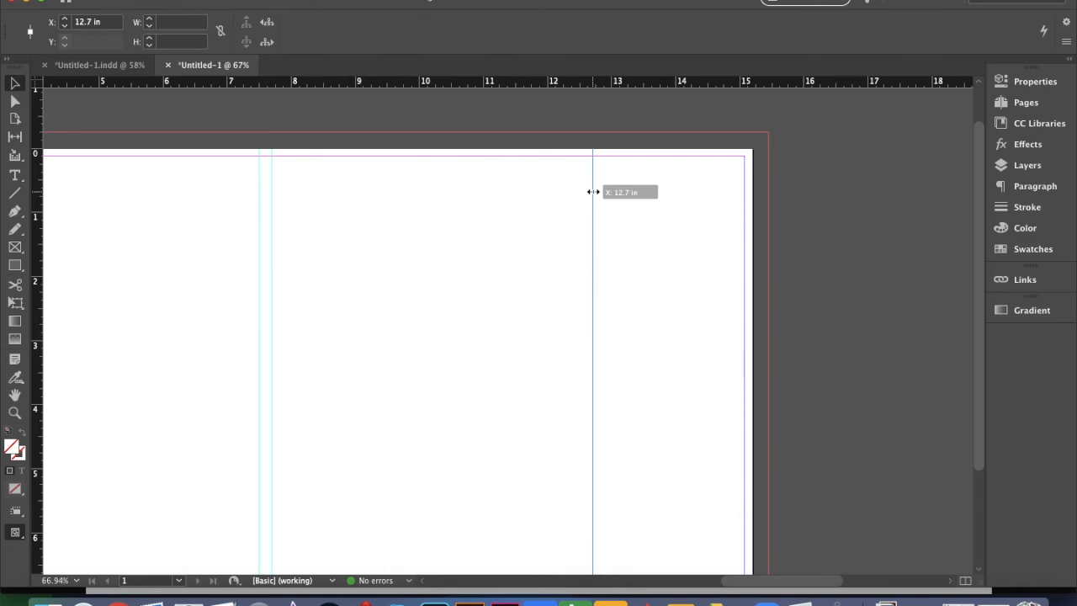
drag(592, 192, 755, 199)
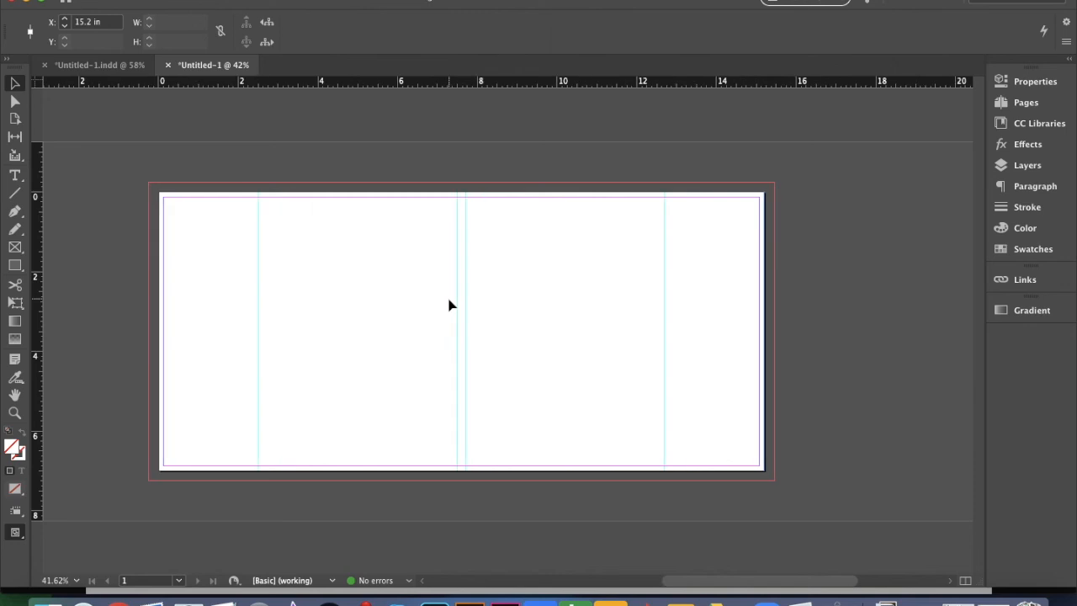
mouse_move(189, 299)
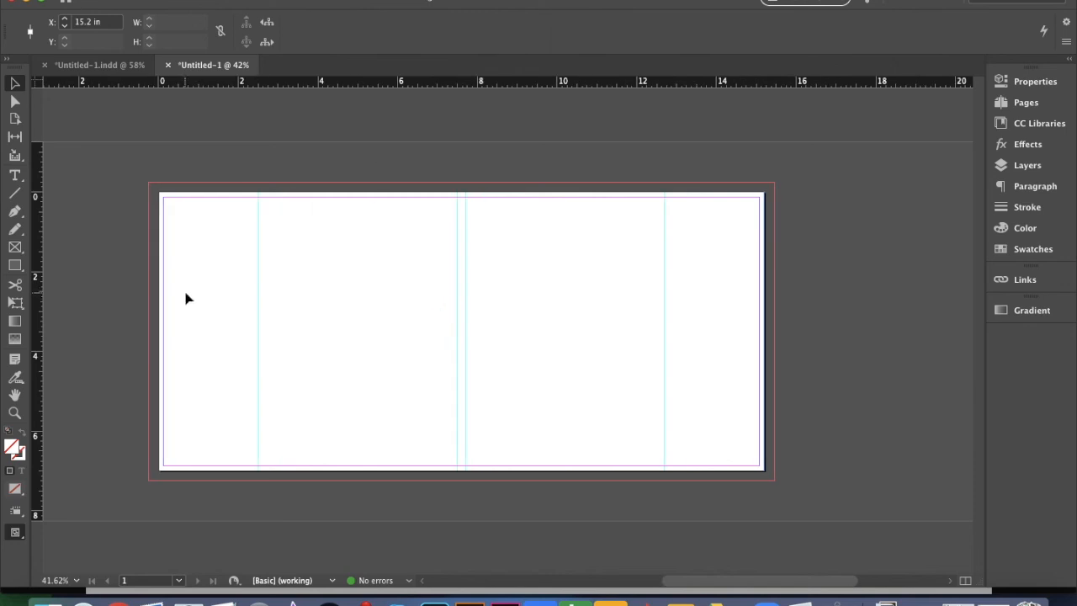
mouse_move(219, 300)
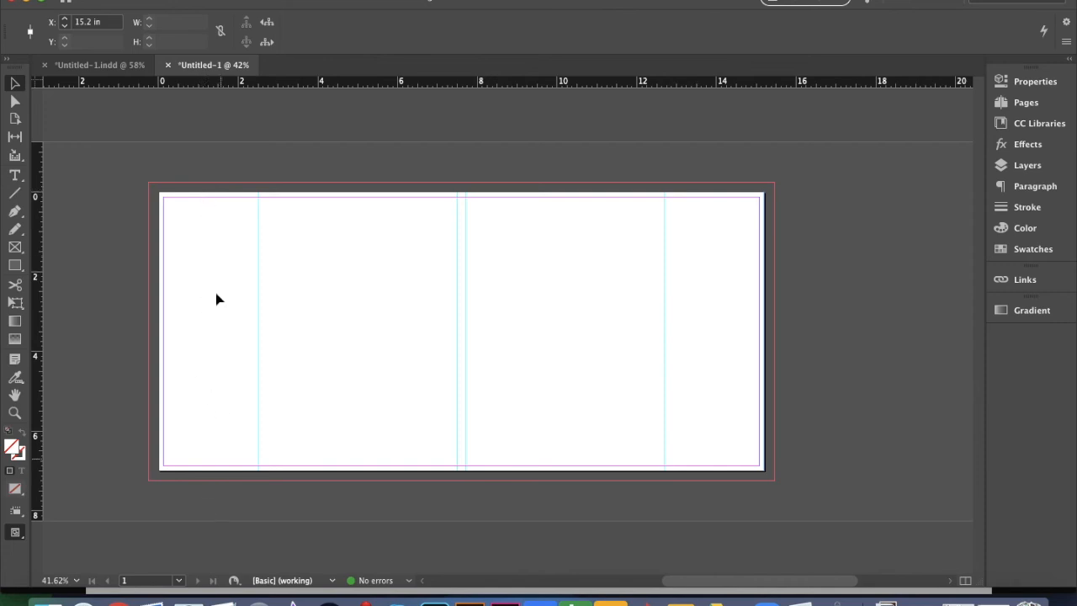
mouse_move(234, 330)
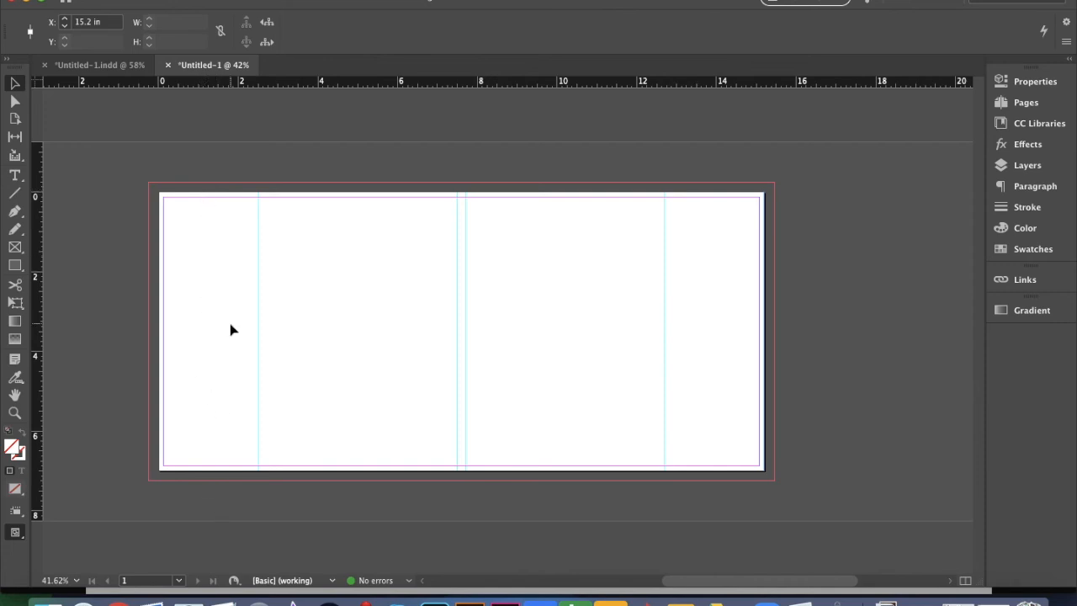
mouse_move(250, 148)
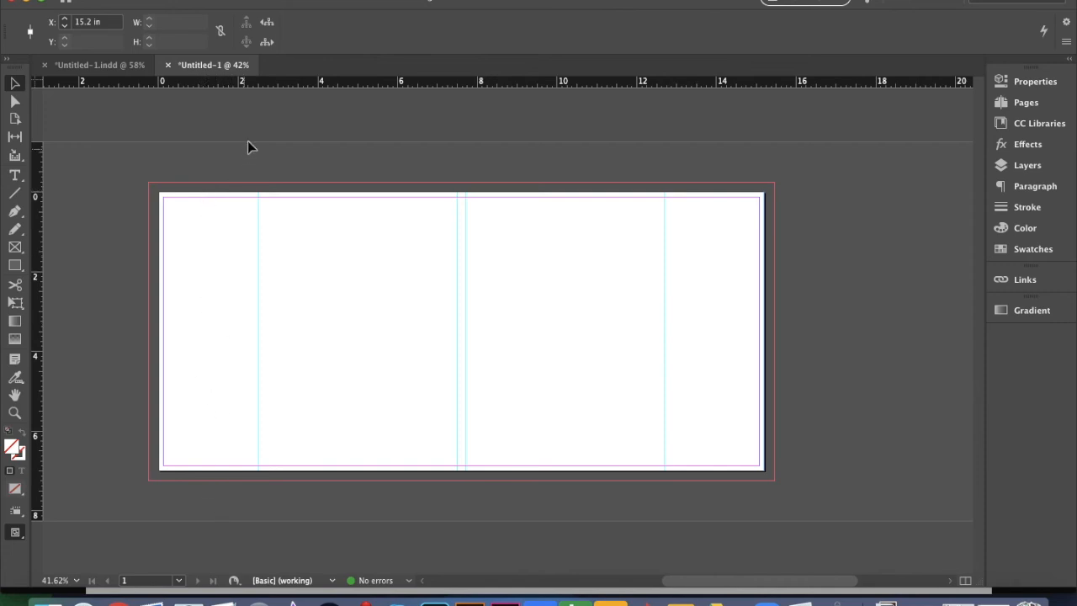
mouse_move(562, 327)
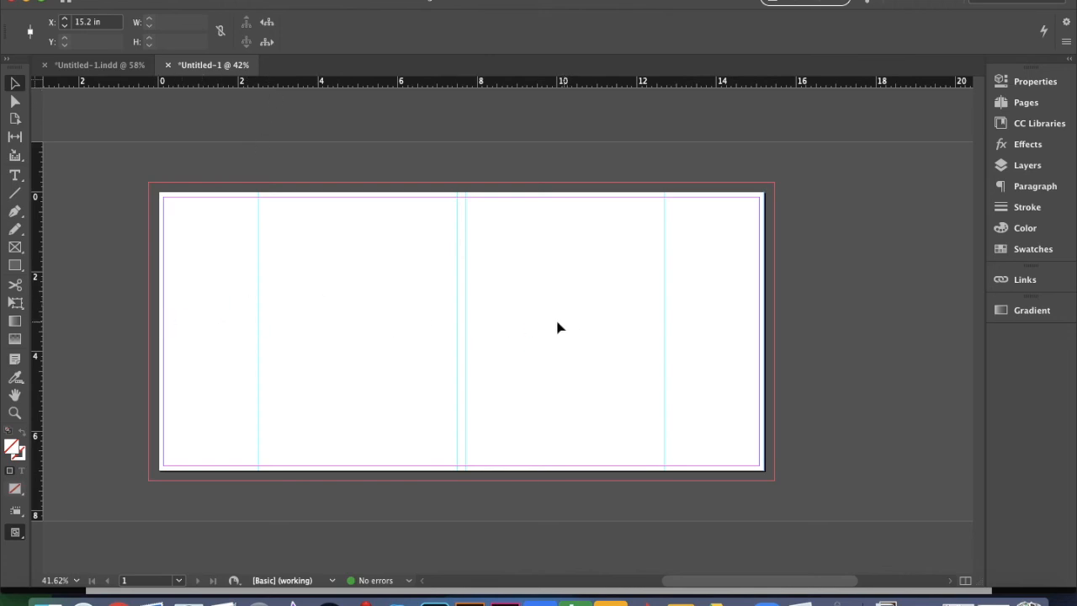
mouse_move(383, 165)
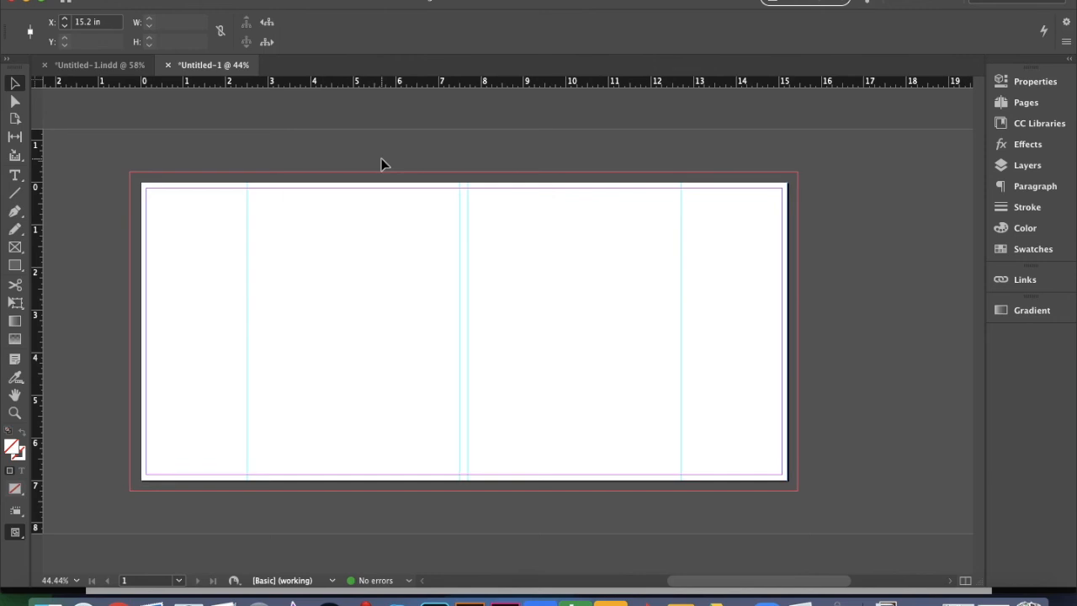
mouse_move(390, 91)
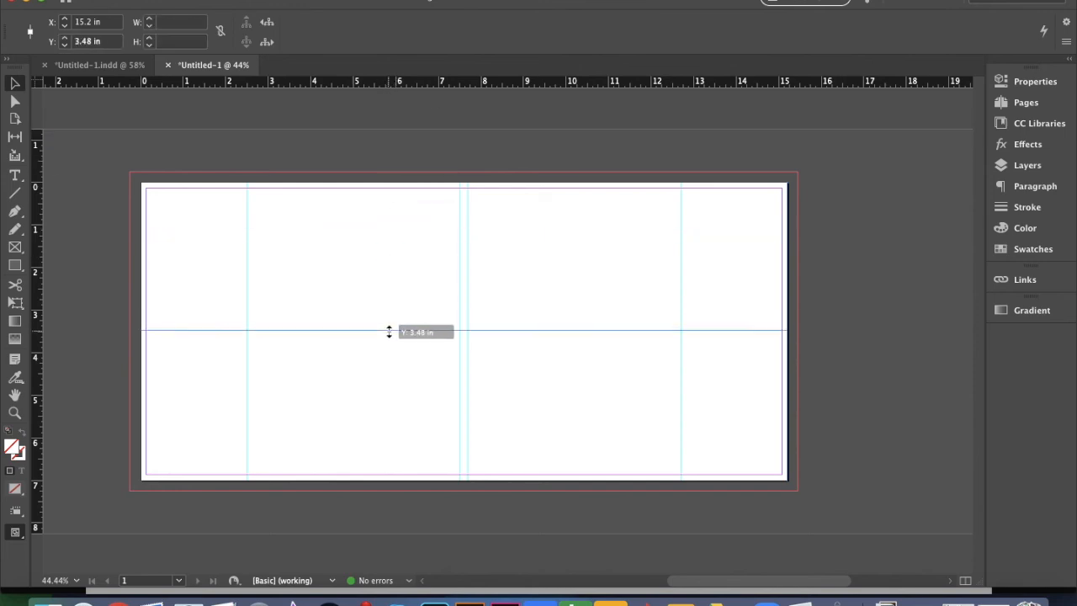
Drop a horizontal guide from the top ruler at Y 3.5 in.
drag(389, 328, 390, 330)
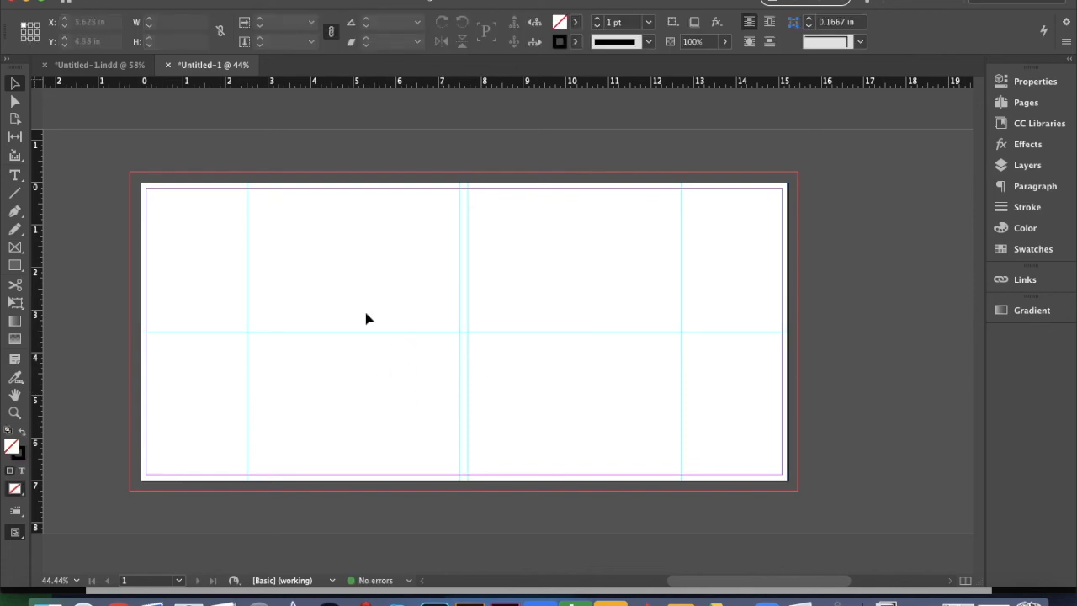
mouse_move(436, 328)
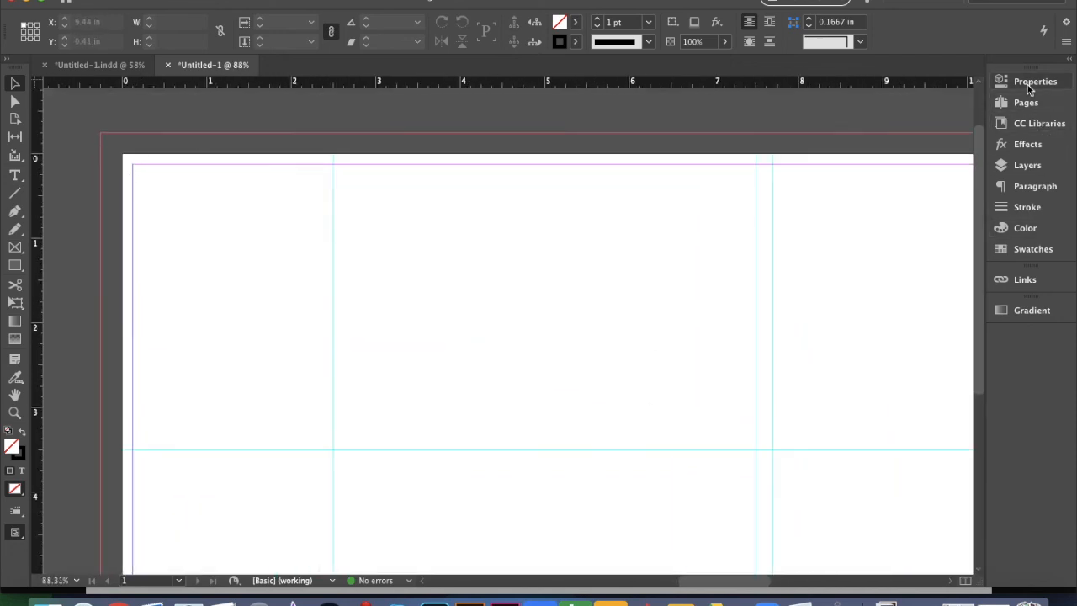
Check the margin settings, then place a vertical guide at 2.5 in and set the inner flap guide at 2.525 in.
click(1035, 81)
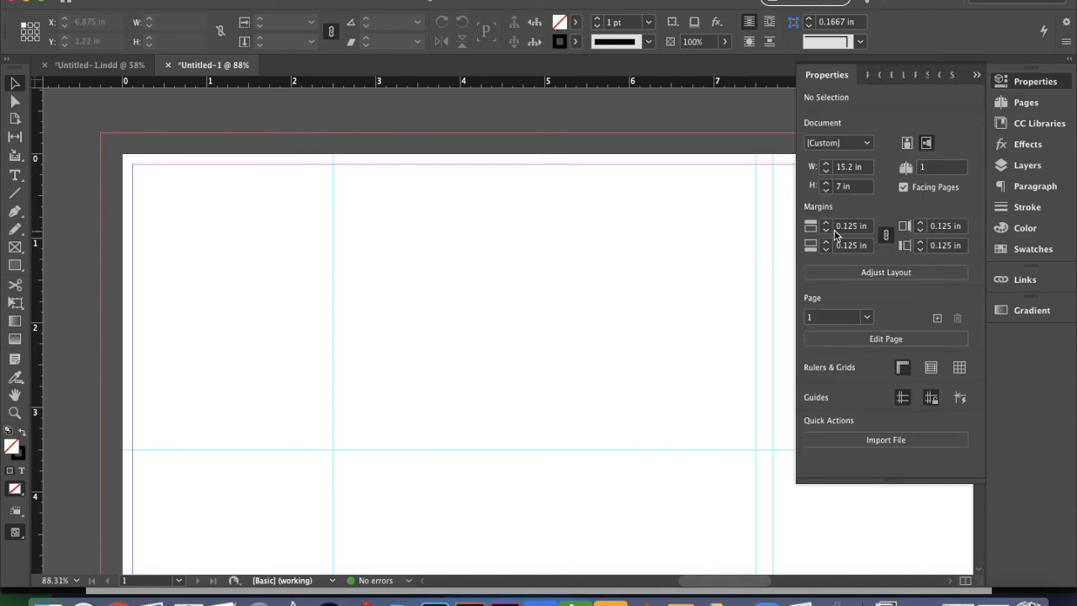
mouse_move(862, 234)
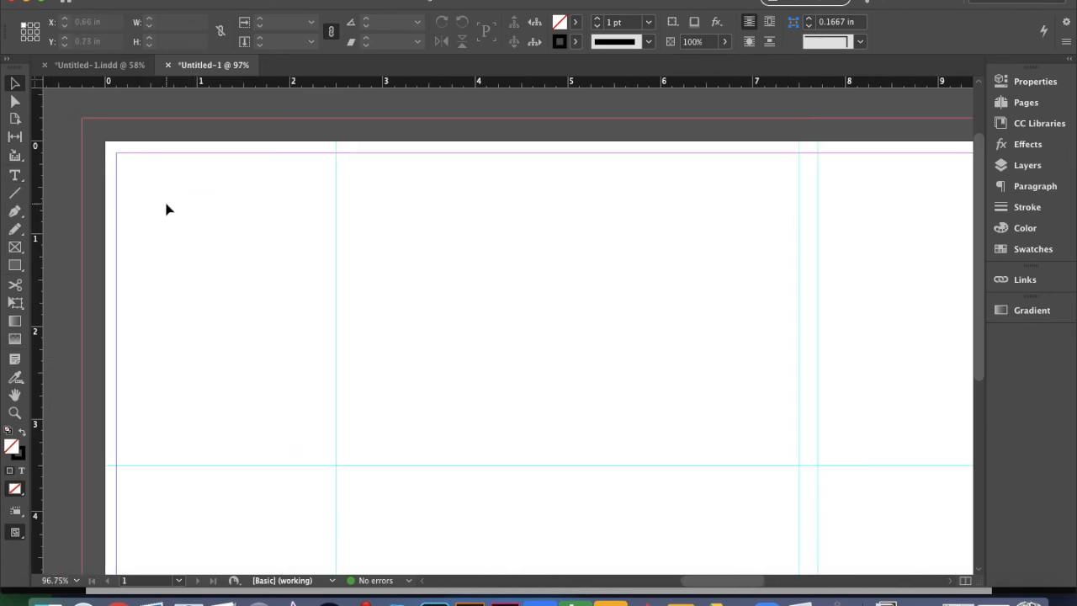
mouse_move(37, 232)
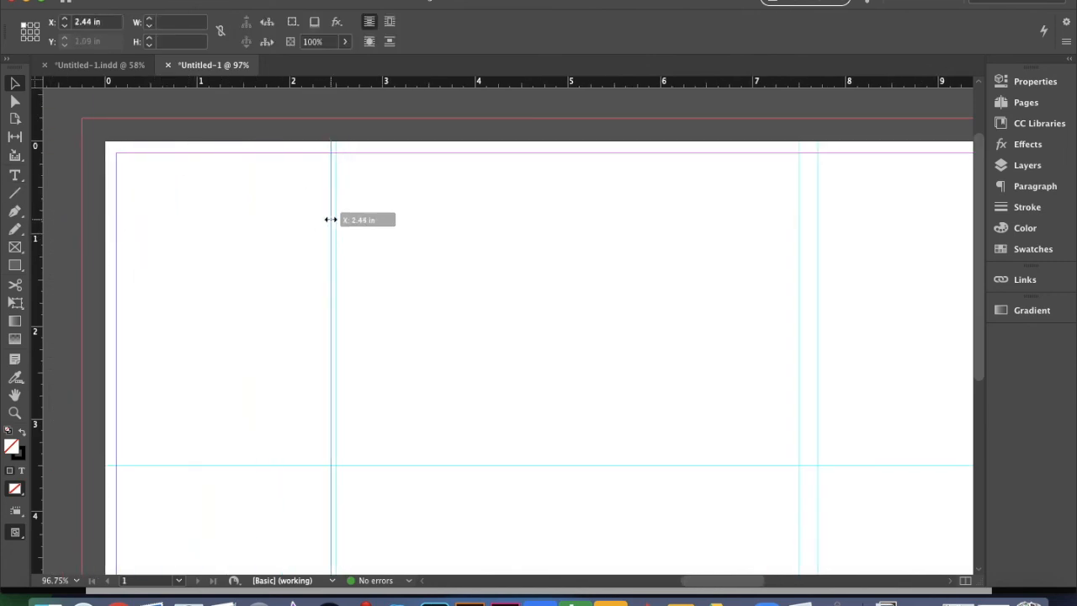
drag(330, 219, 335, 217)
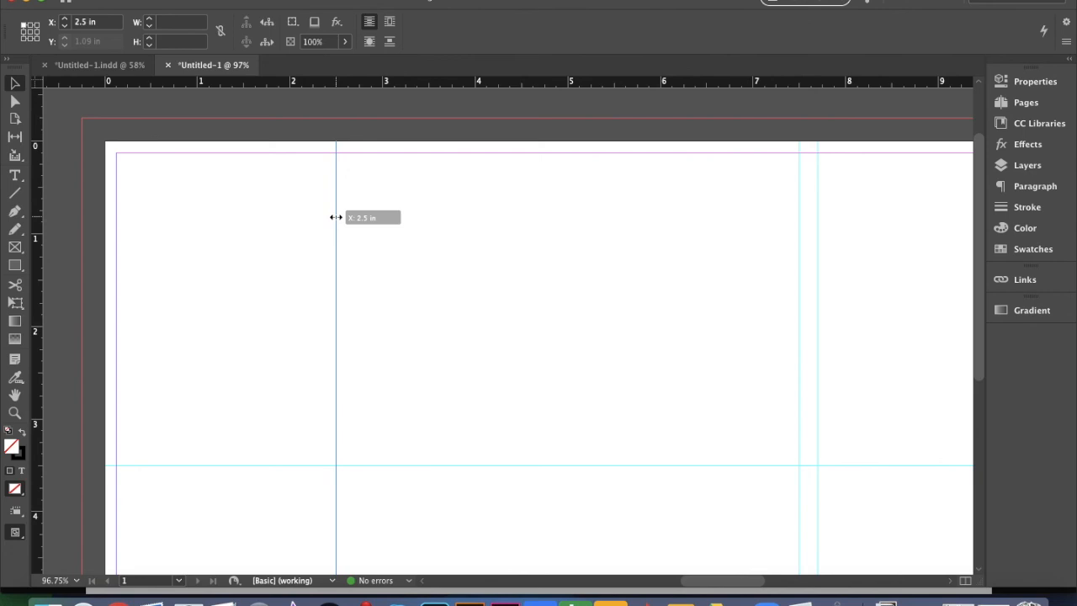
drag(337, 214, 319, 214)
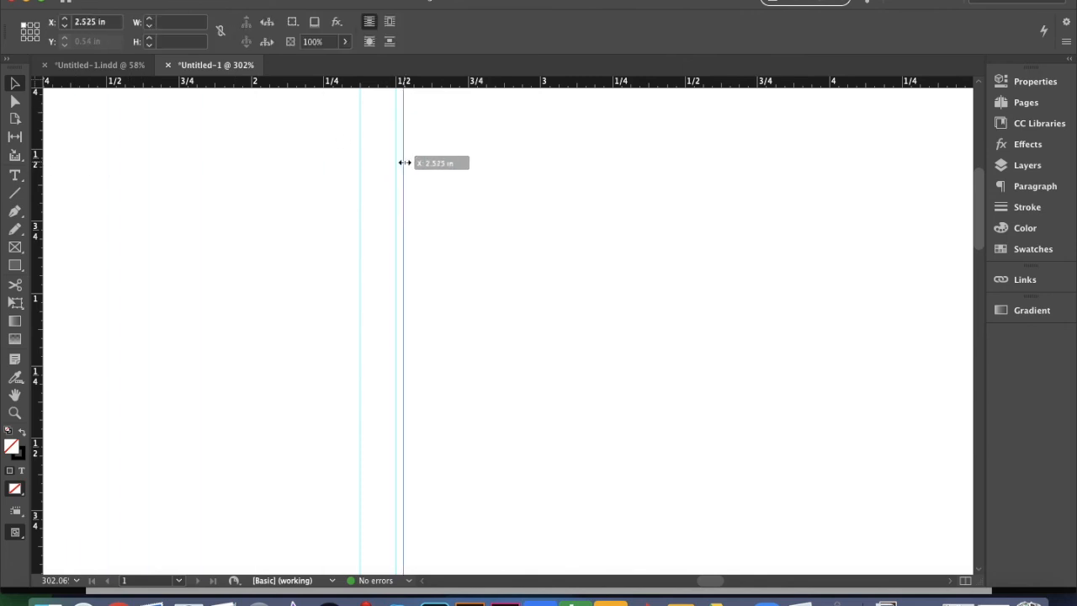
drag(404, 161, 431, 161)
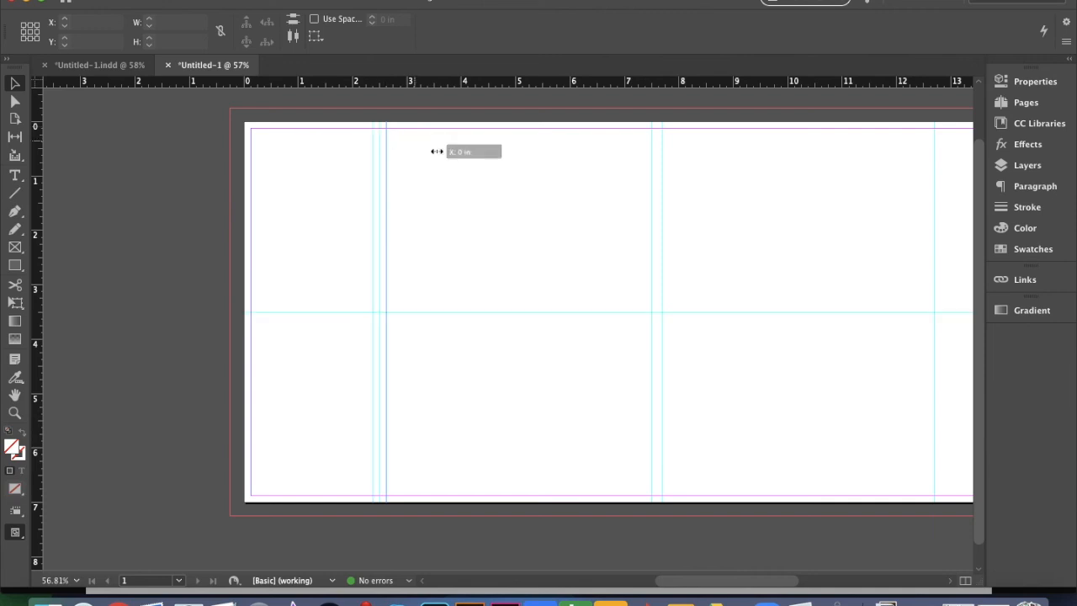
Reposition the guide beside the front flap fold and deselect everything on the page.
drag(462, 152, 653, 143)
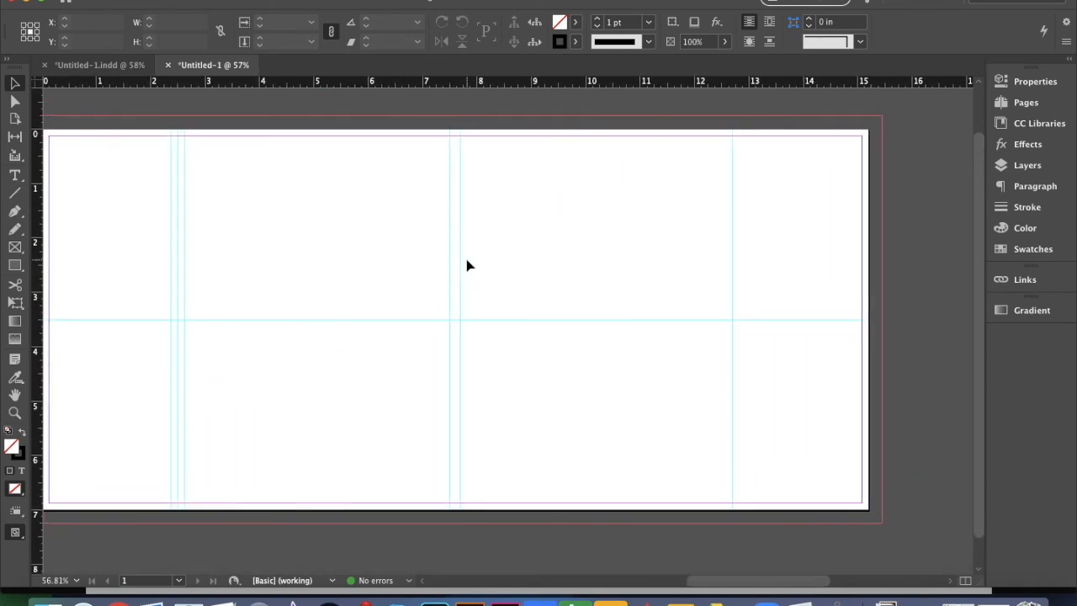
drag(124, 184, 760, 249)
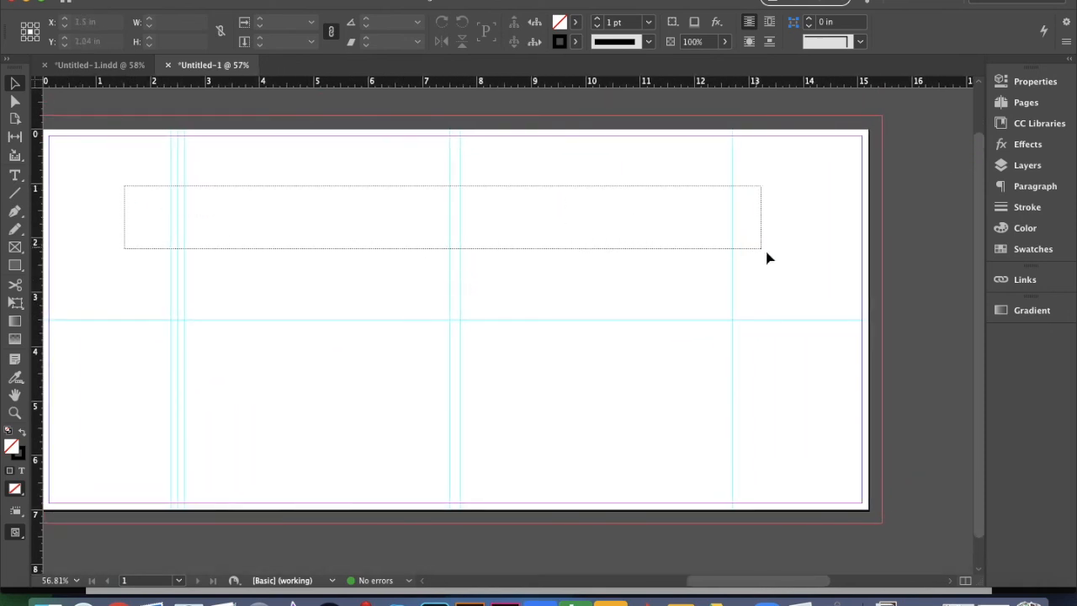
click(529, 259)
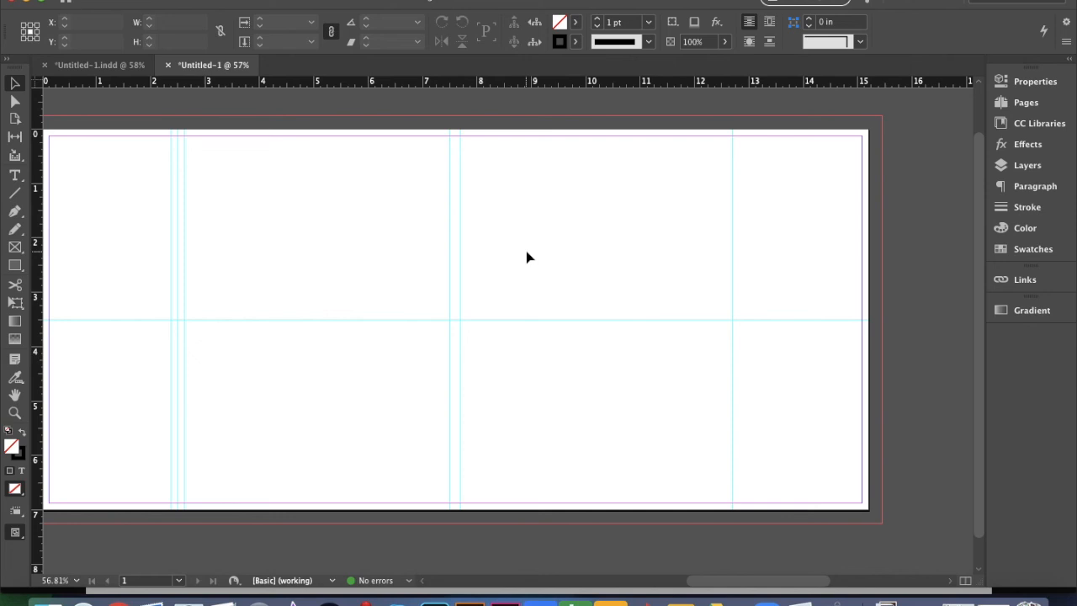